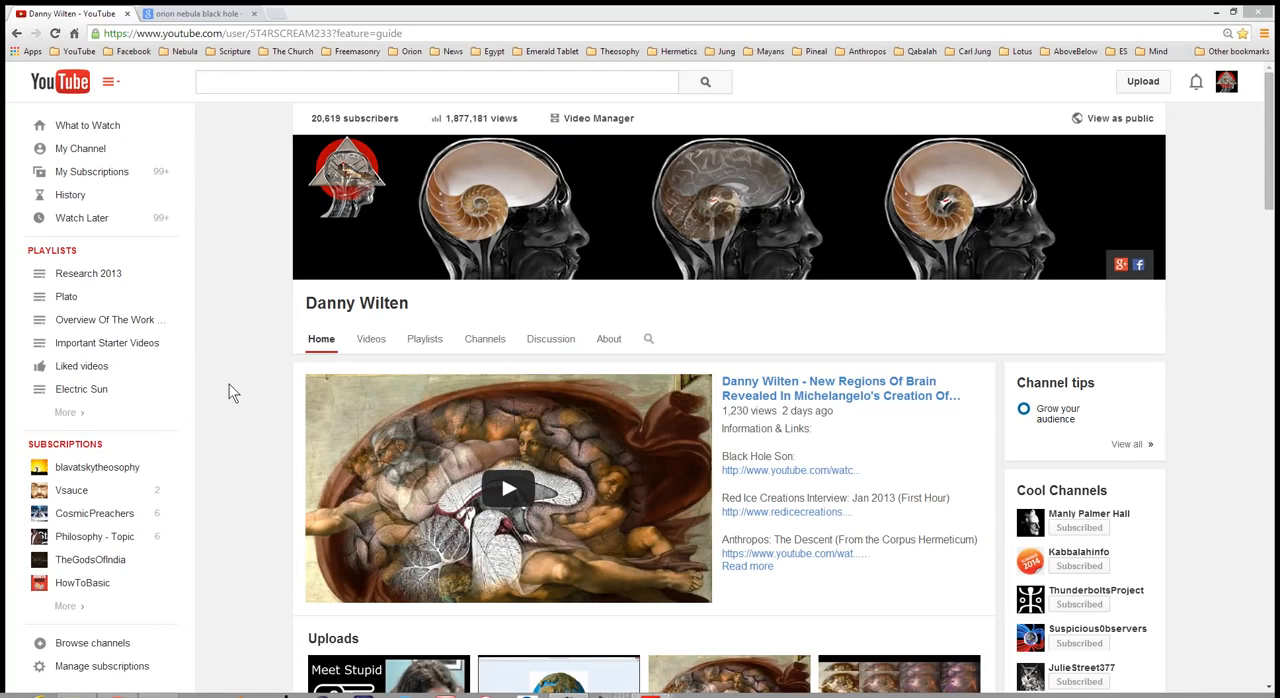
mouse_move(240, 332)
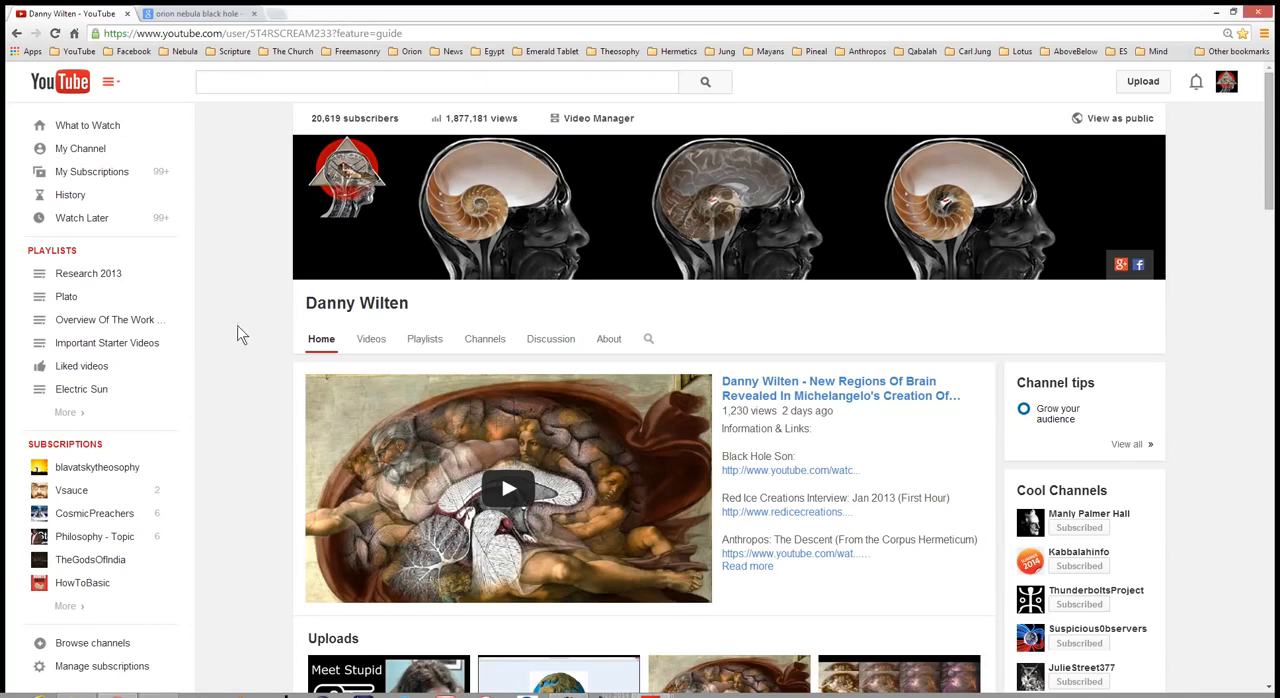
mouse_move(248, 328)
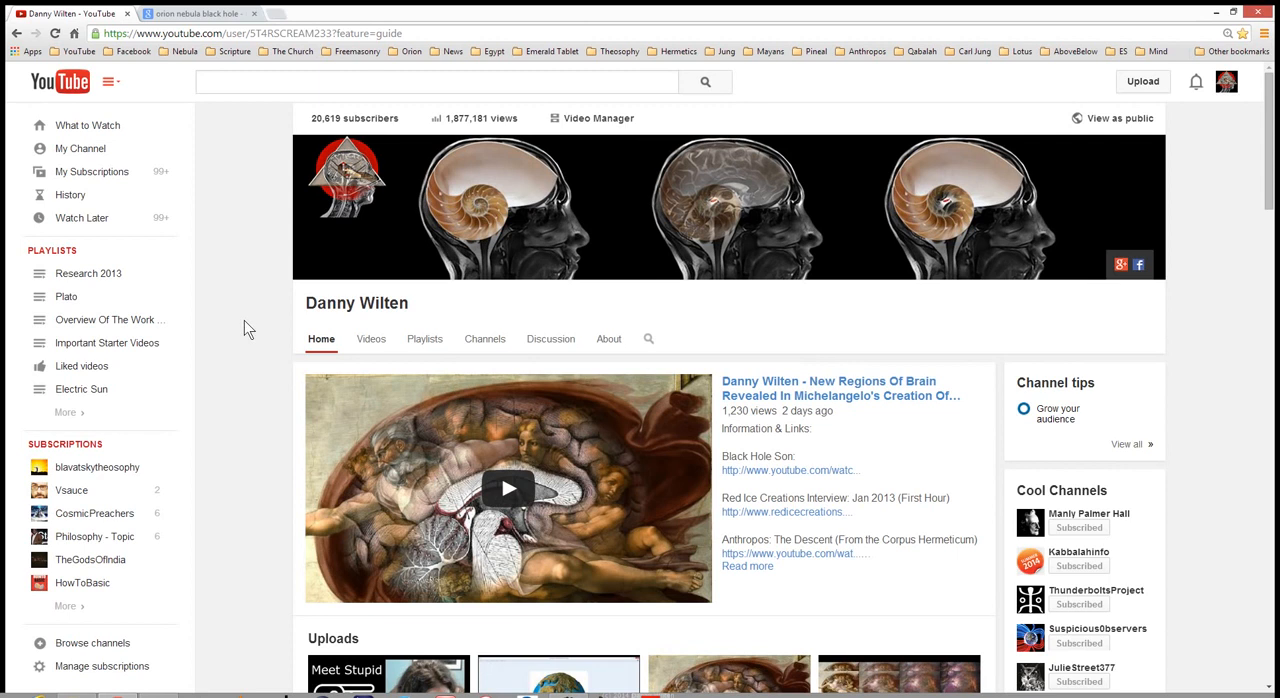
mouse_move(268, 338)
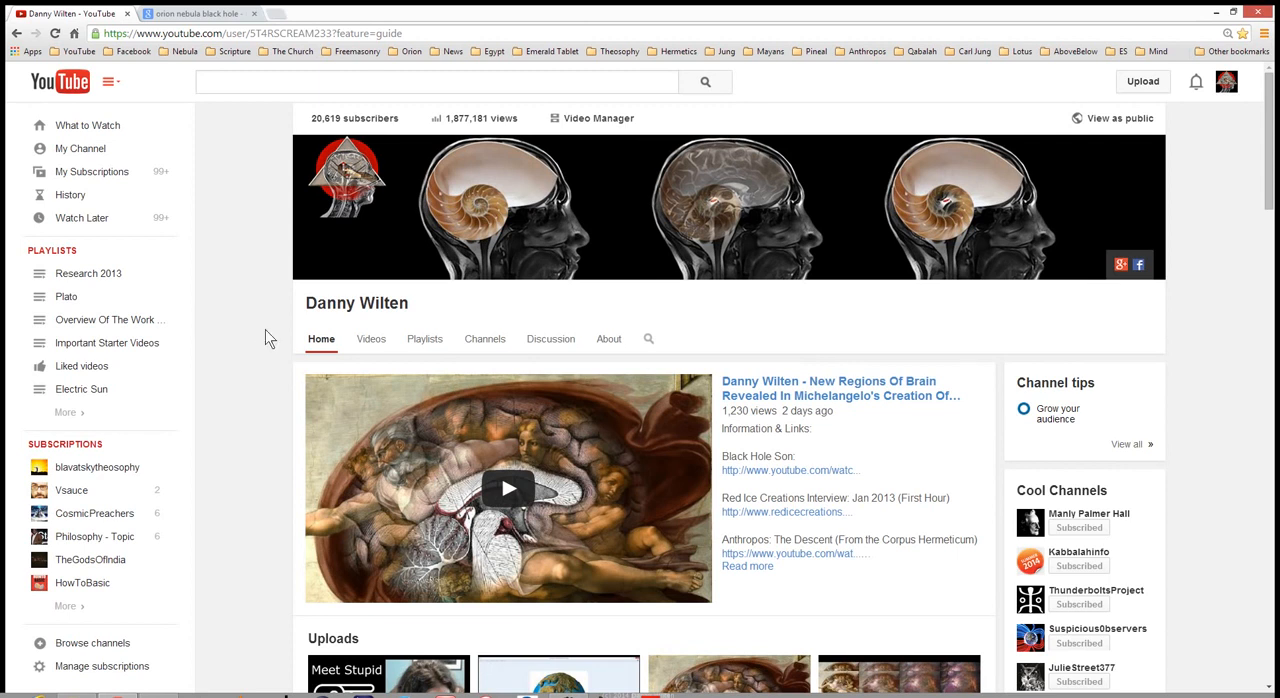
mouse_move(272, 336)
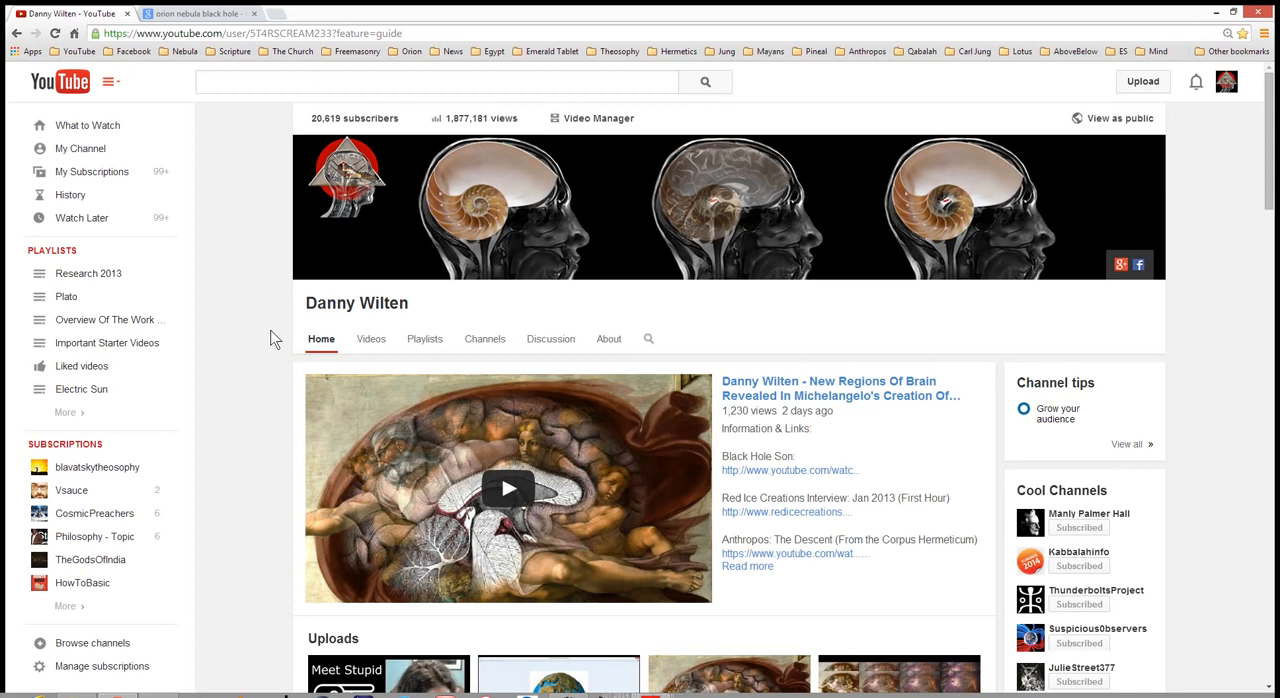
mouse_move(228, 344)
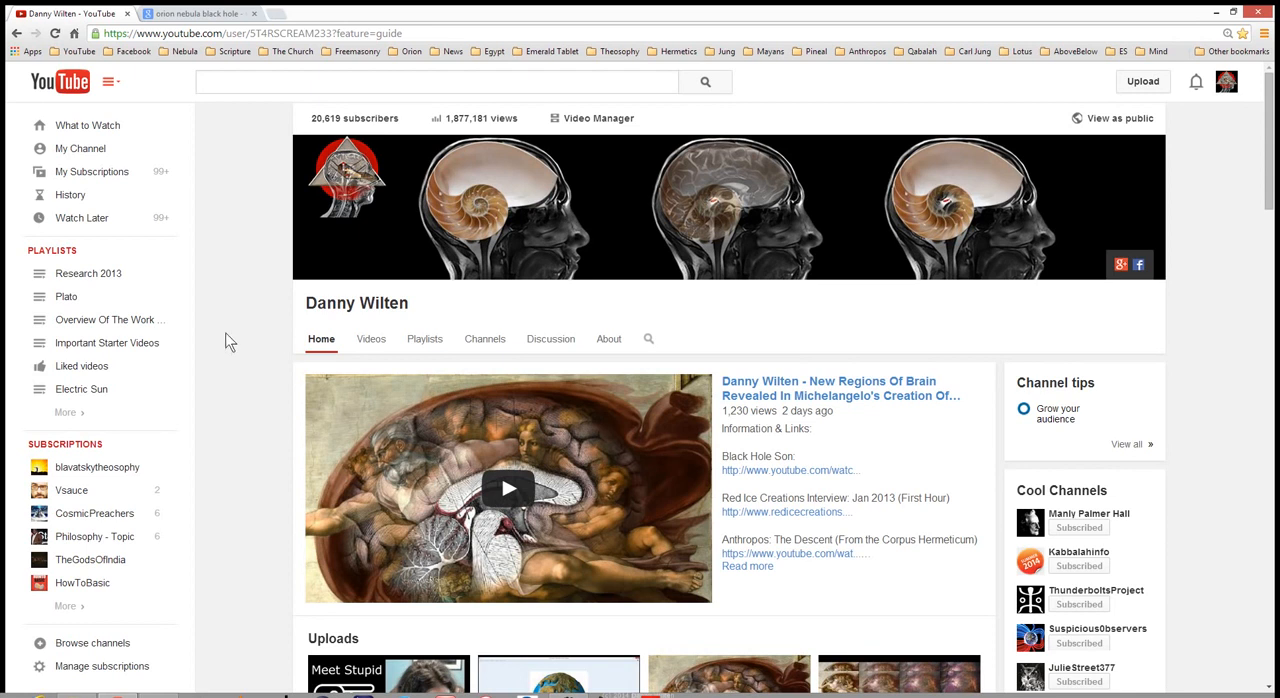
mouse_move(224, 304)
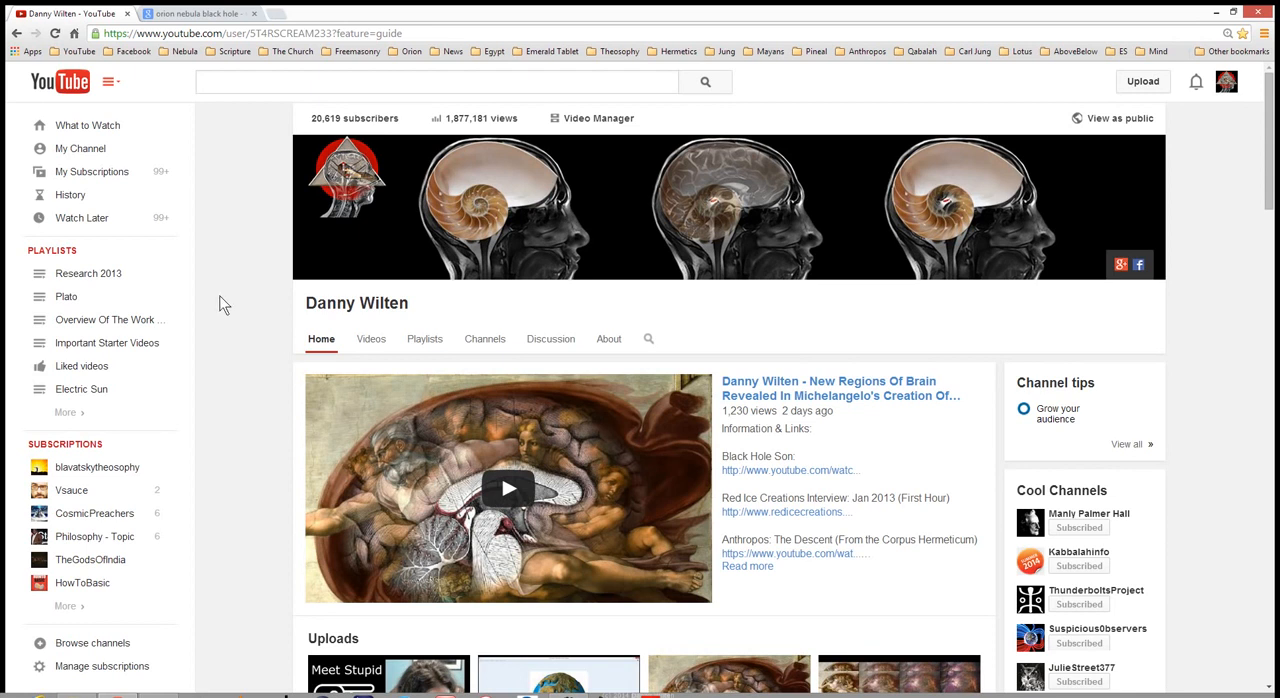
Step: Scroll down the channel home page until the Uploads shelf shows below the featured video
scroll("down", 3)
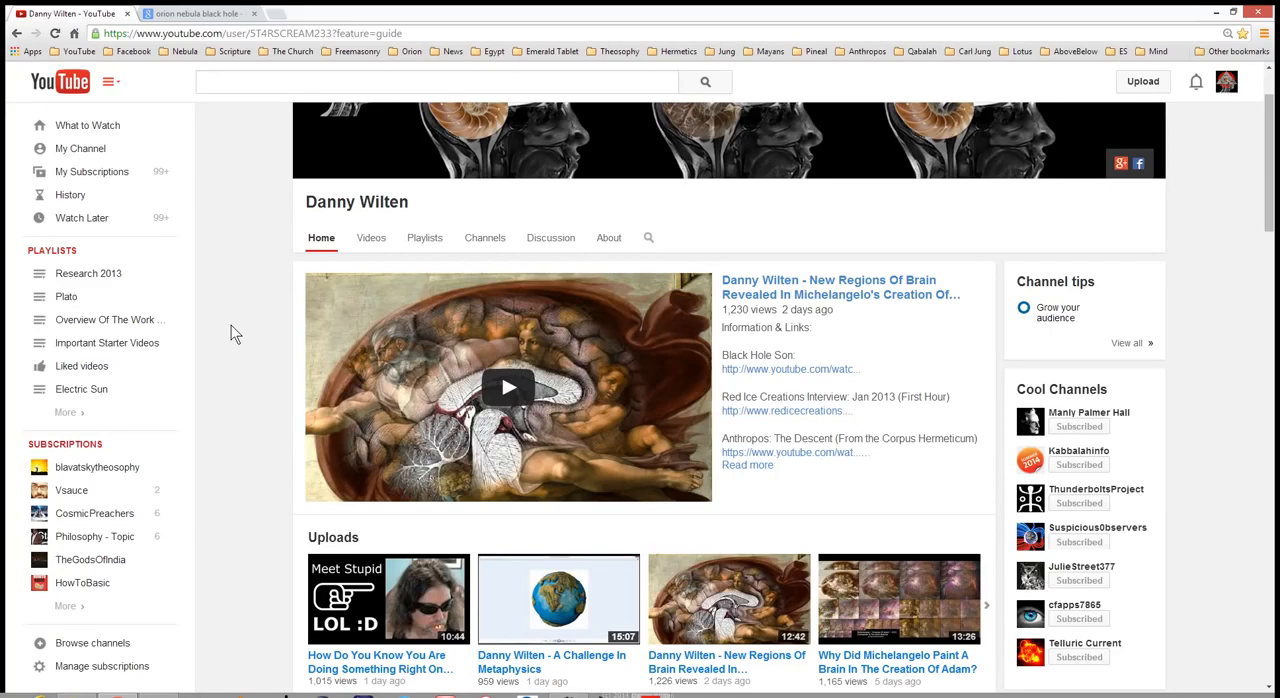
Step: Scroll back up so the channel banner, stats and featured video show again
scroll("up", 3)
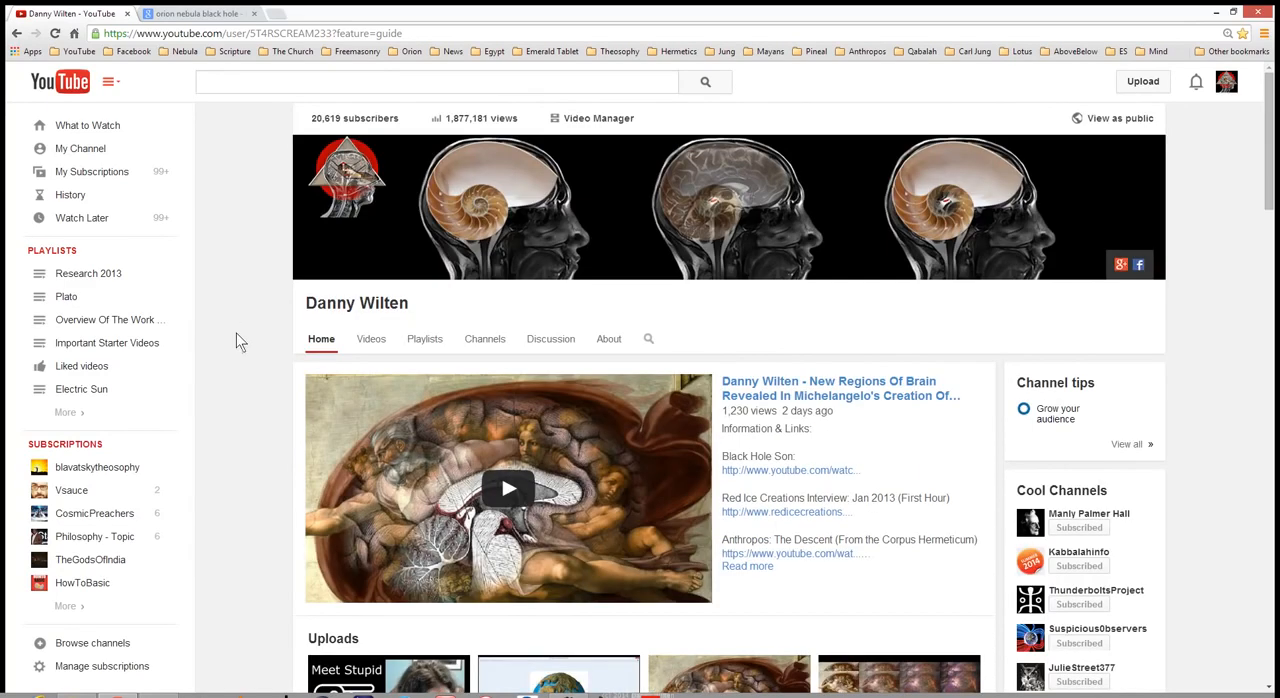
mouse_move(248, 330)
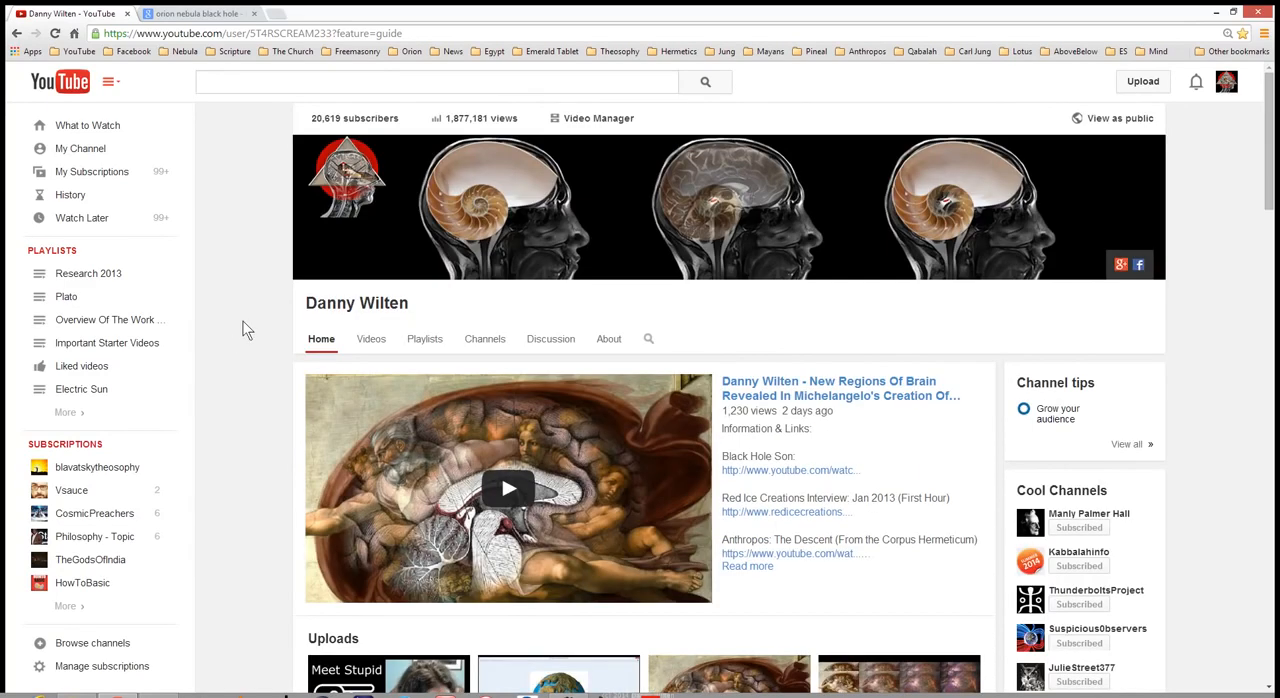
mouse_move(266, 412)
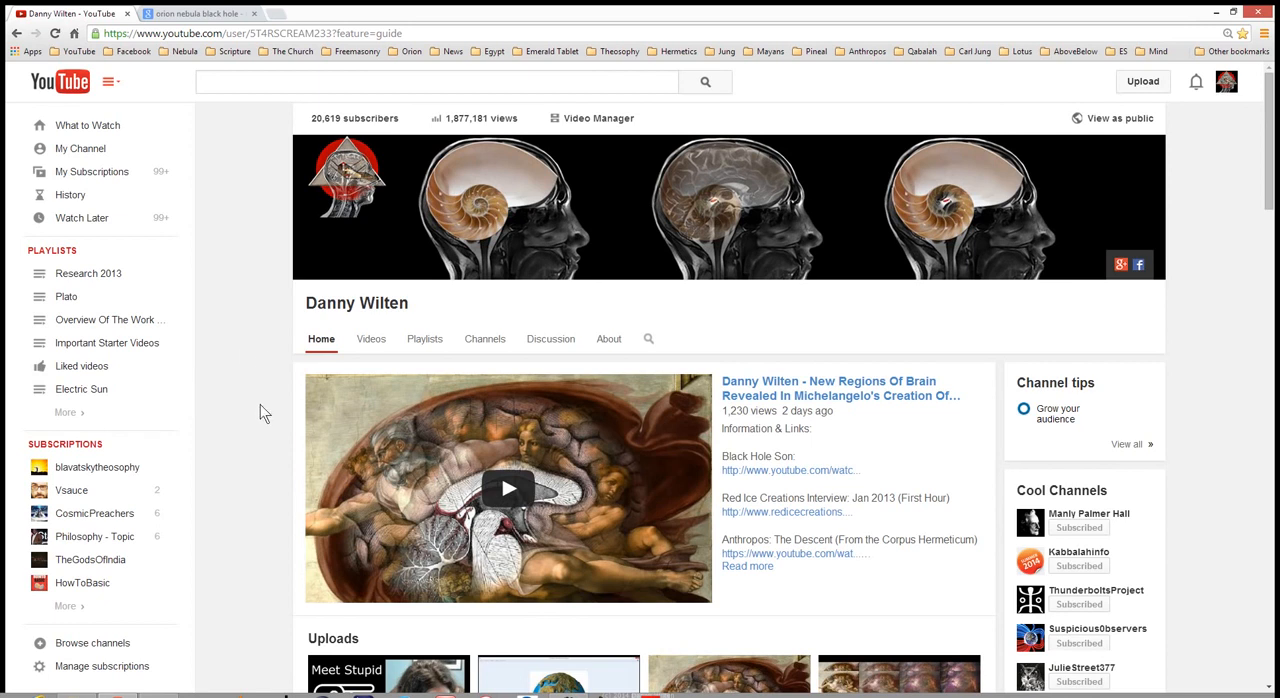
mouse_move(272, 332)
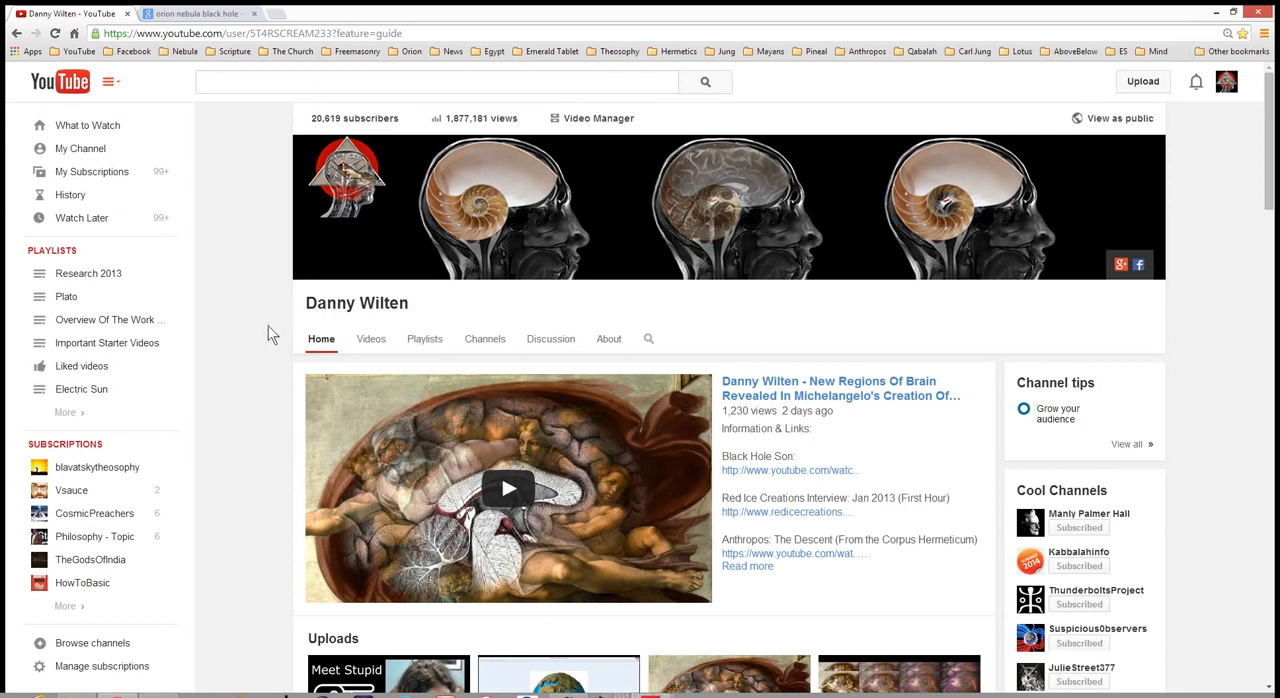
mouse_move(262, 418)
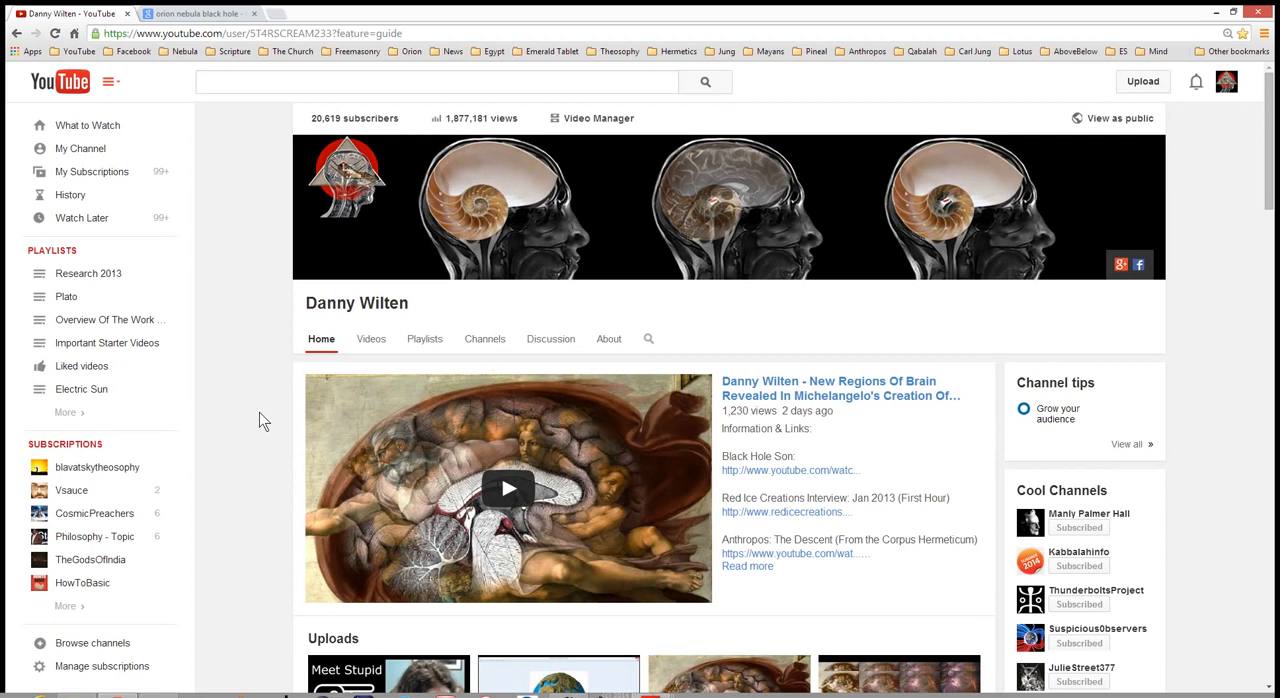
Step: Scroll down to the Important Starter Videos and The Collective Unconscious shelves
scroll("down", 3)
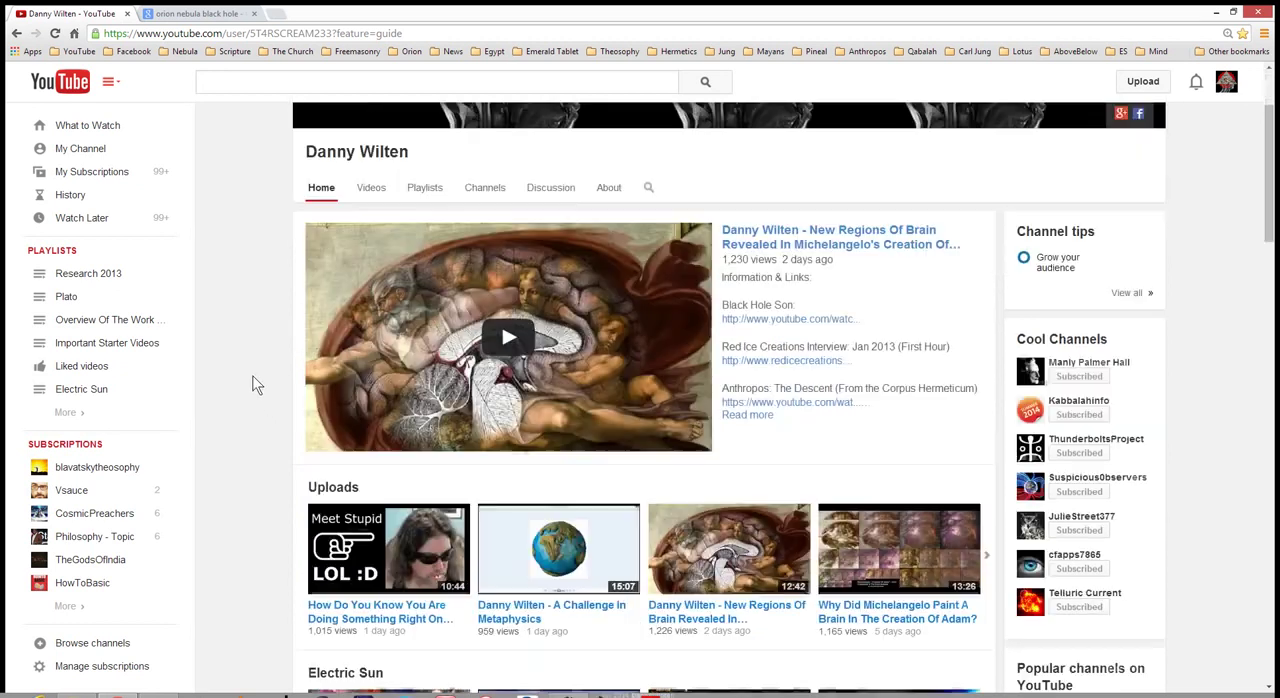
scroll("down", 3)
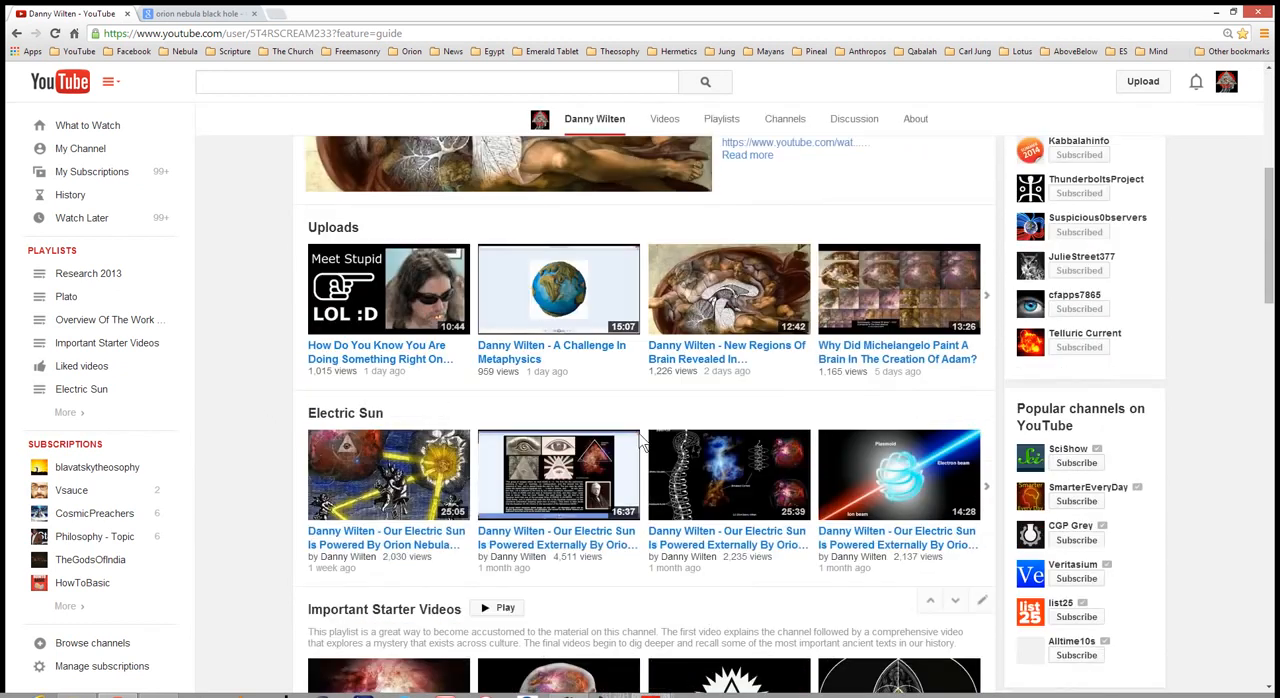
scroll("down", 3)
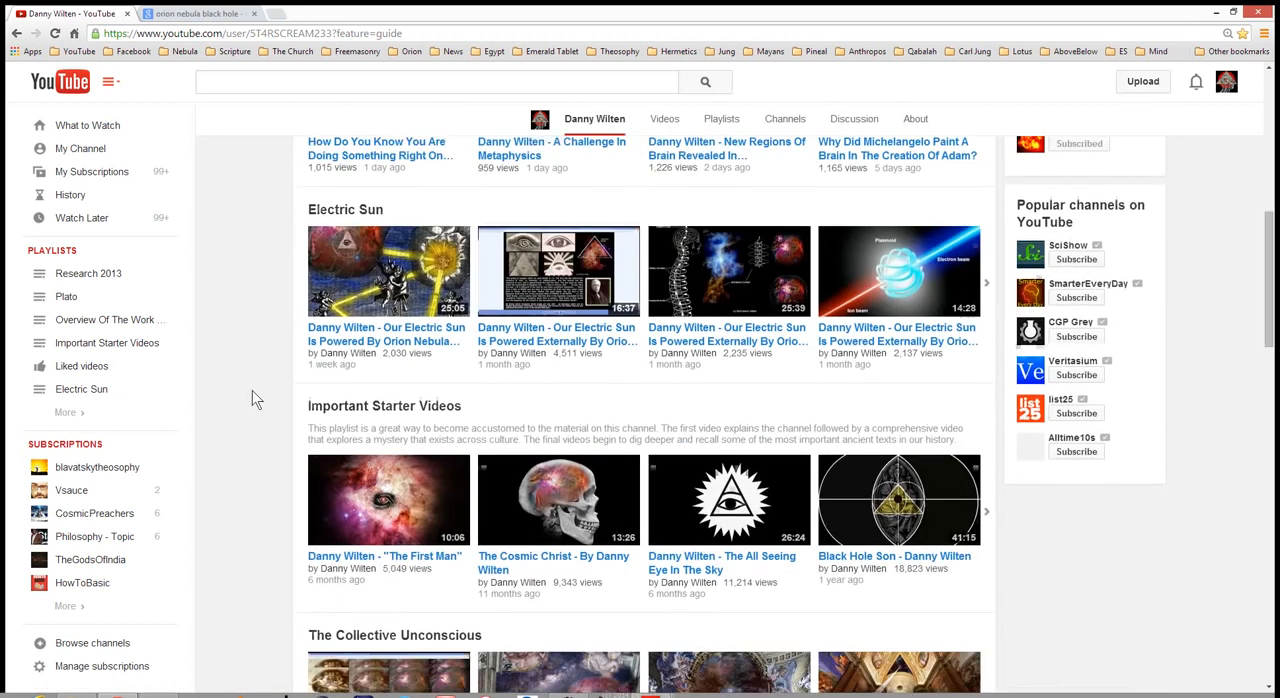
scroll("down", 3)
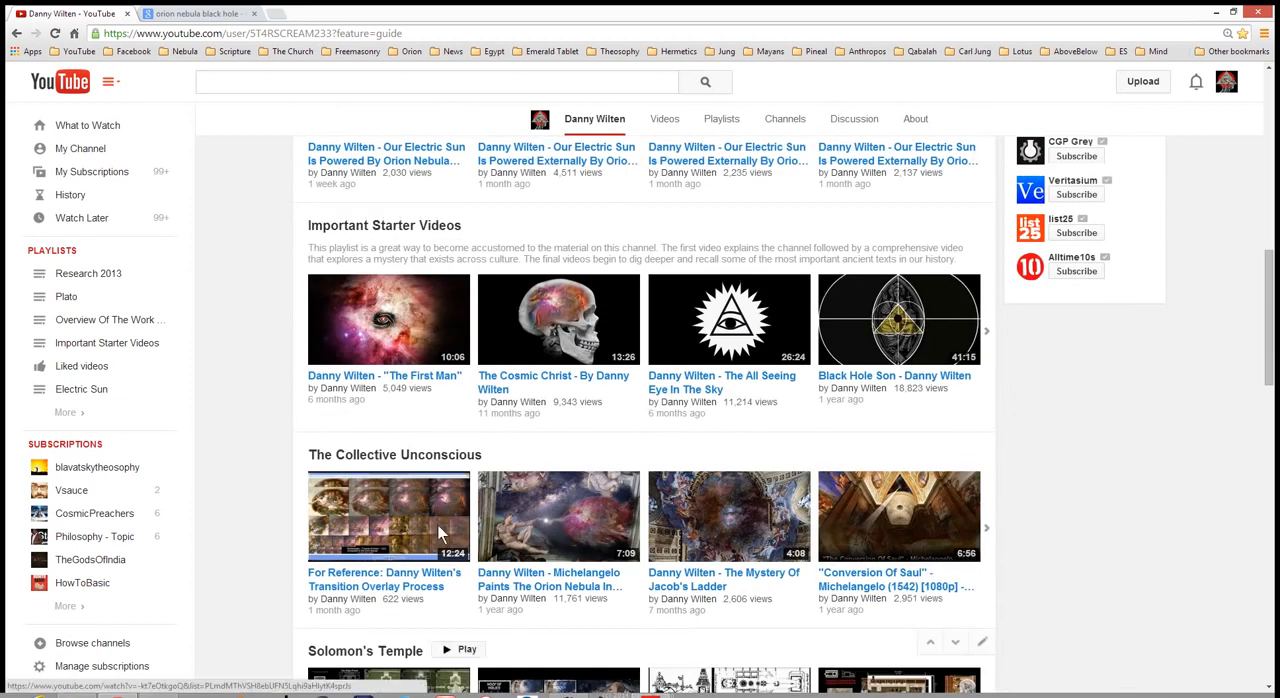
mouse_move(596, 512)
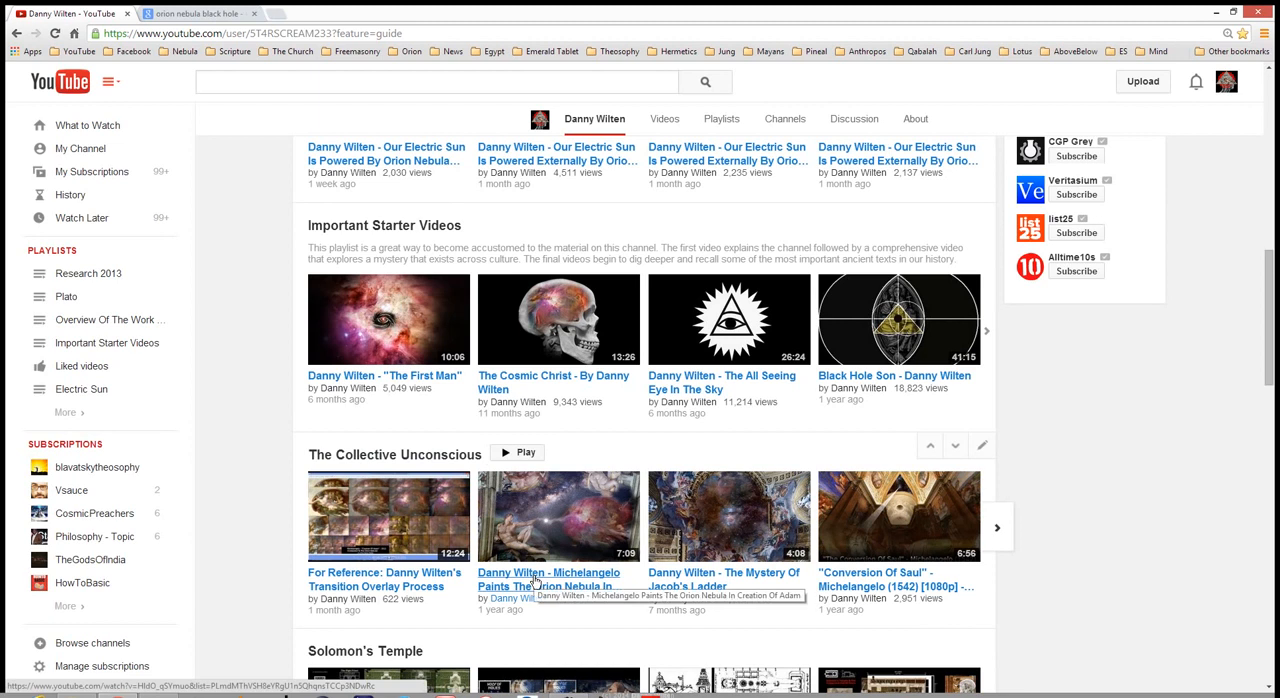
mouse_move(556, 592)
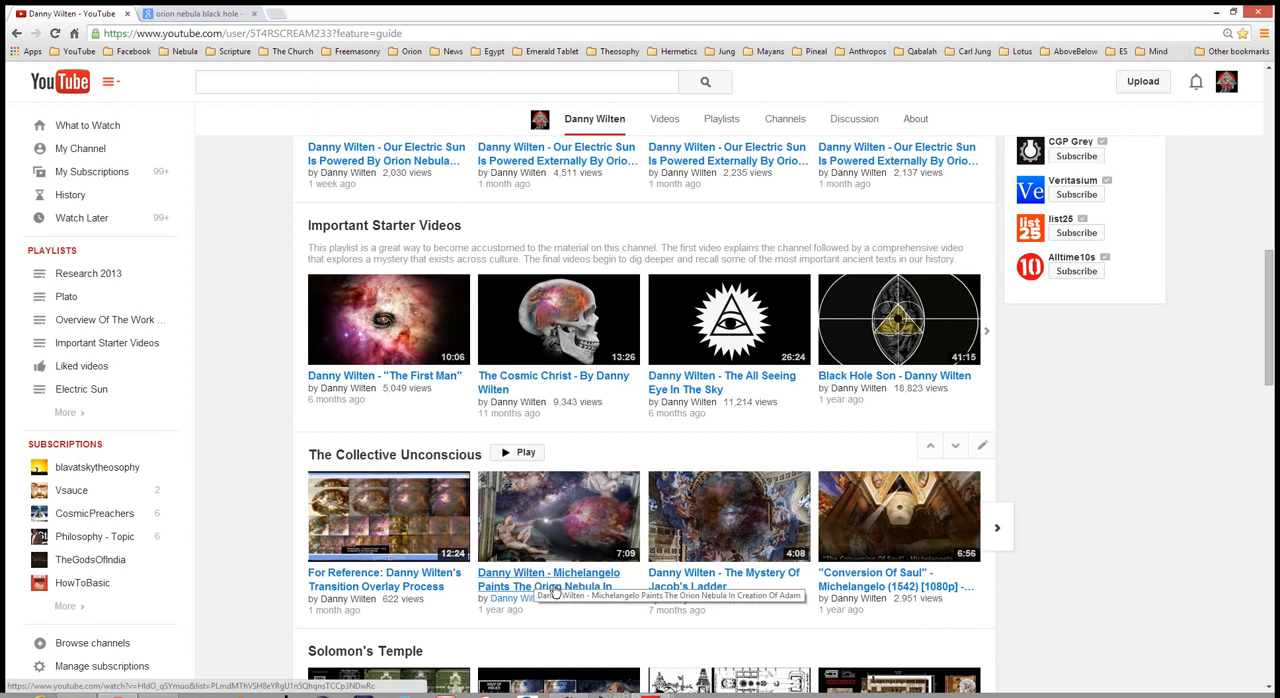
mouse_move(448, 496)
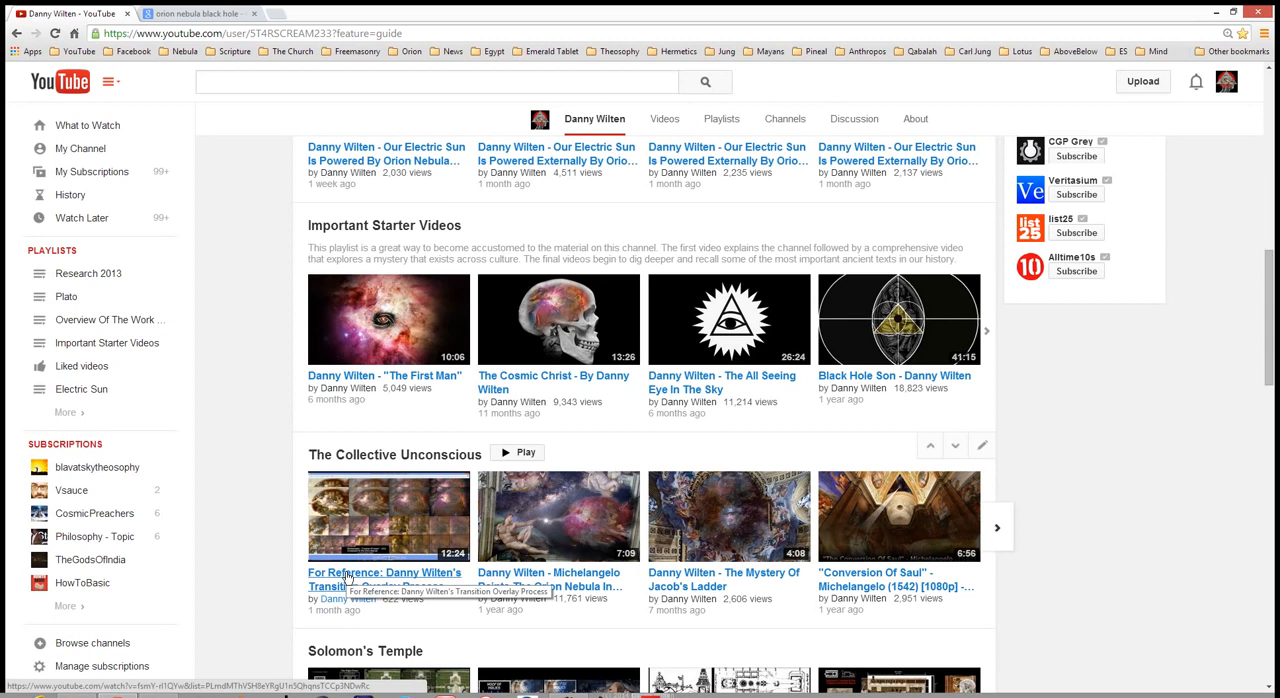
mouse_move(376, 530)
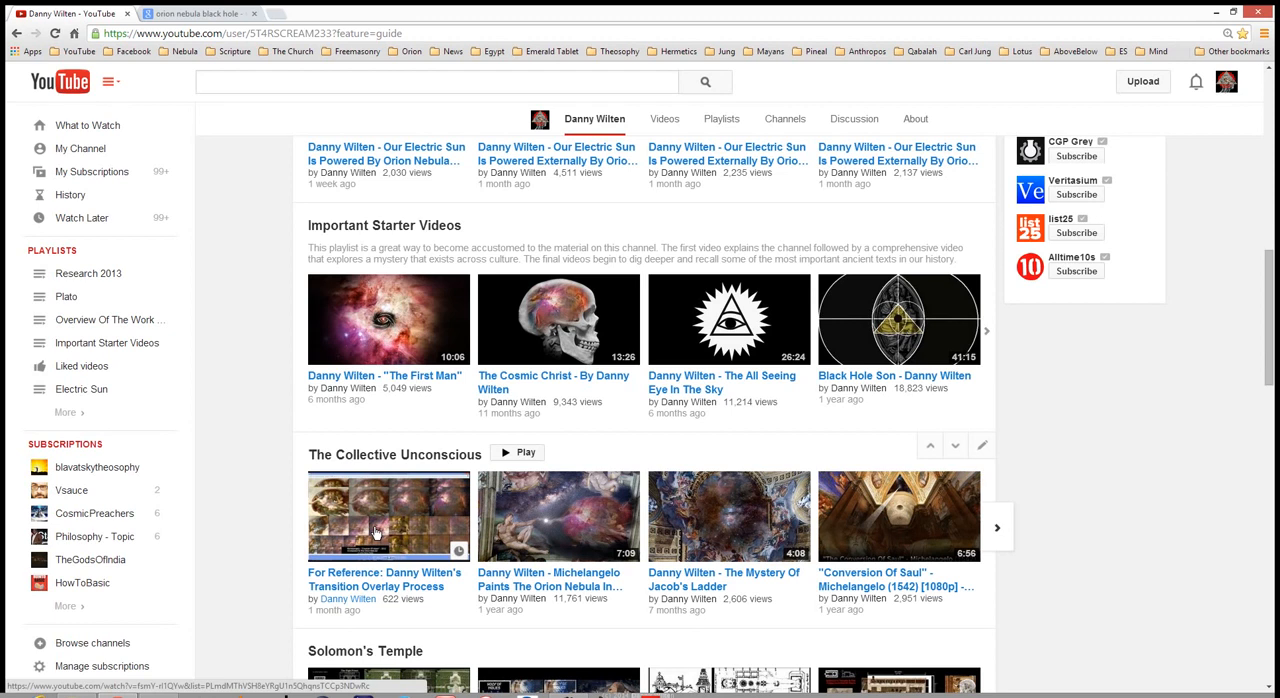
mouse_move(370, 532)
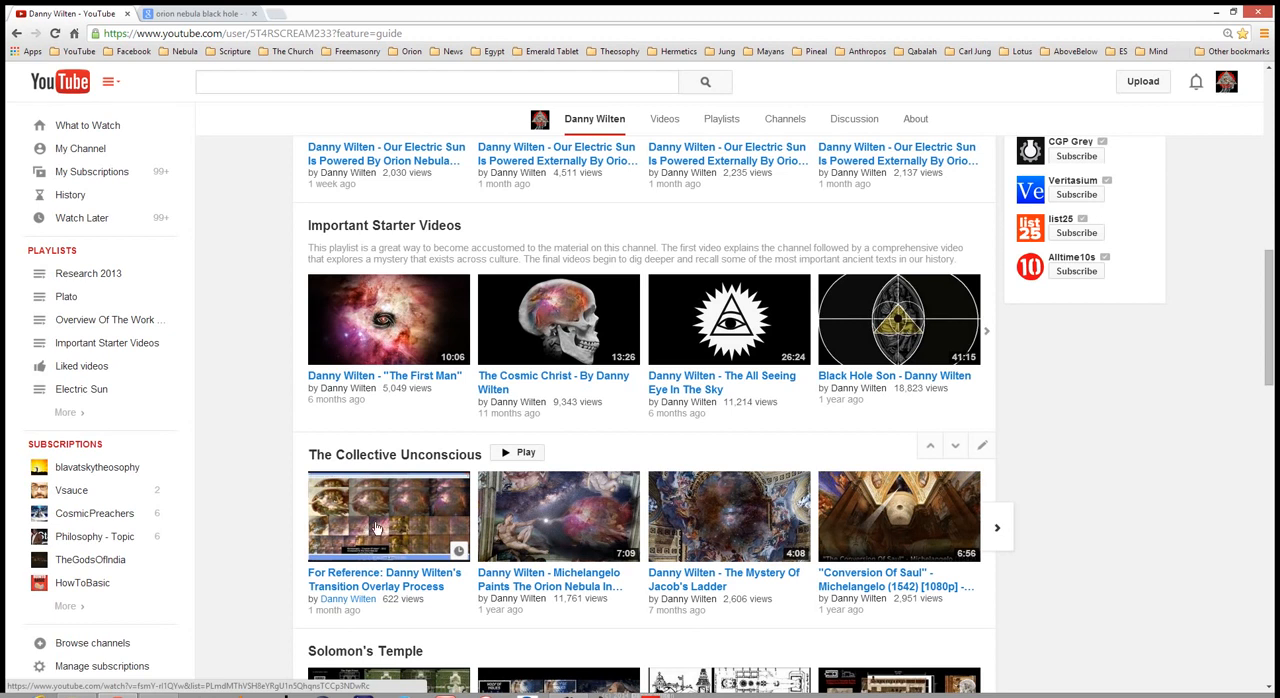
mouse_move(368, 508)
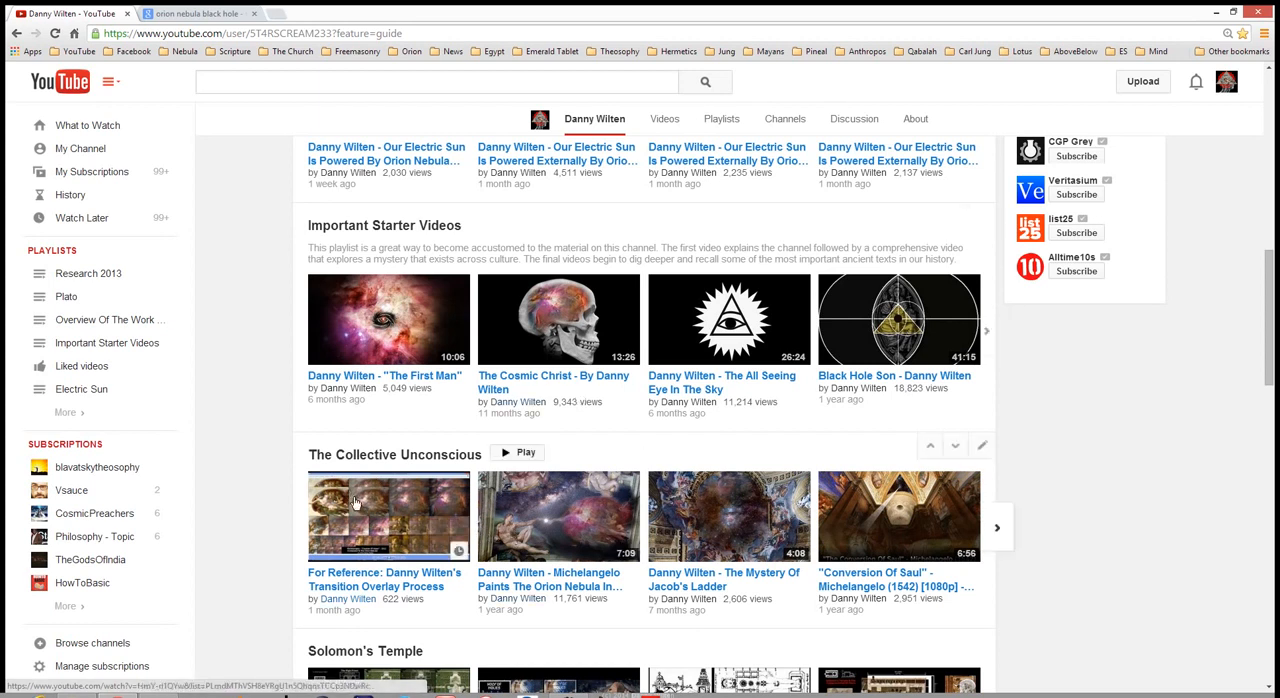
mouse_move(736, 516)
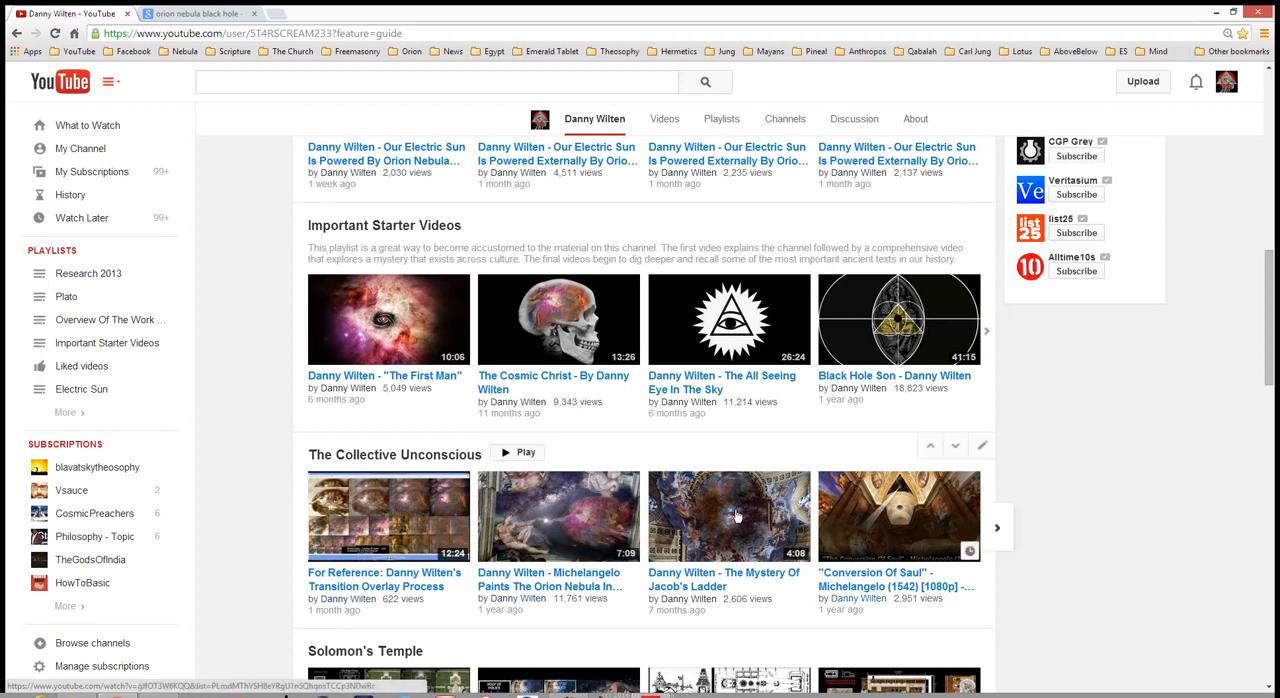
mouse_move(560, 528)
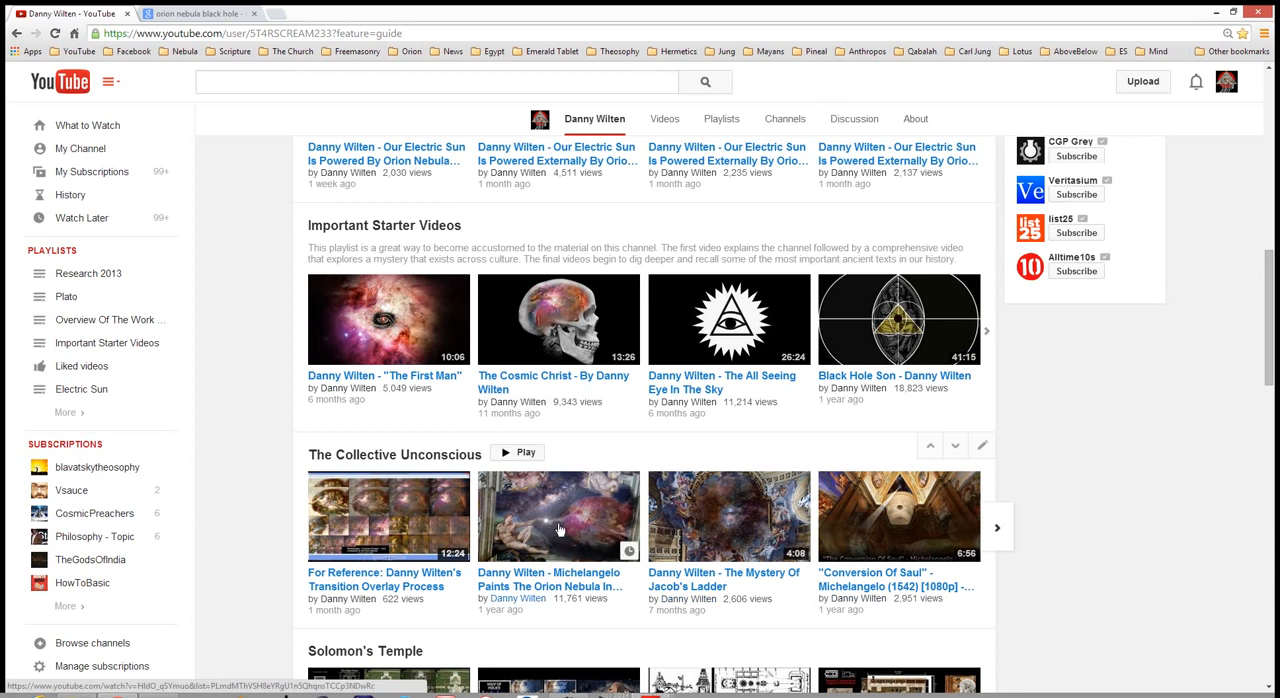
Step: Scroll back up past Uploads to the banner and featured trailer at the top
scroll("up", 3)
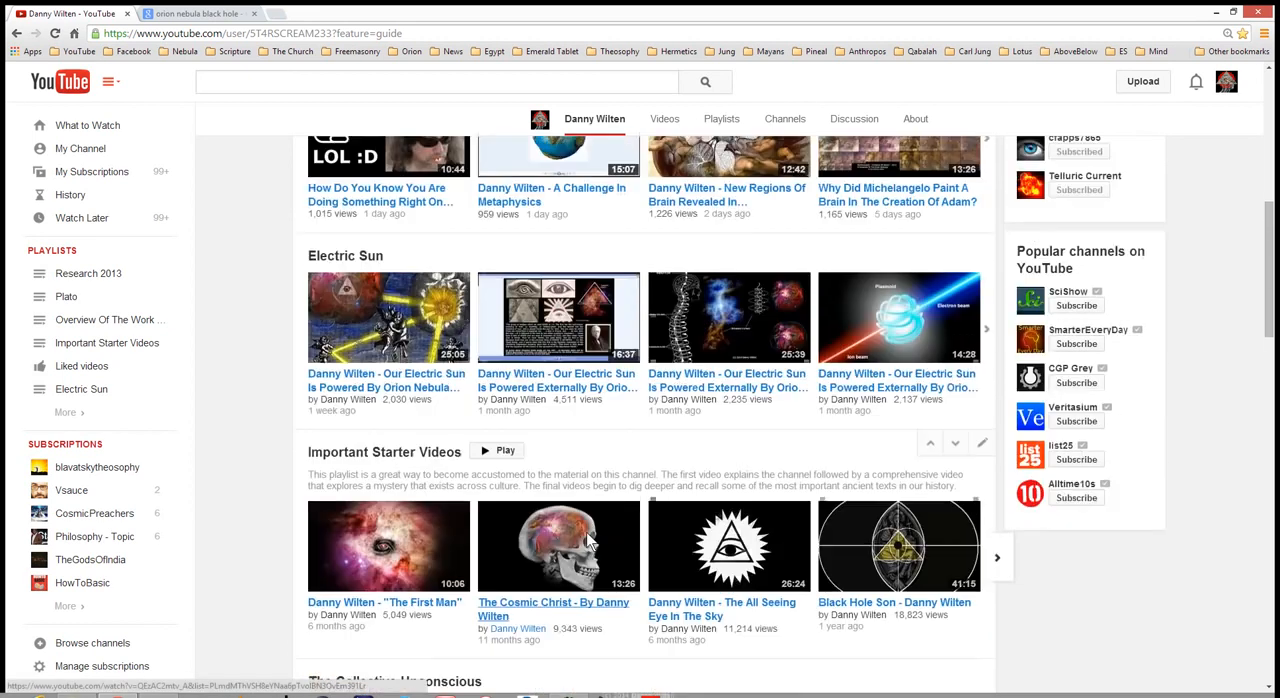
scroll("up", 3)
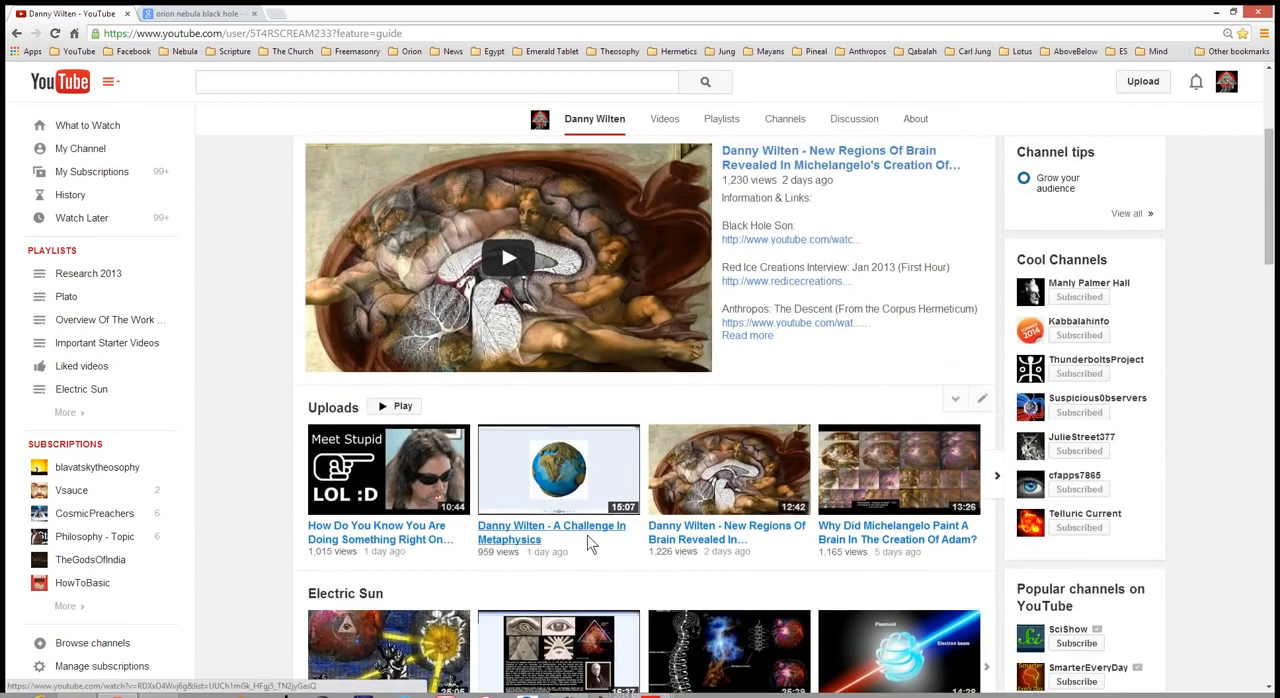
scroll("up", 3)
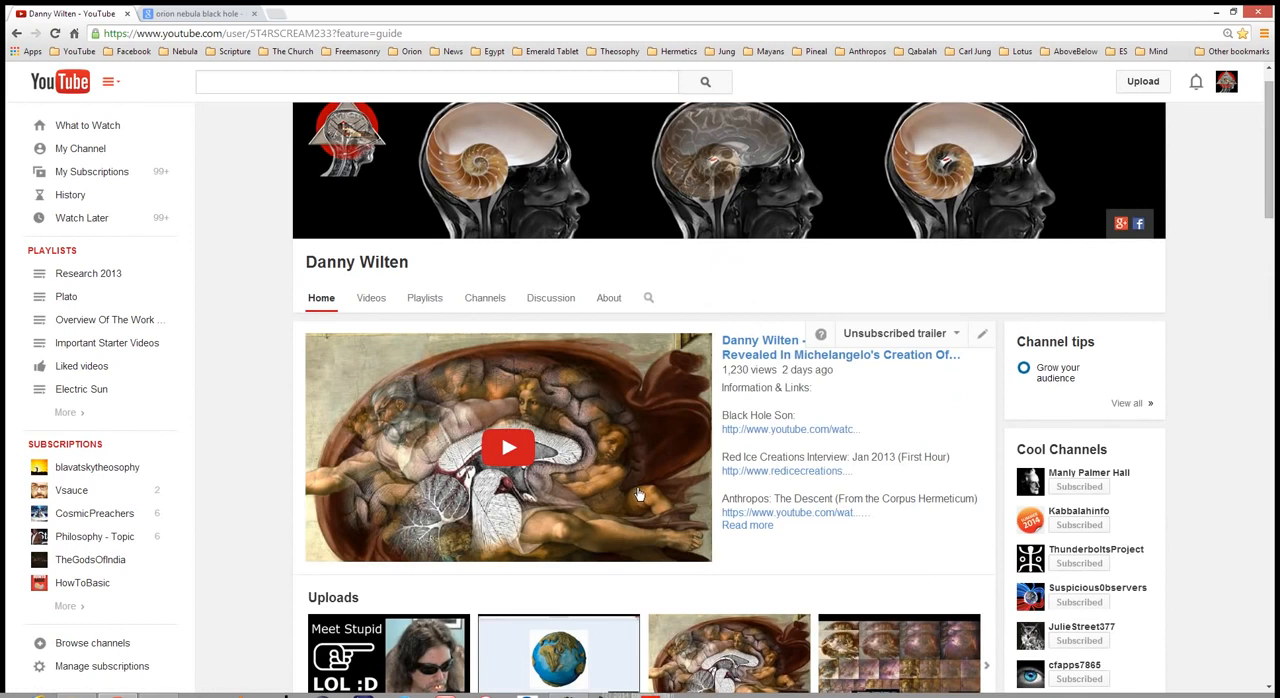
scroll("up", 3)
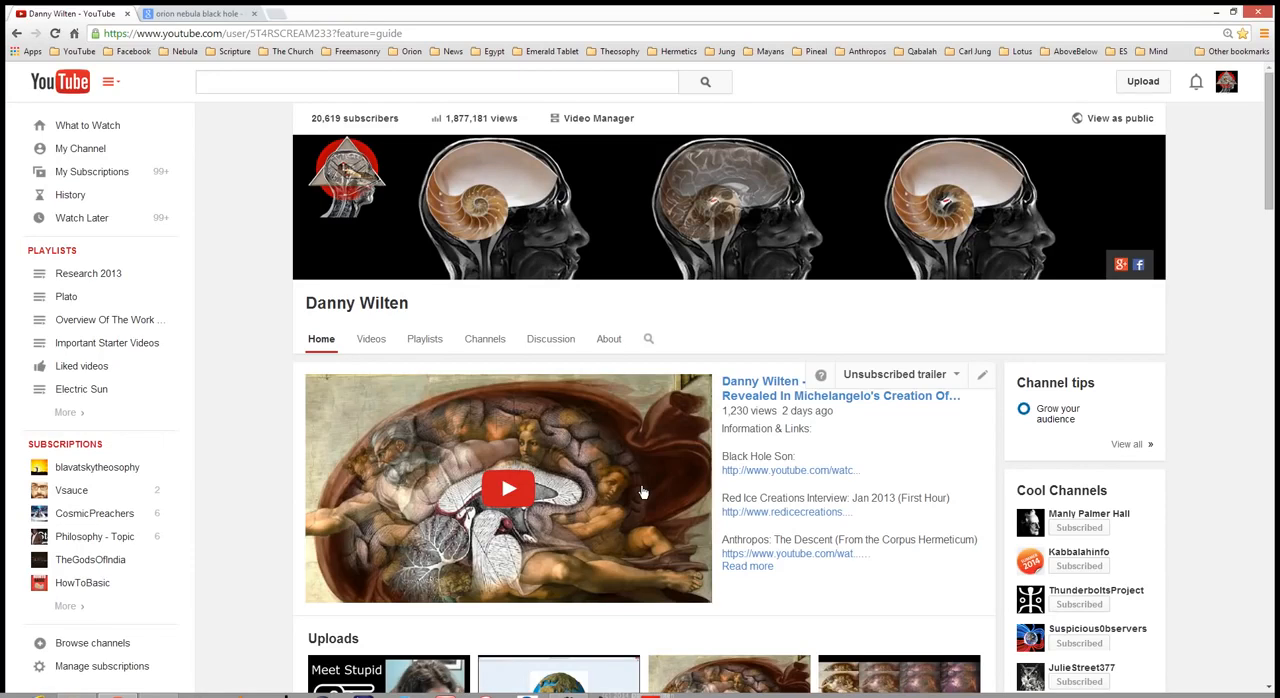
mouse_move(436, 472)
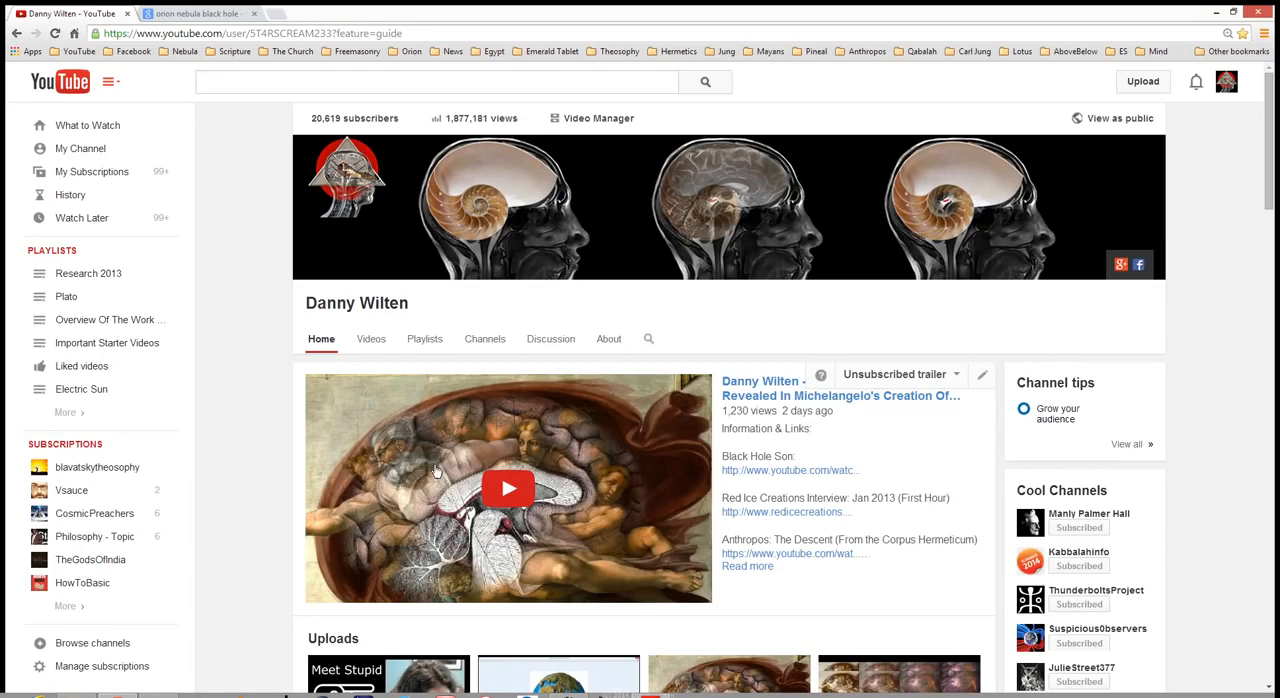
mouse_move(420, 506)
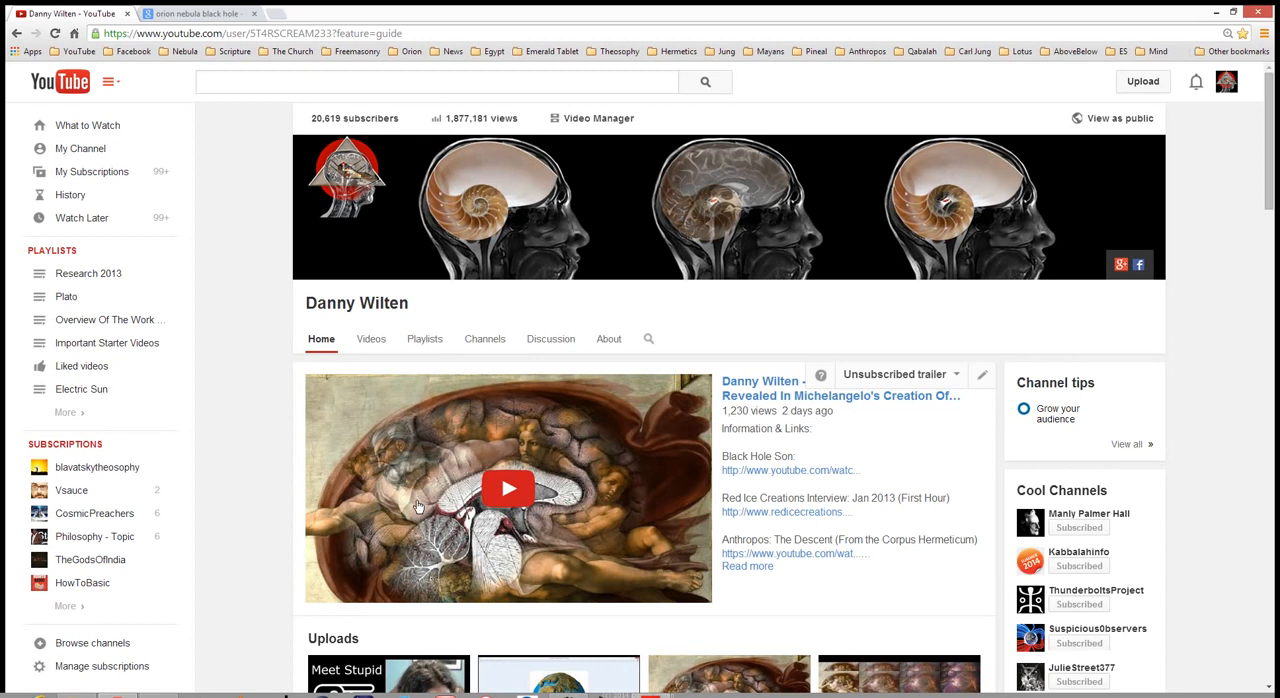
Step: Scroll down to Important Starter Videos and The Collective Unconscious, with Solomon's Temple below
scroll("down", 3)
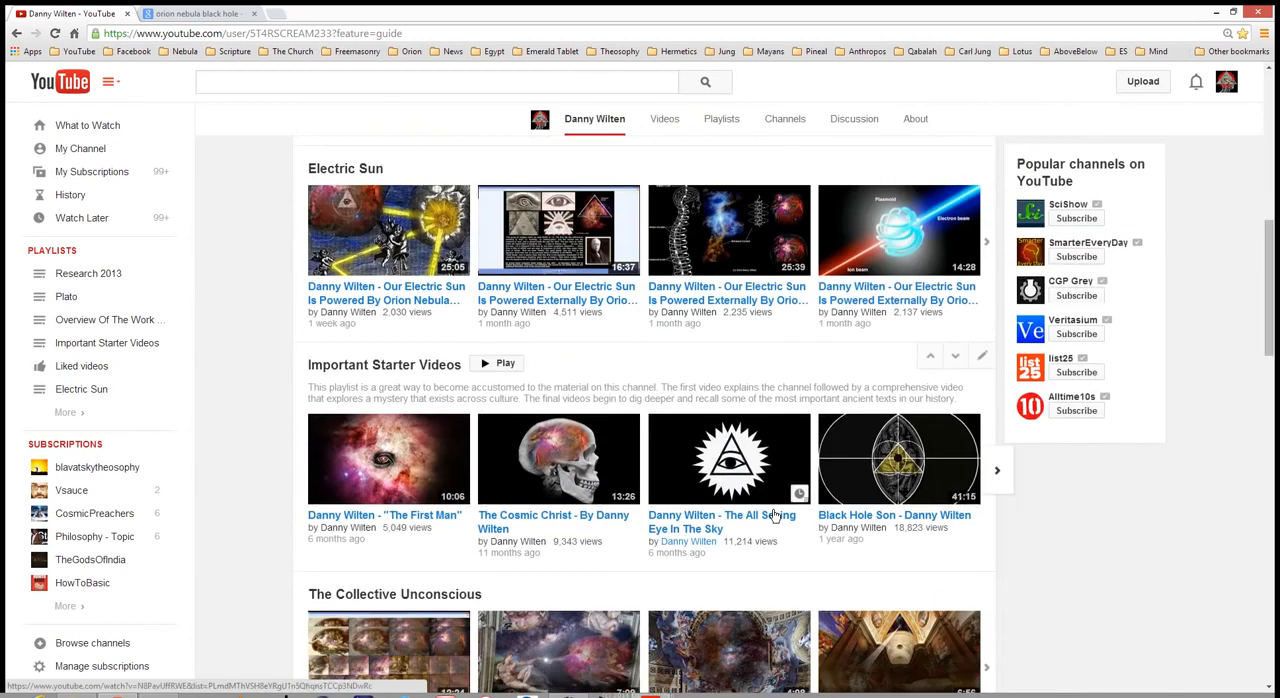
scroll("down", 3)
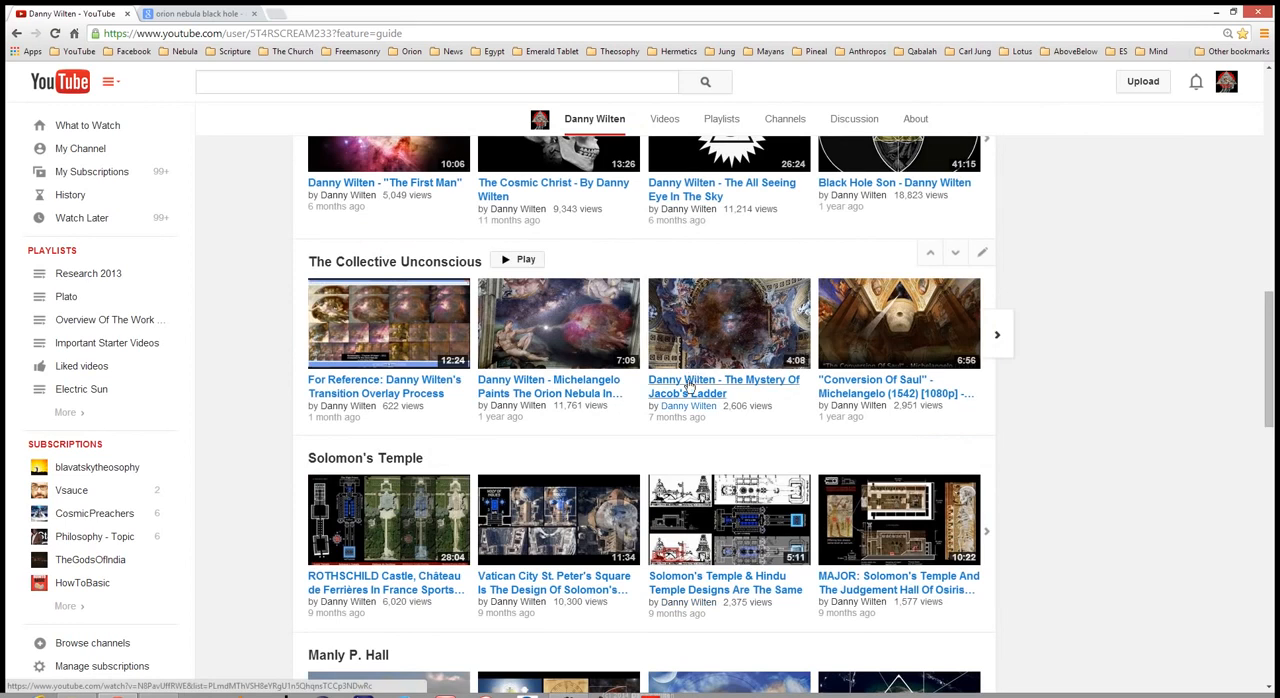
mouse_move(724, 386)
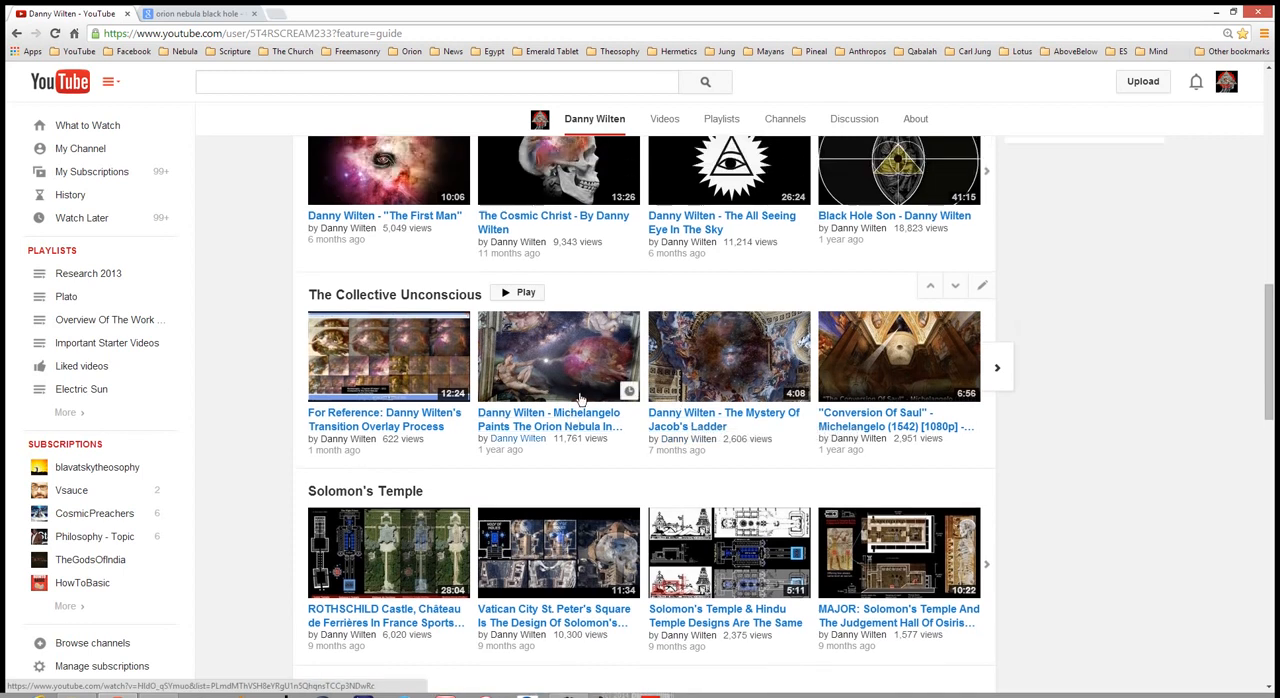
scroll("up", 3)
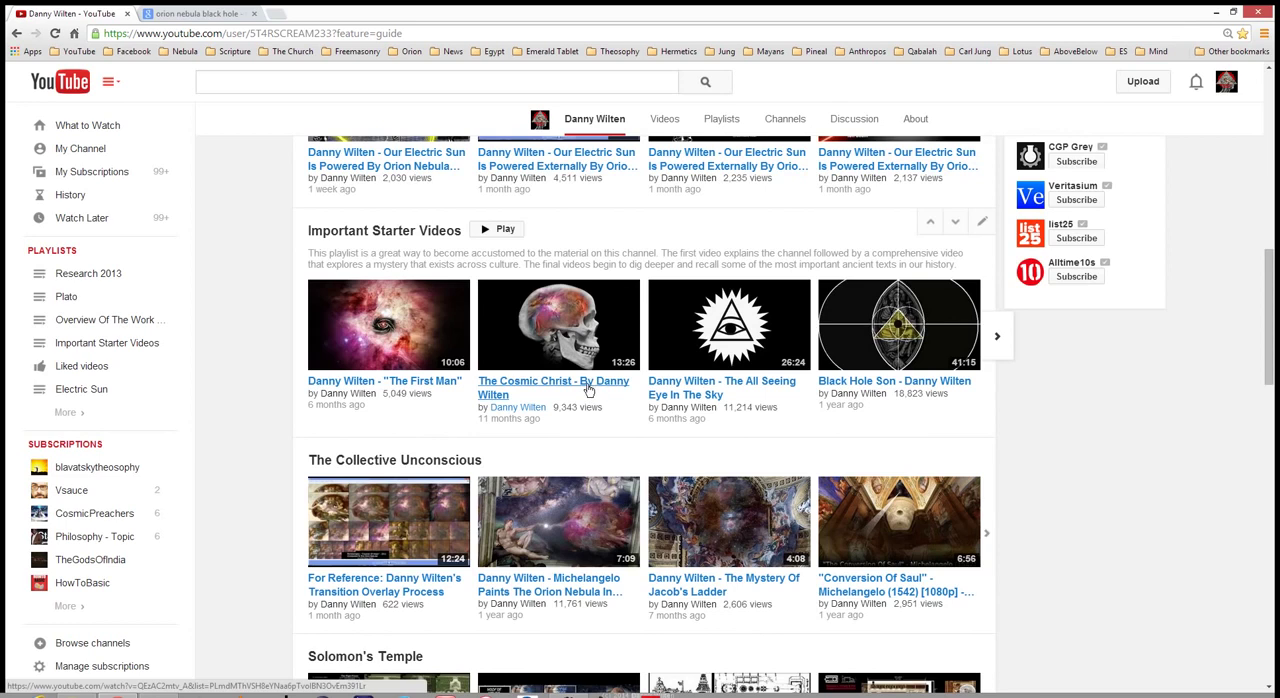
scroll("up", 3)
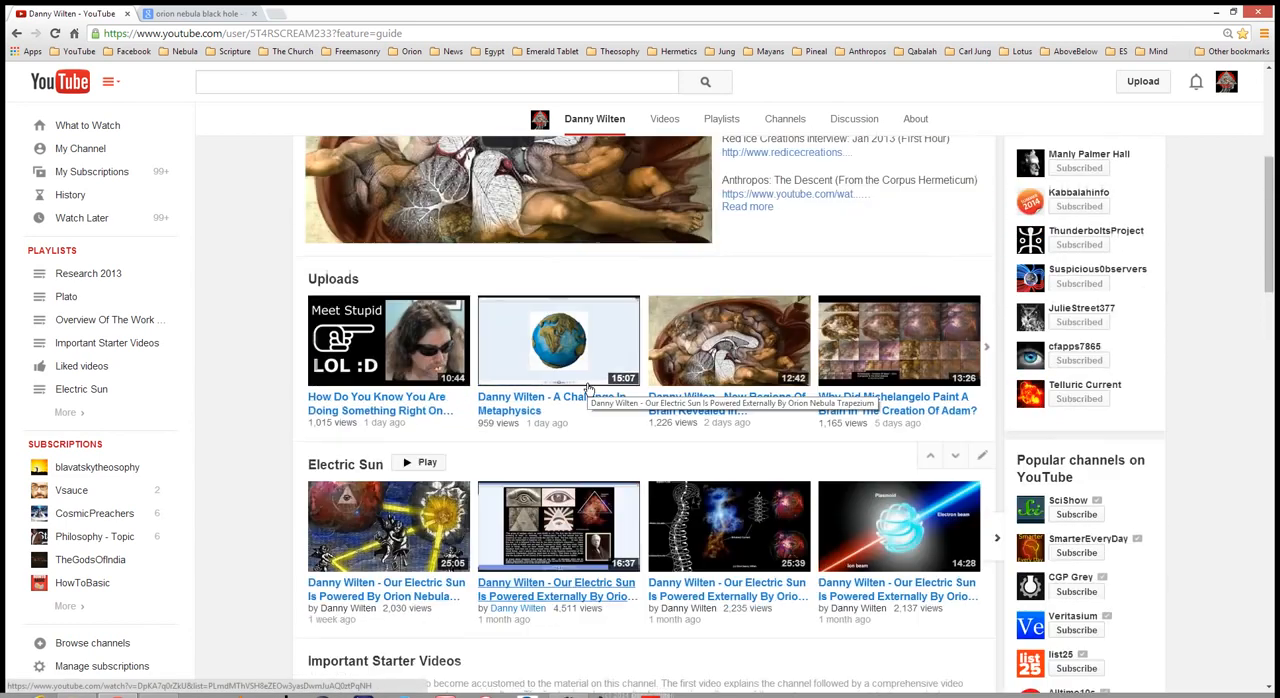
scroll("up", 3)
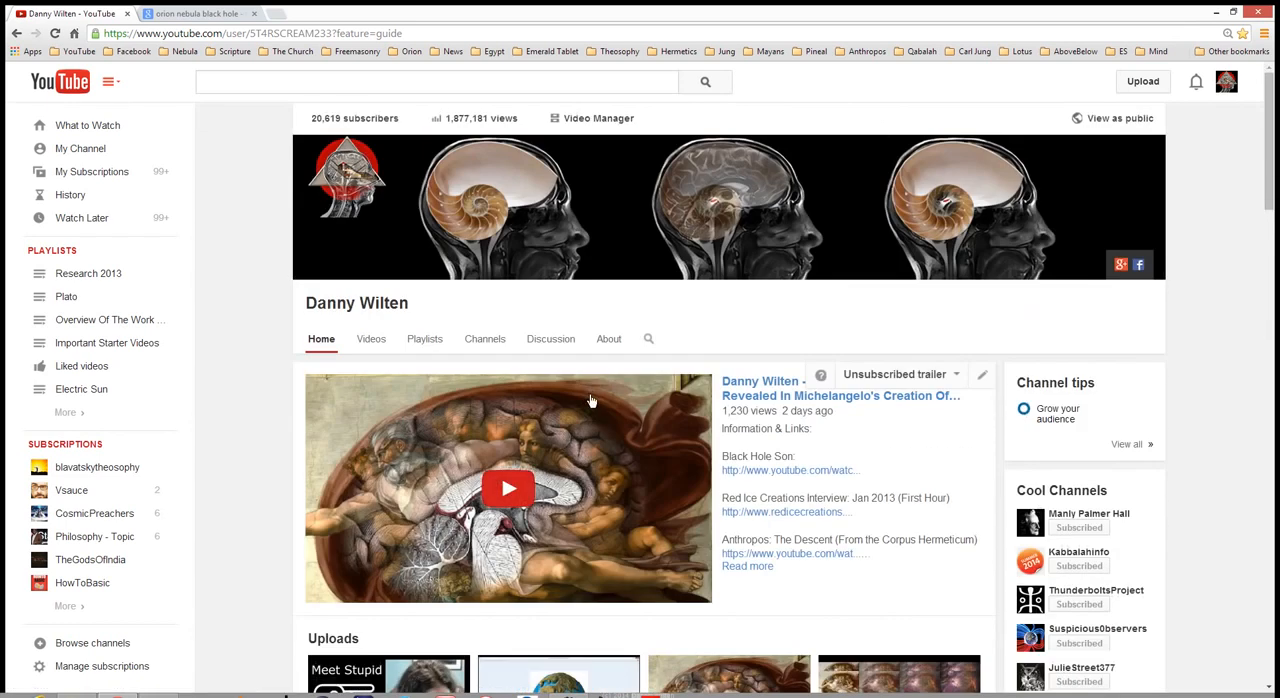
mouse_move(584, 420)
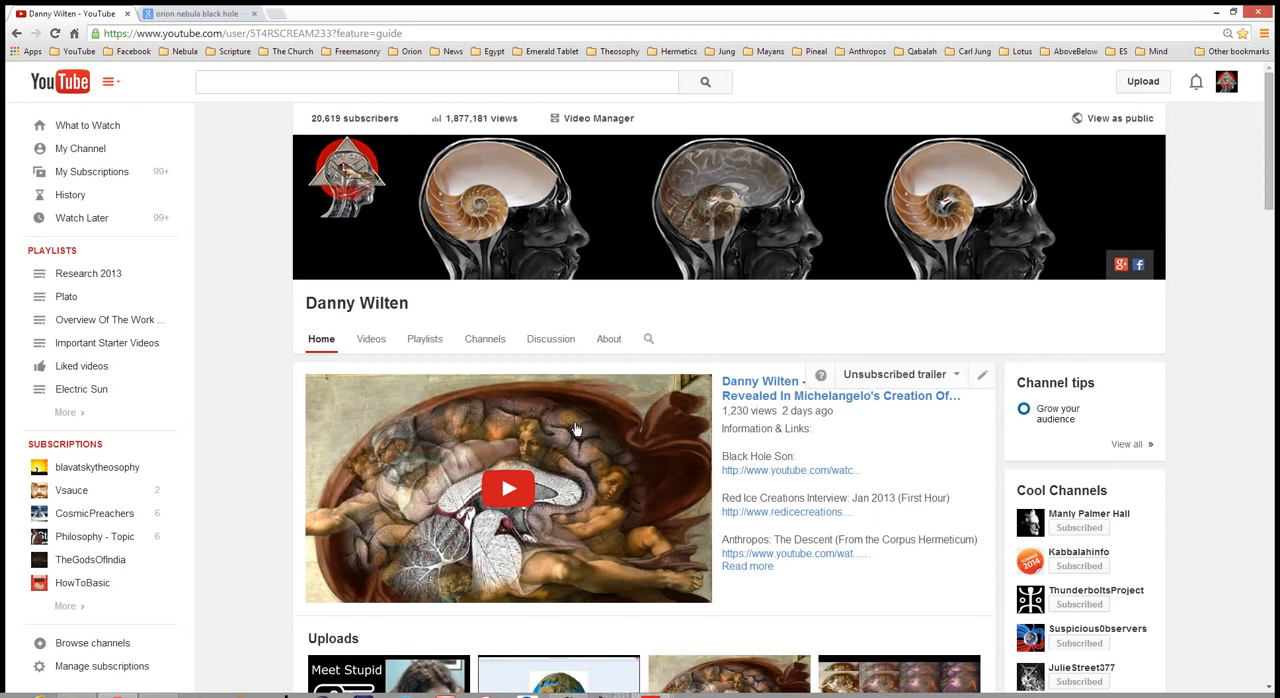
scroll("down", 3)
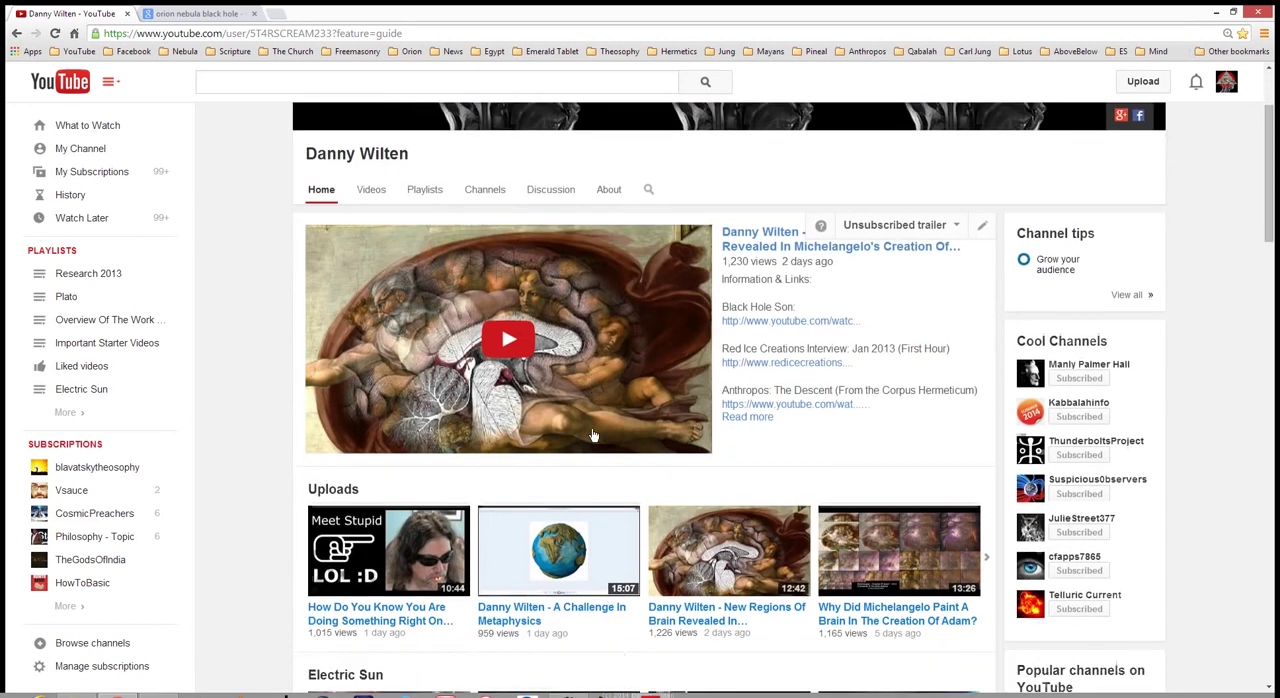
scroll("down", 3)
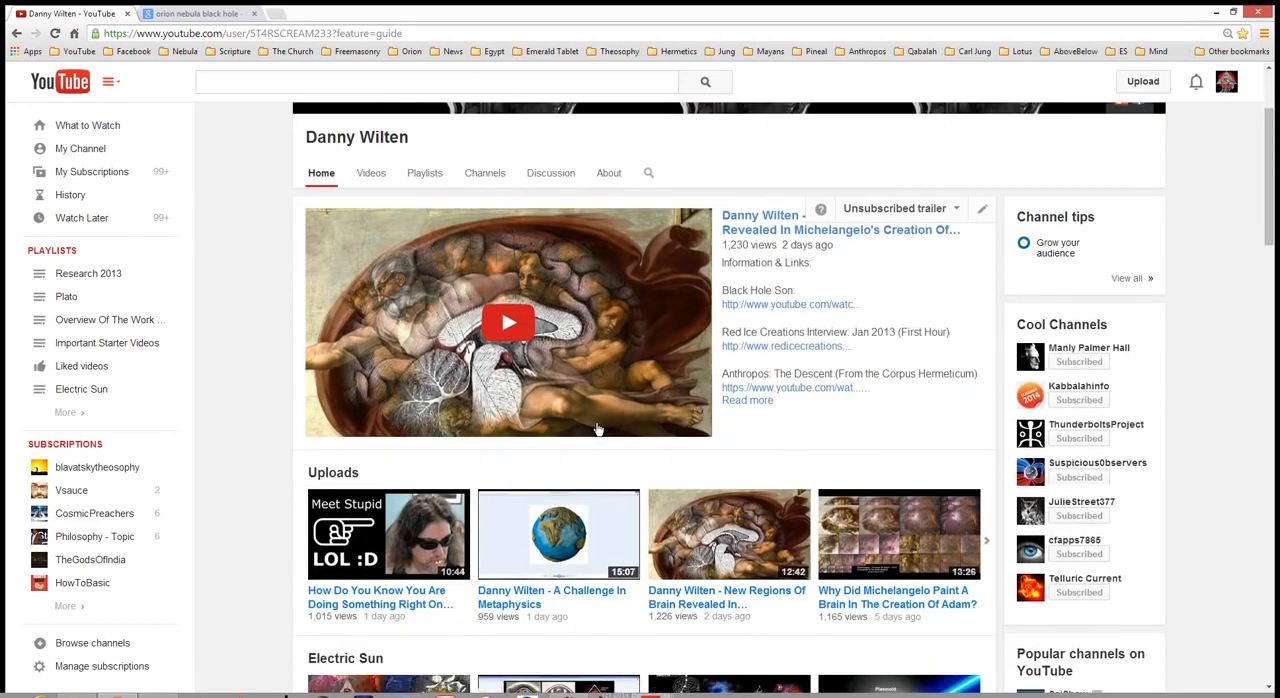
mouse_move(592, 436)
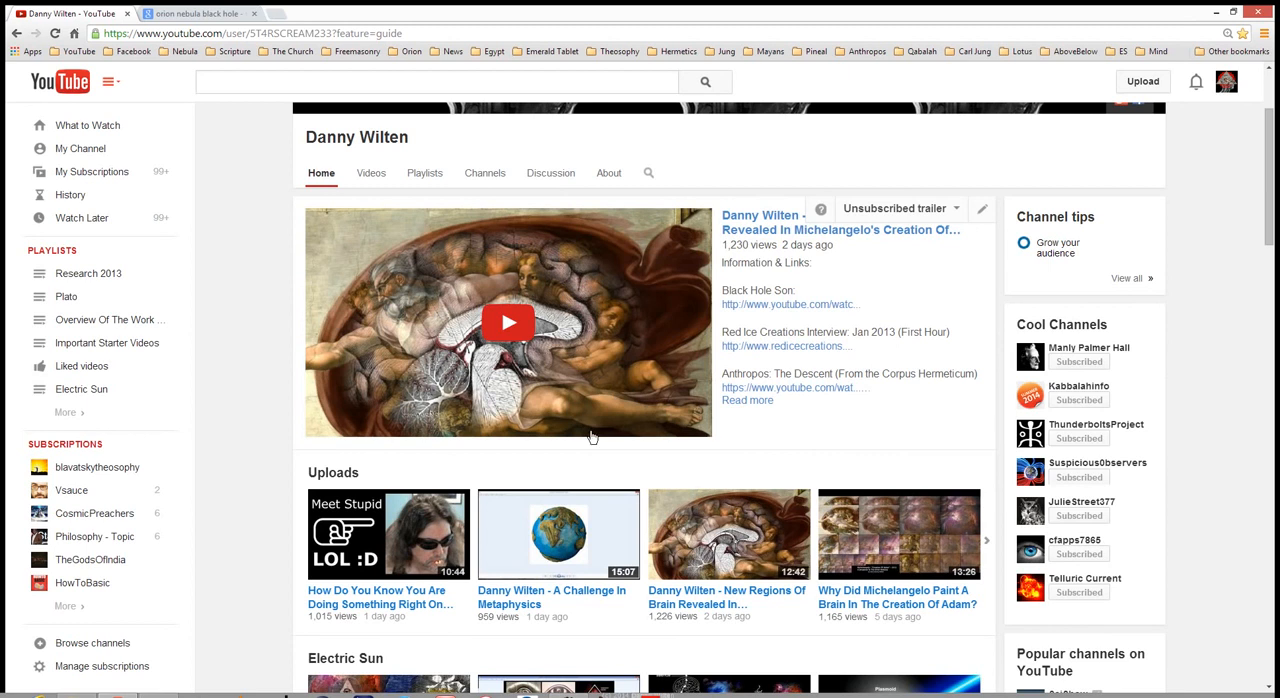
mouse_move(524, 398)
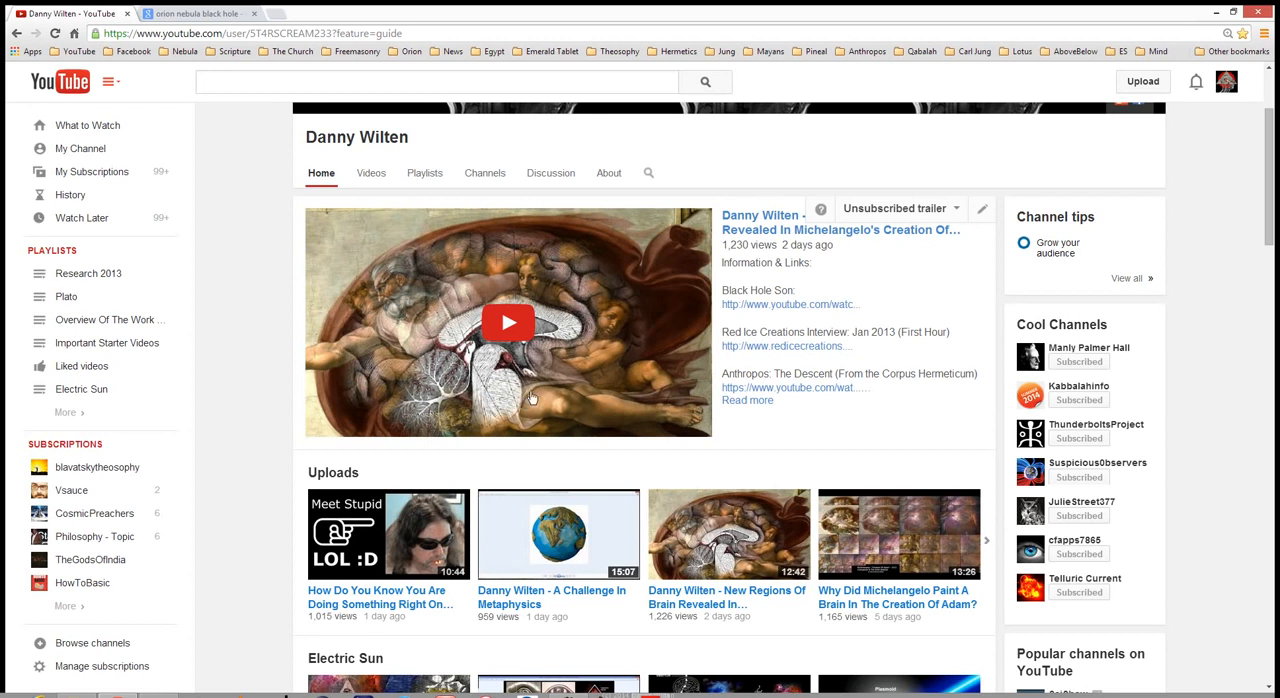
scroll("down", 3)
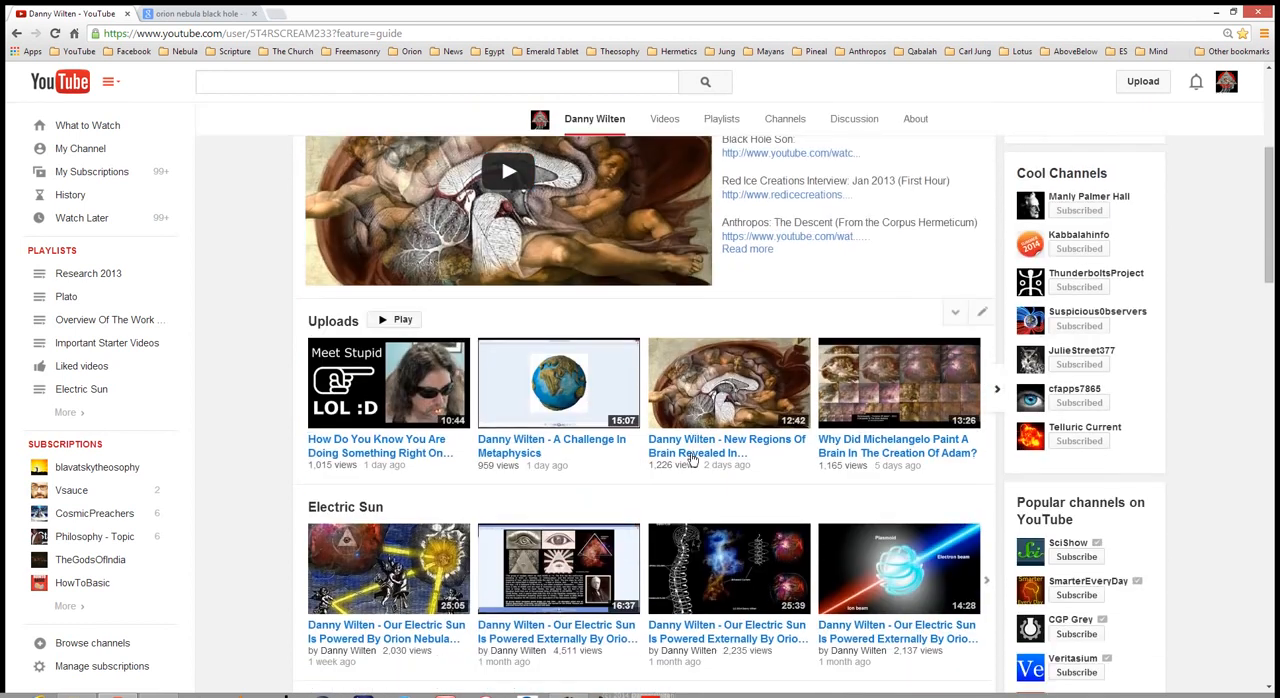
scroll("down", 3)
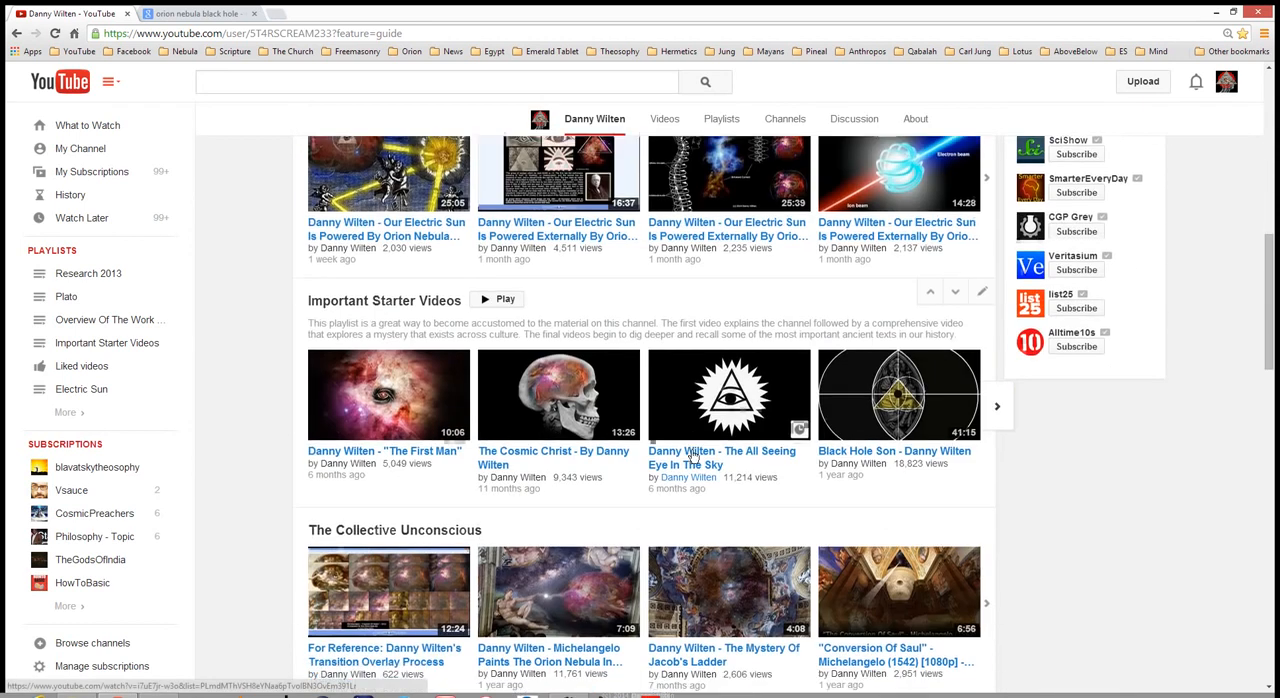
scroll("down", 3)
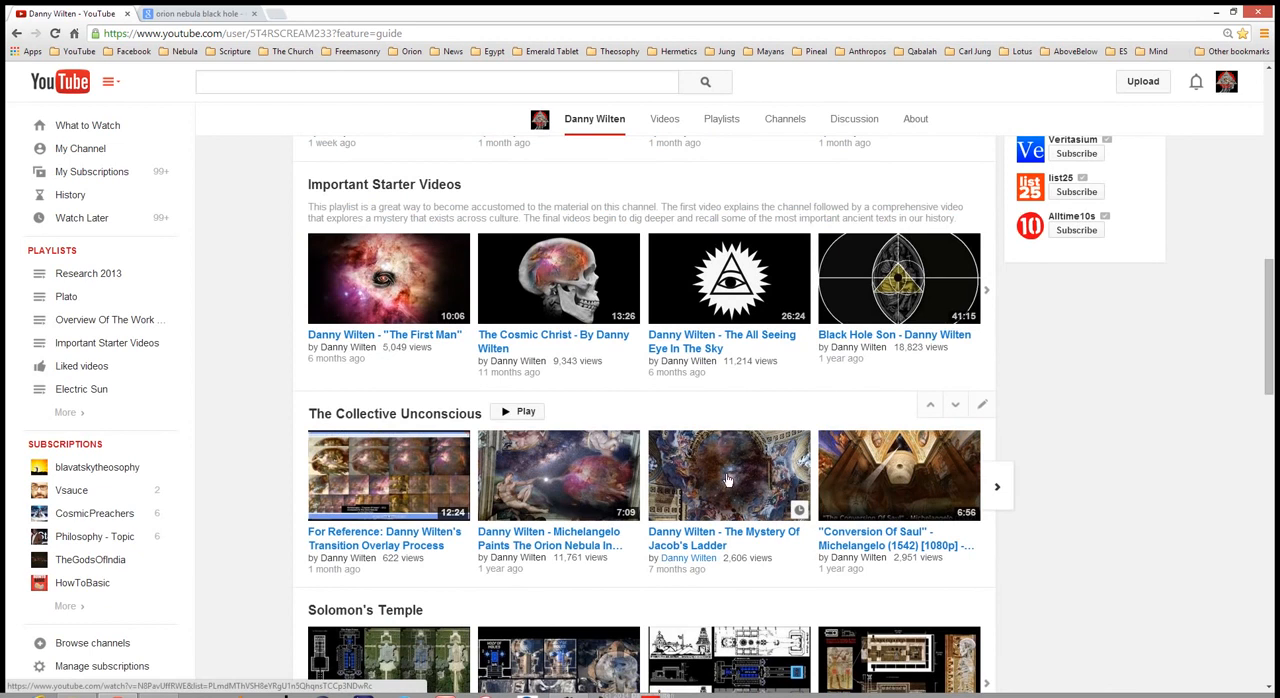
mouse_move(728, 488)
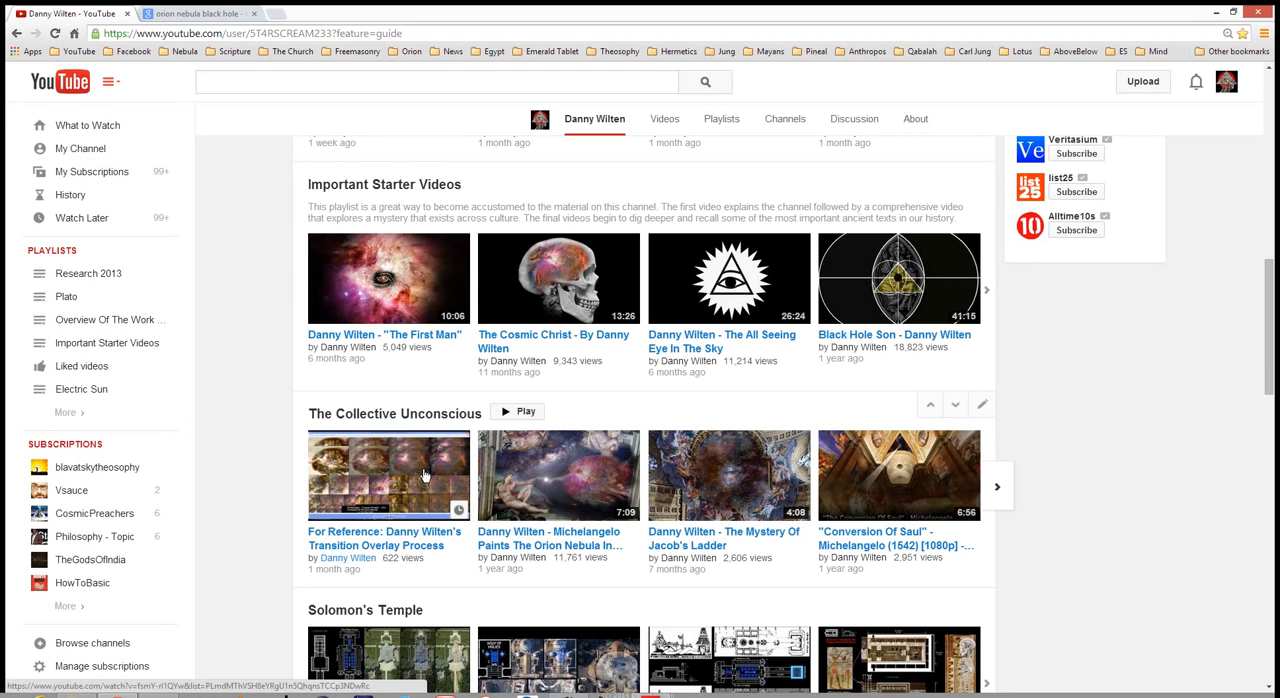
mouse_move(730, 290)
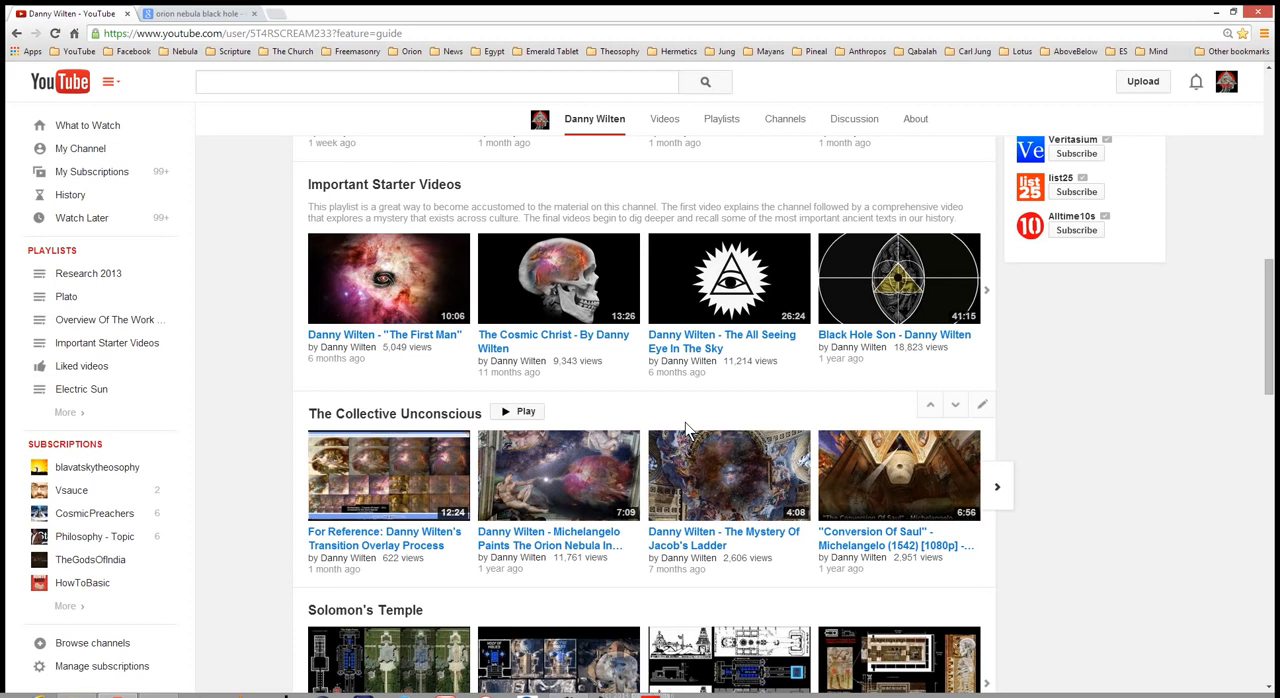
mouse_move(752, 364)
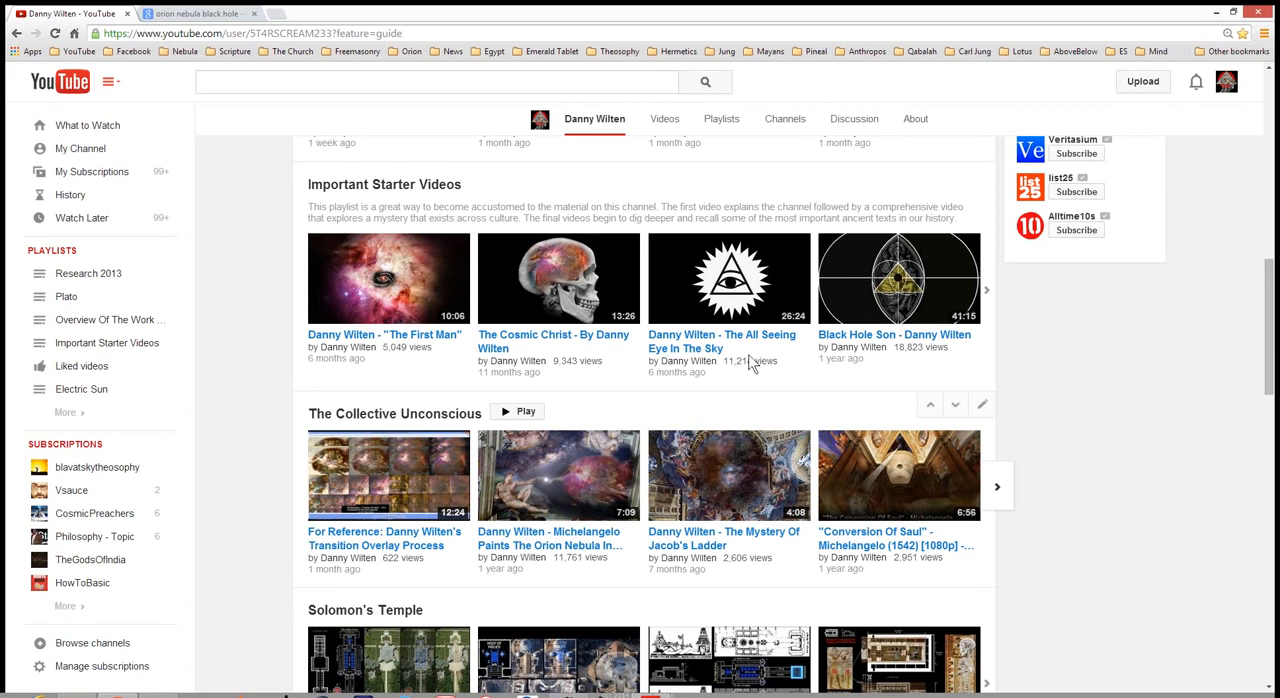
scroll("down", 3)
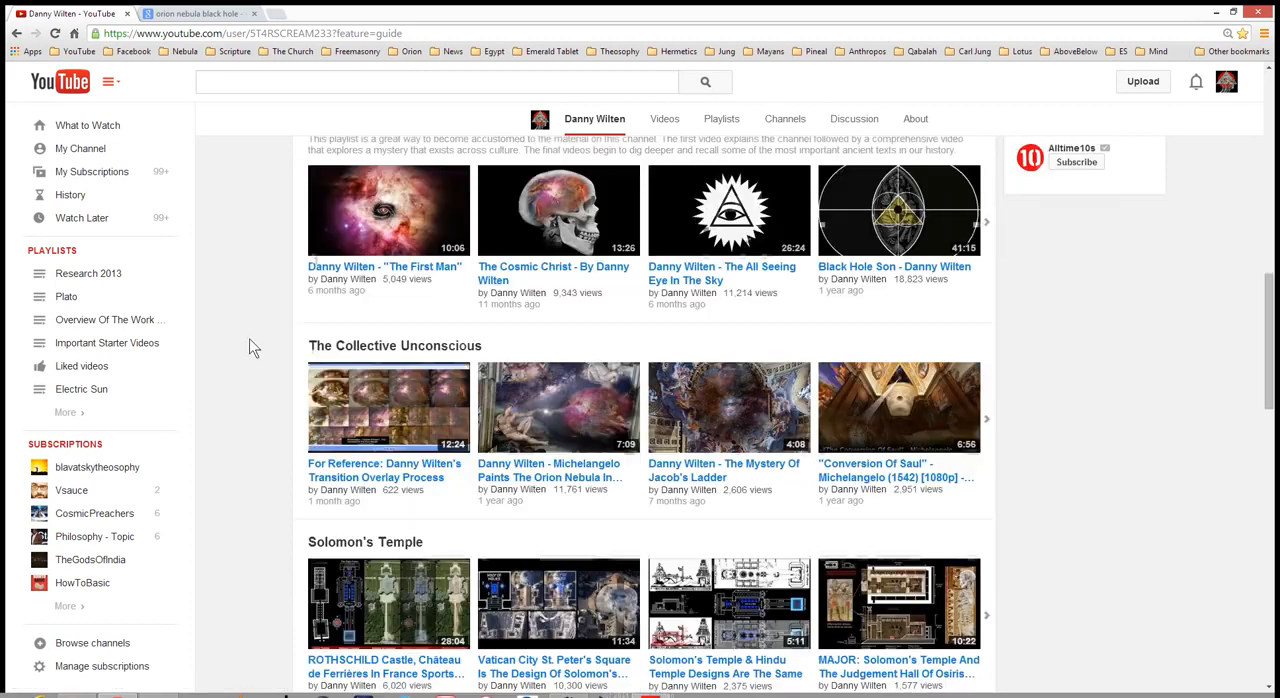
scroll("down", 3)
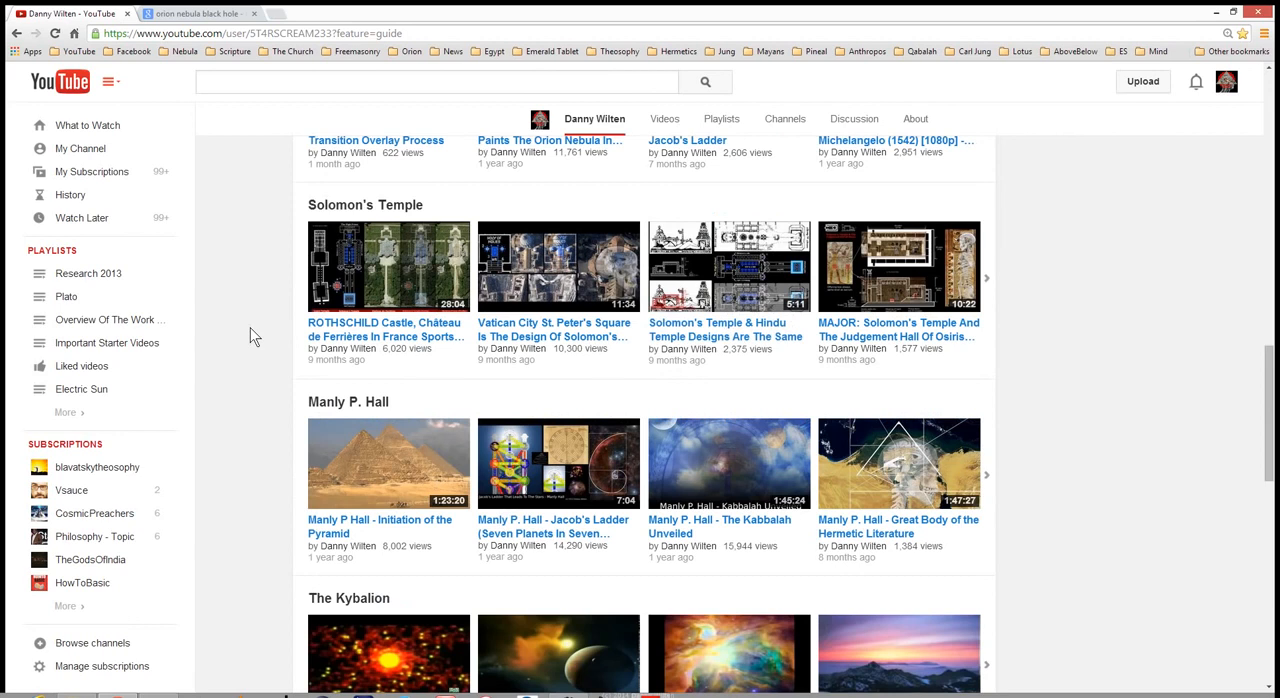
scroll("down", 3)
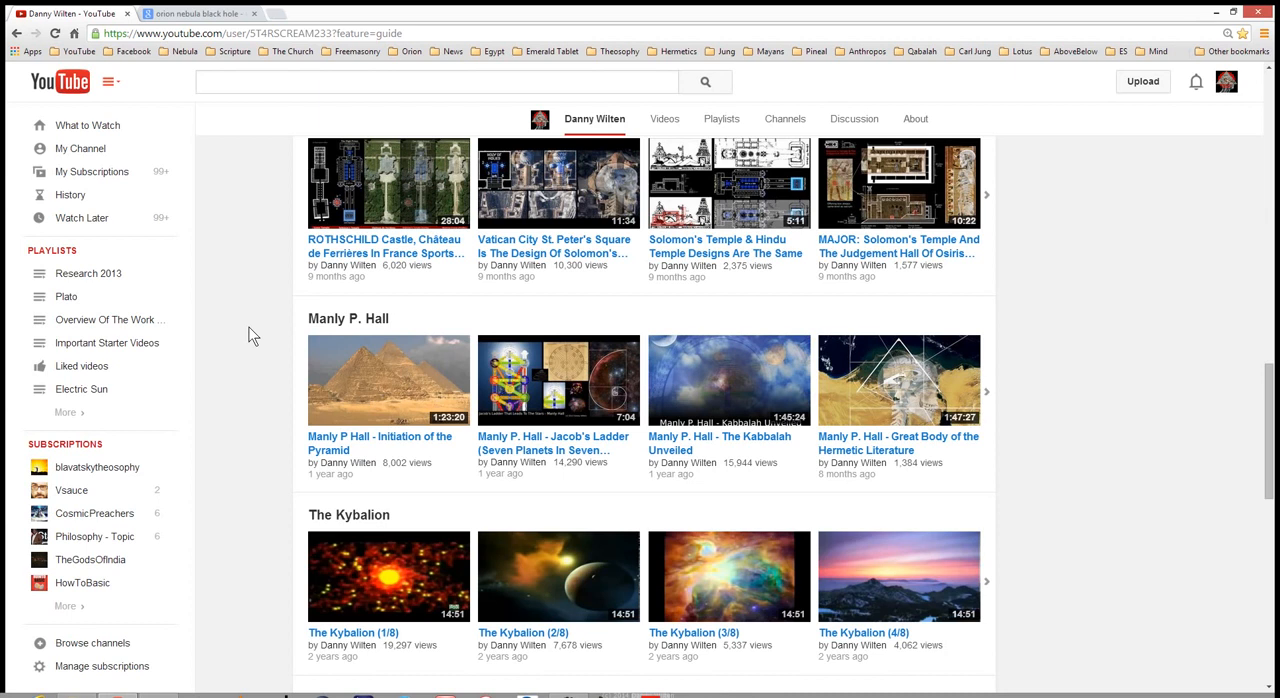
scroll("up", 3)
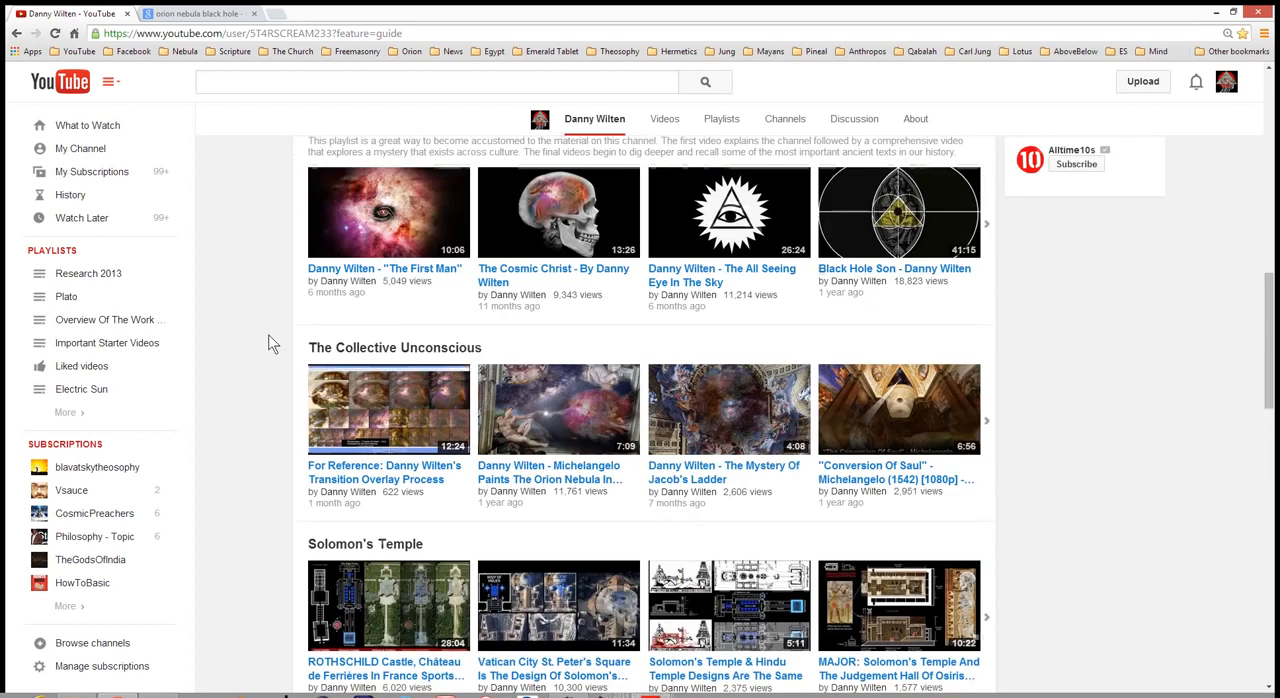
scroll("up", 3)
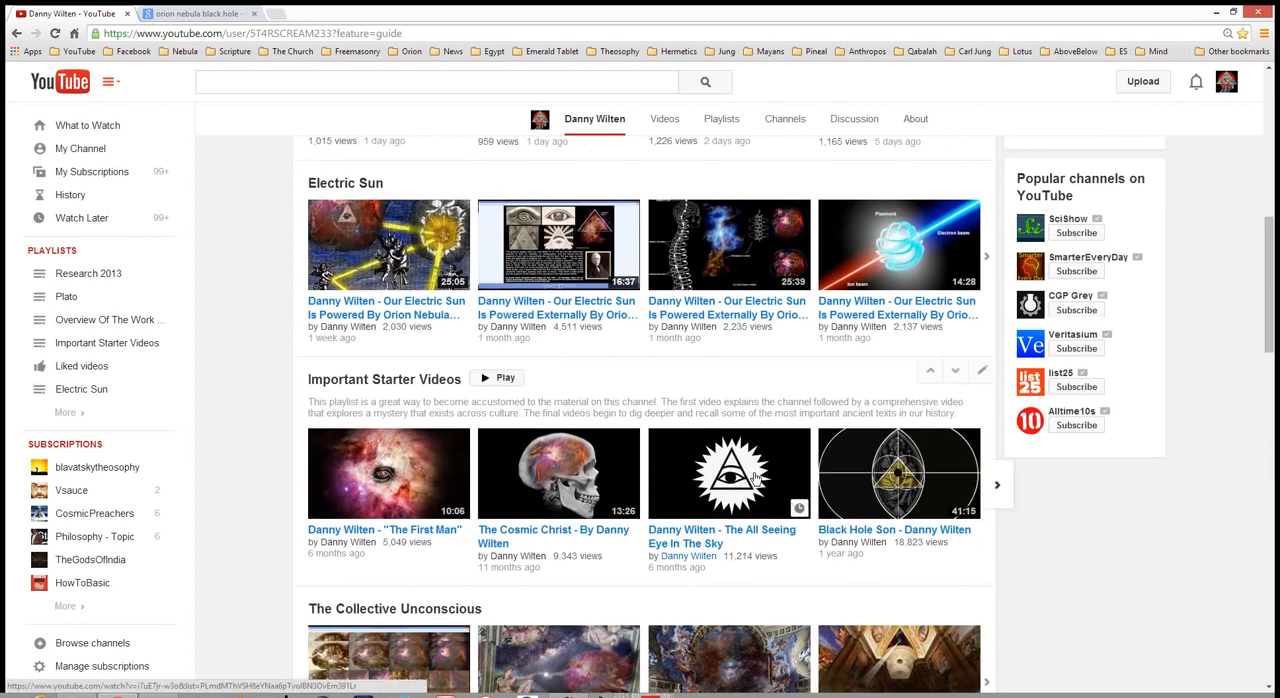
mouse_move(728, 550)
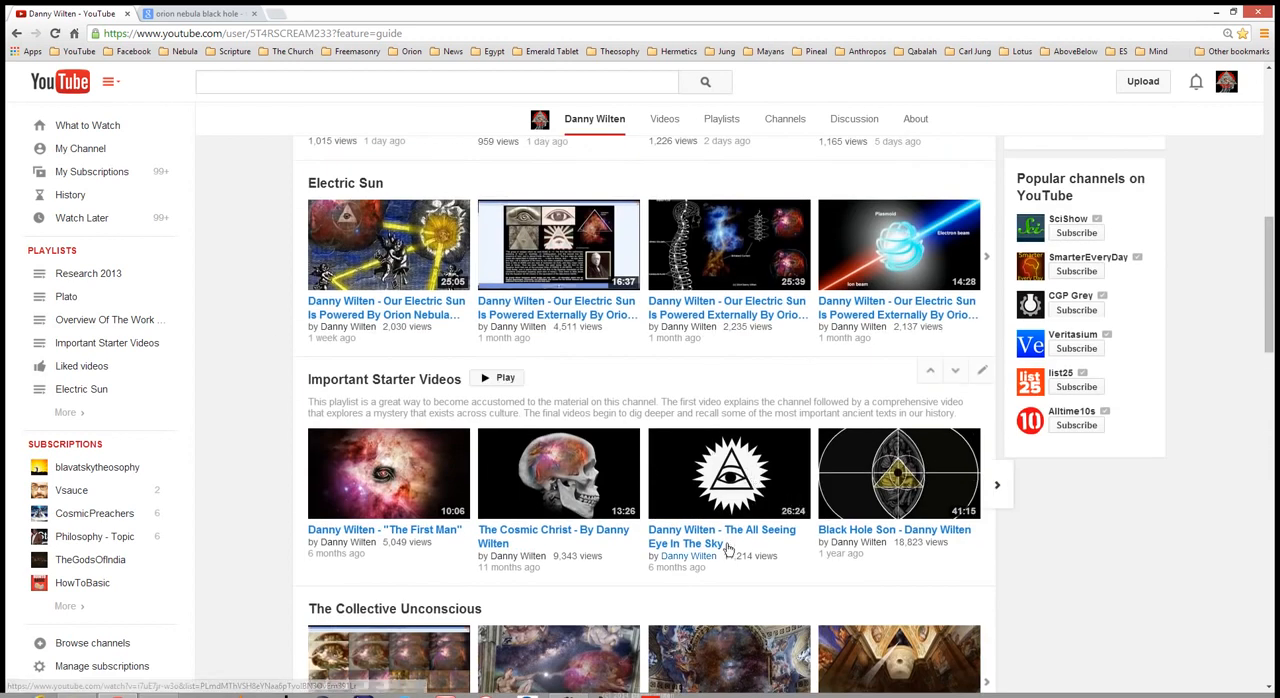
mouse_move(728, 504)
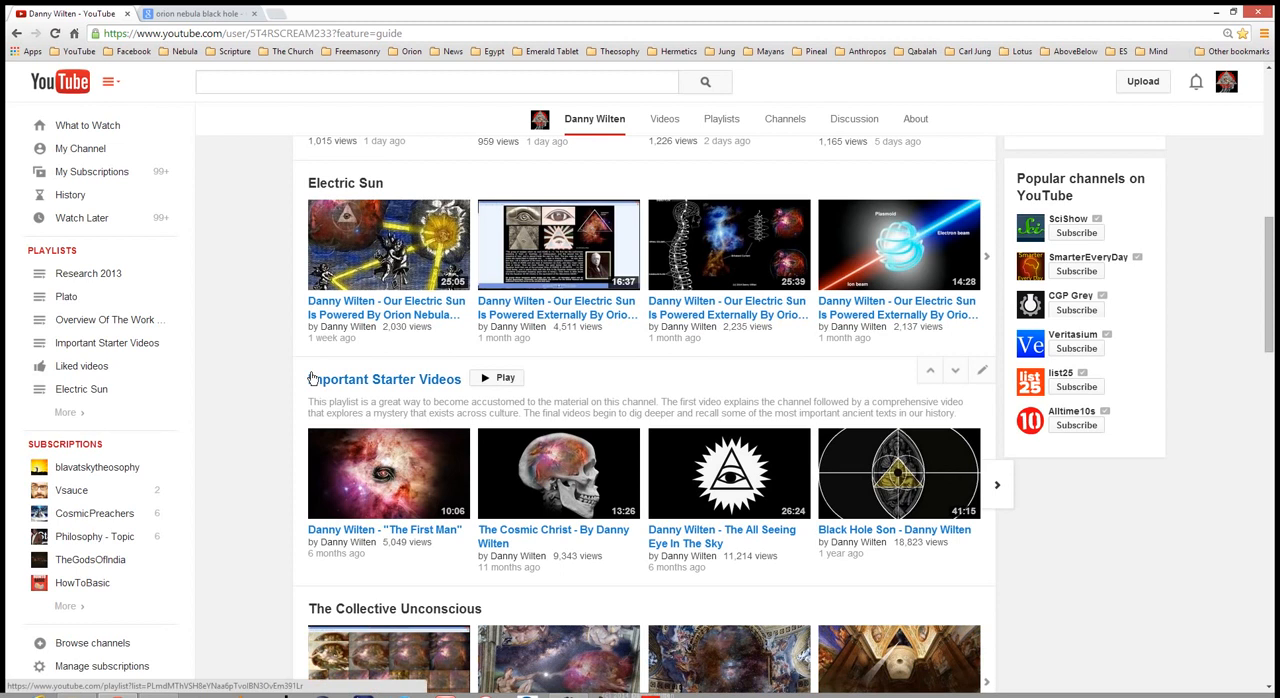
mouse_move(264, 360)
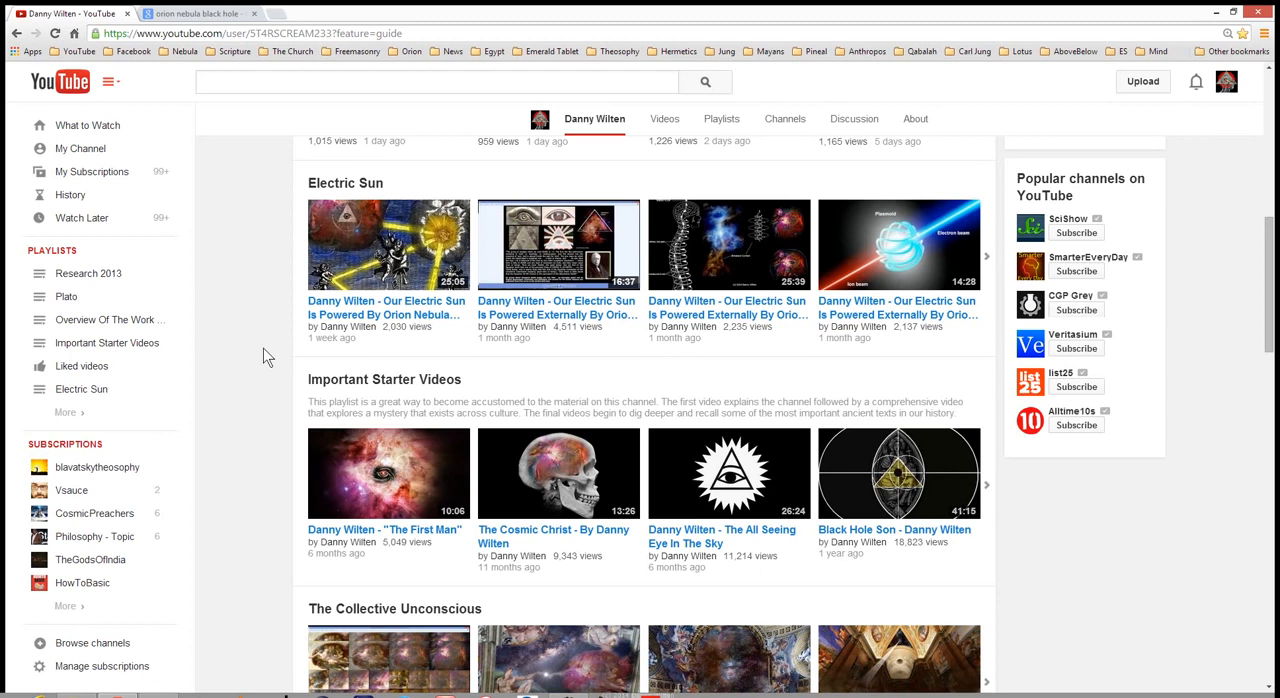
mouse_move(452, 350)
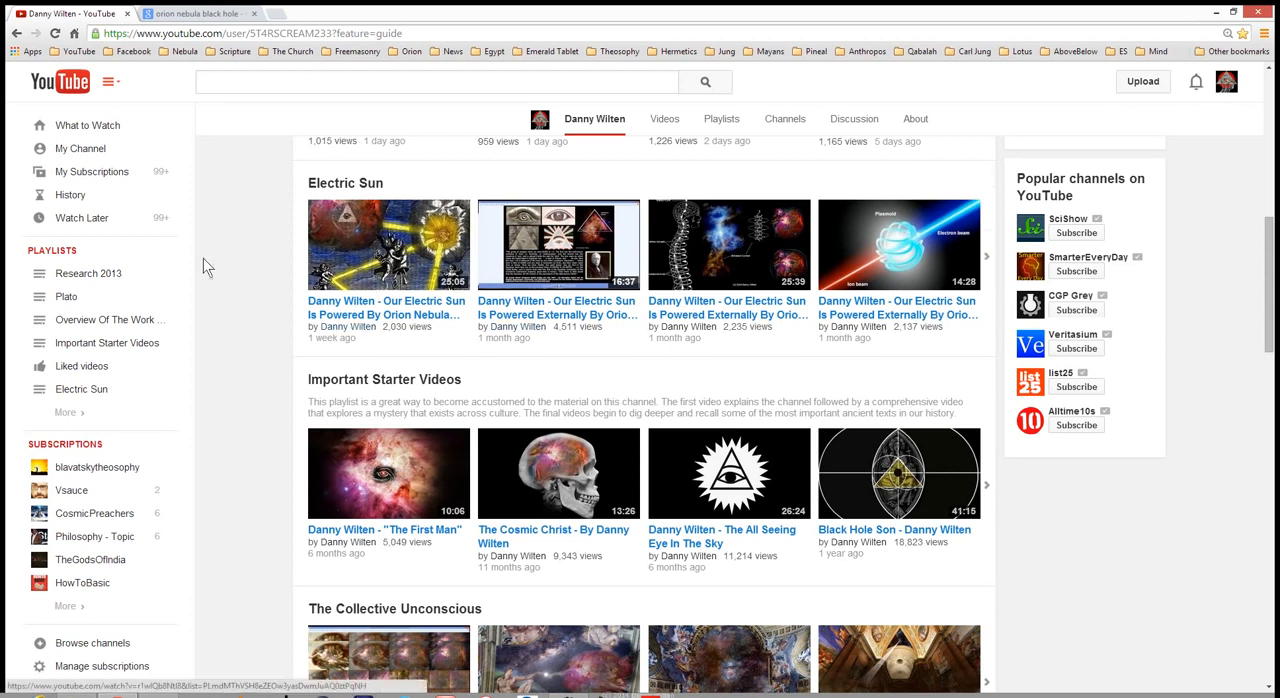
mouse_move(236, 306)
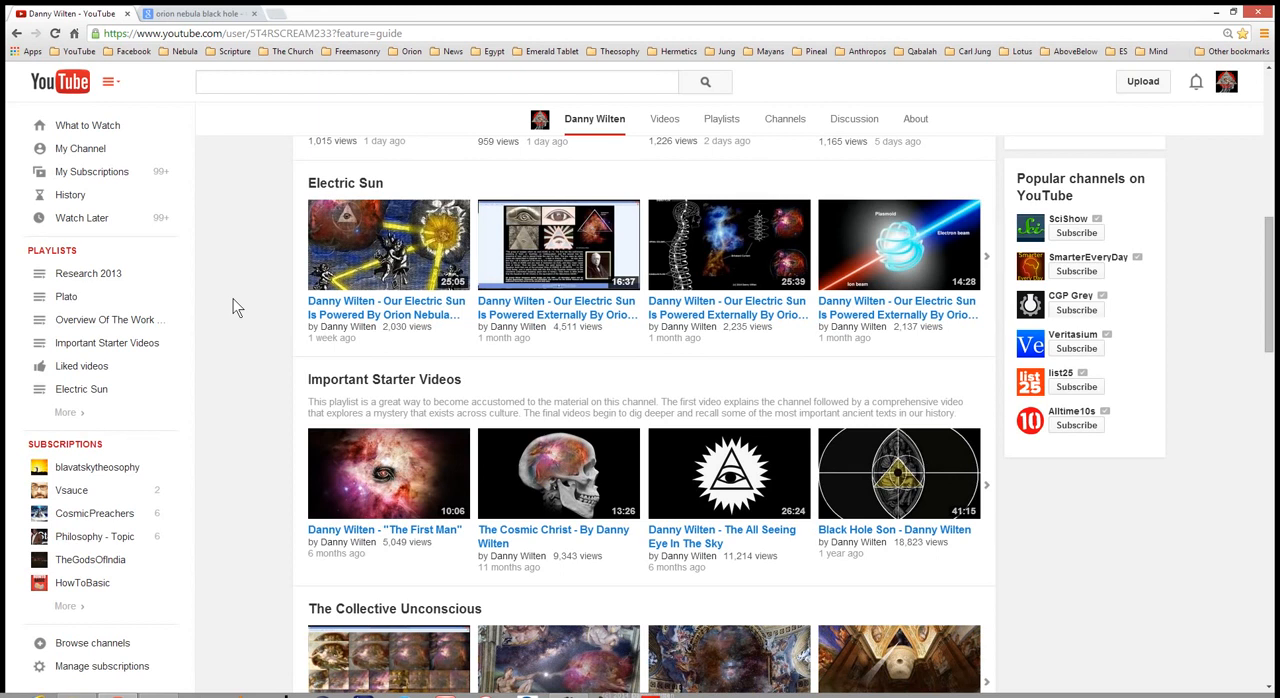
mouse_move(280, 288)
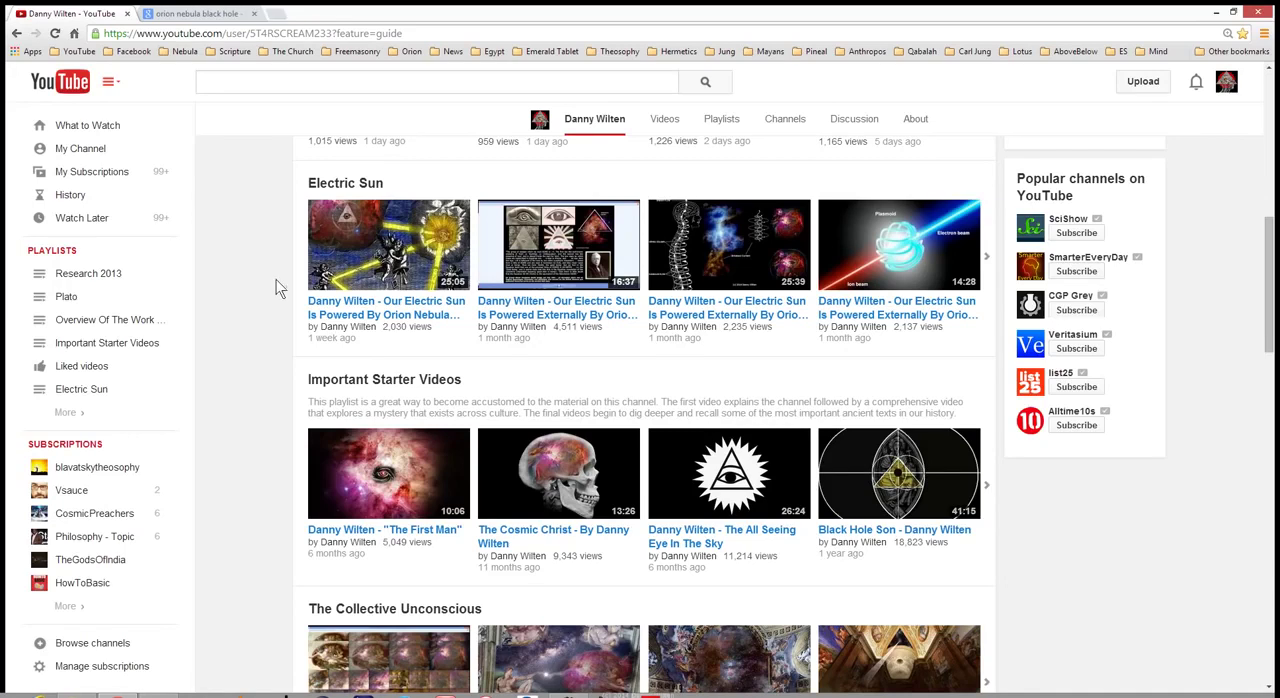
Step: Scroll up to the channel banner, stats and featured video at the top
scroll("up", 3)
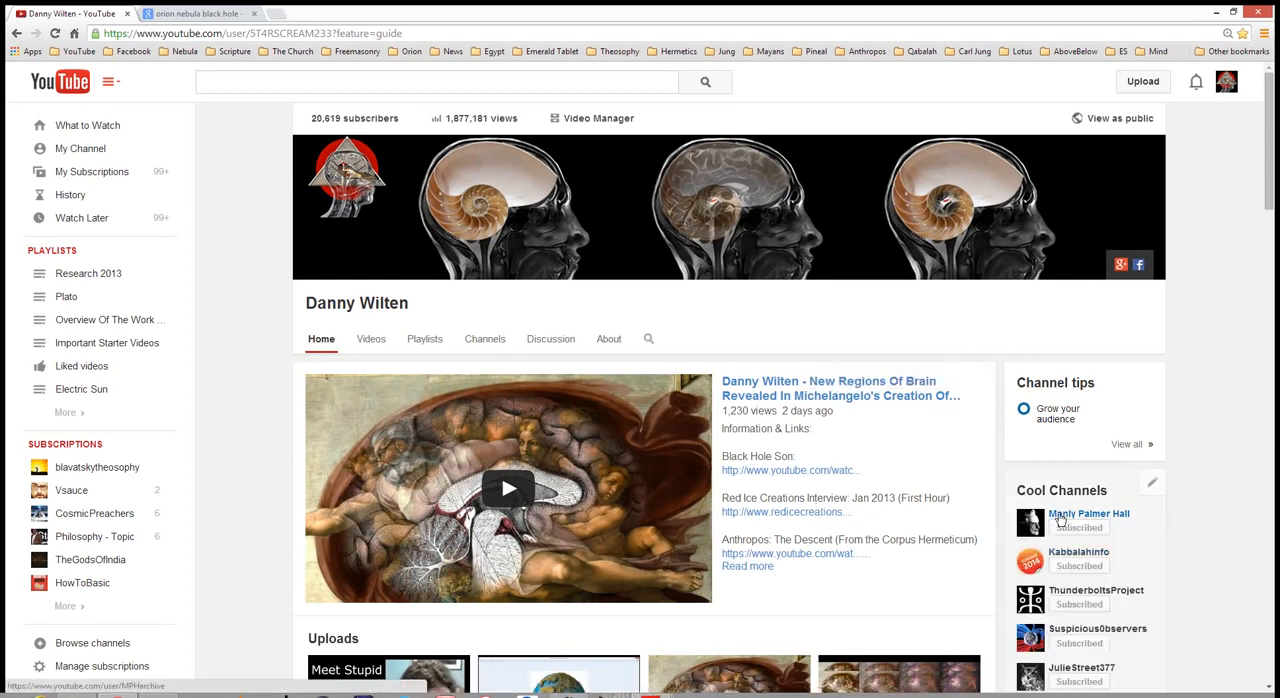
mouse_move(1060, 518)
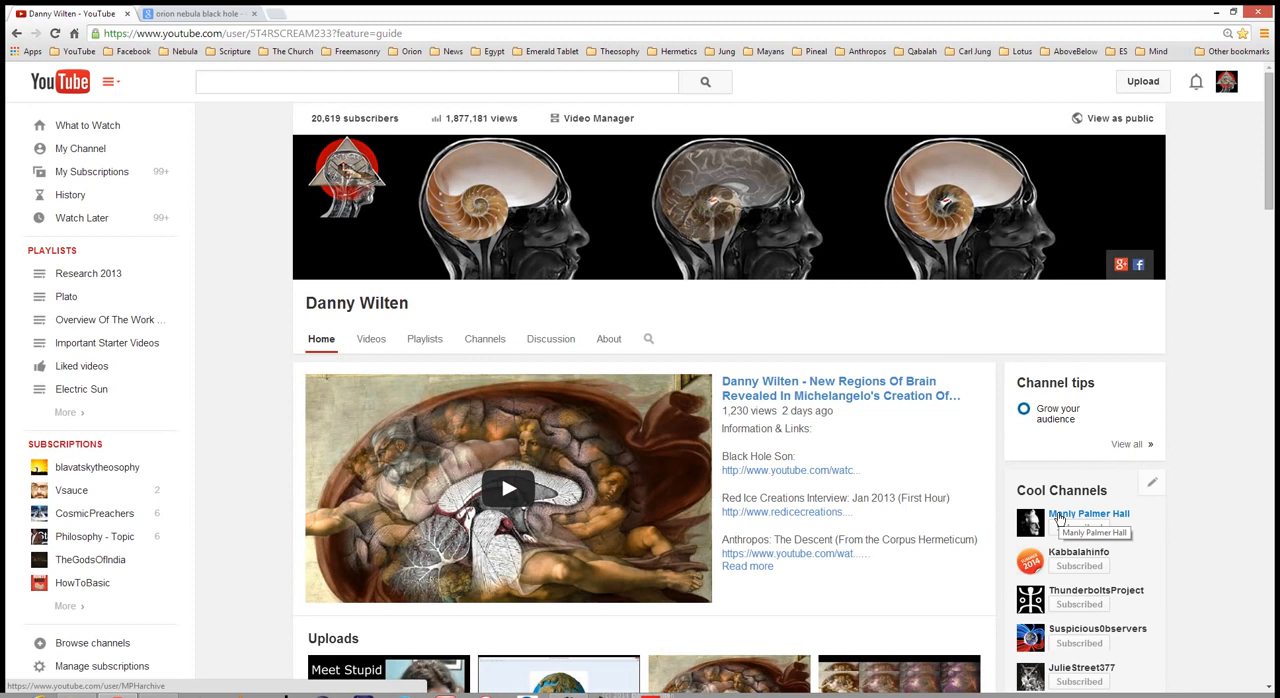
mouse_move(768, 504)
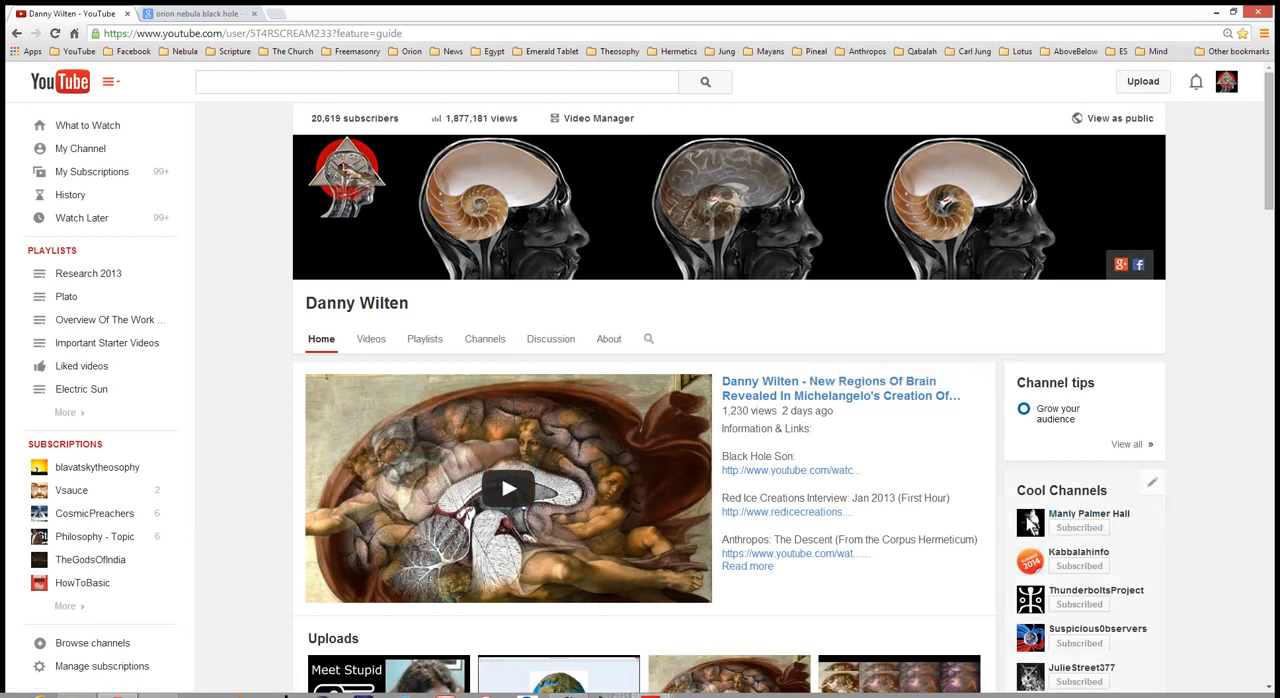
mouse_move(1030, 522)
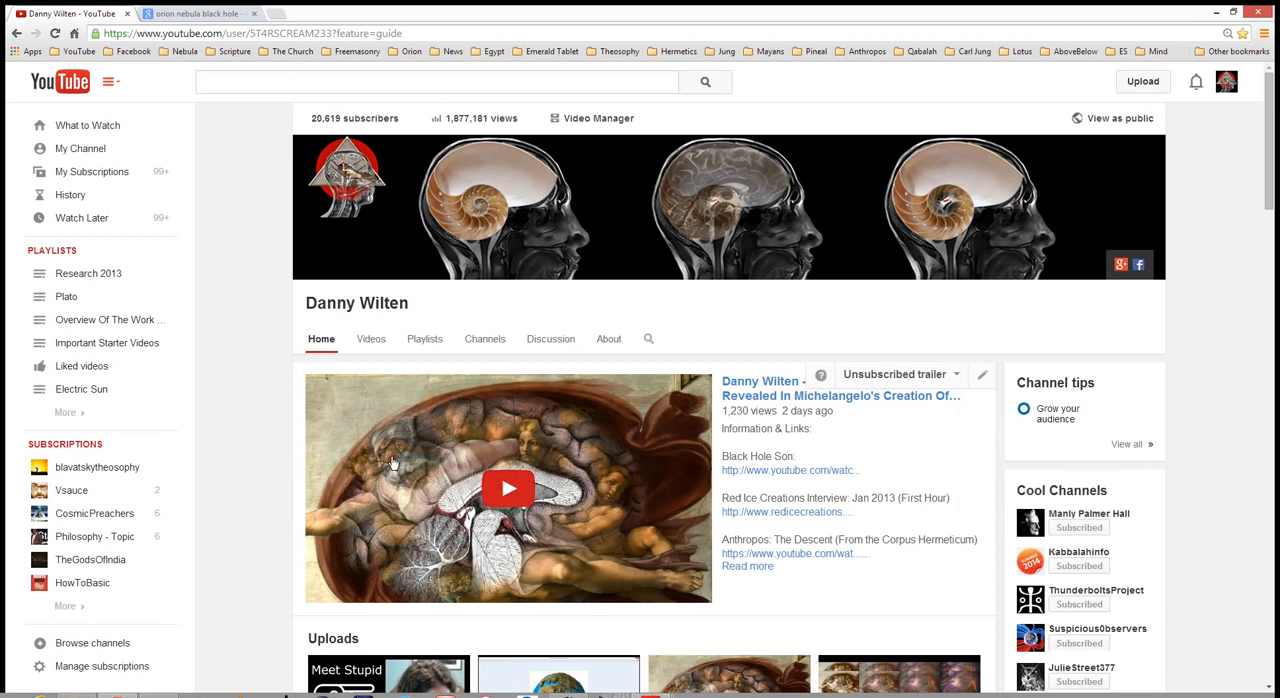
scroll("down", 3)
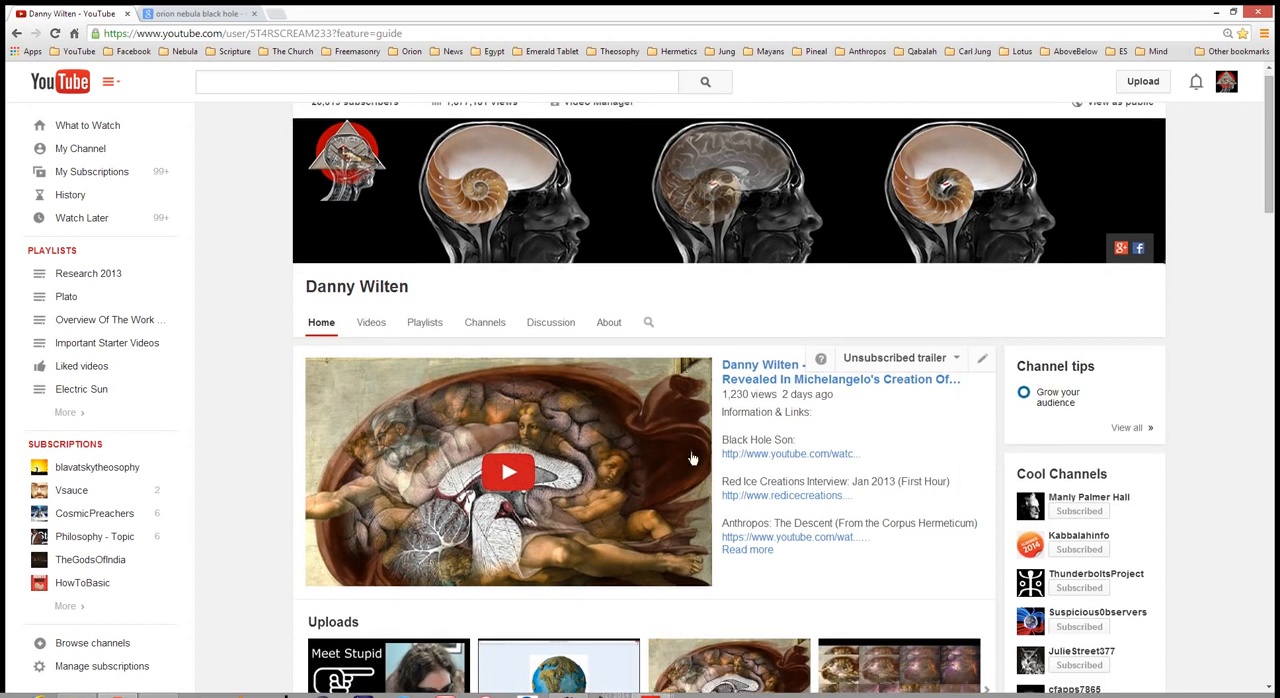
scroll("down", 3)
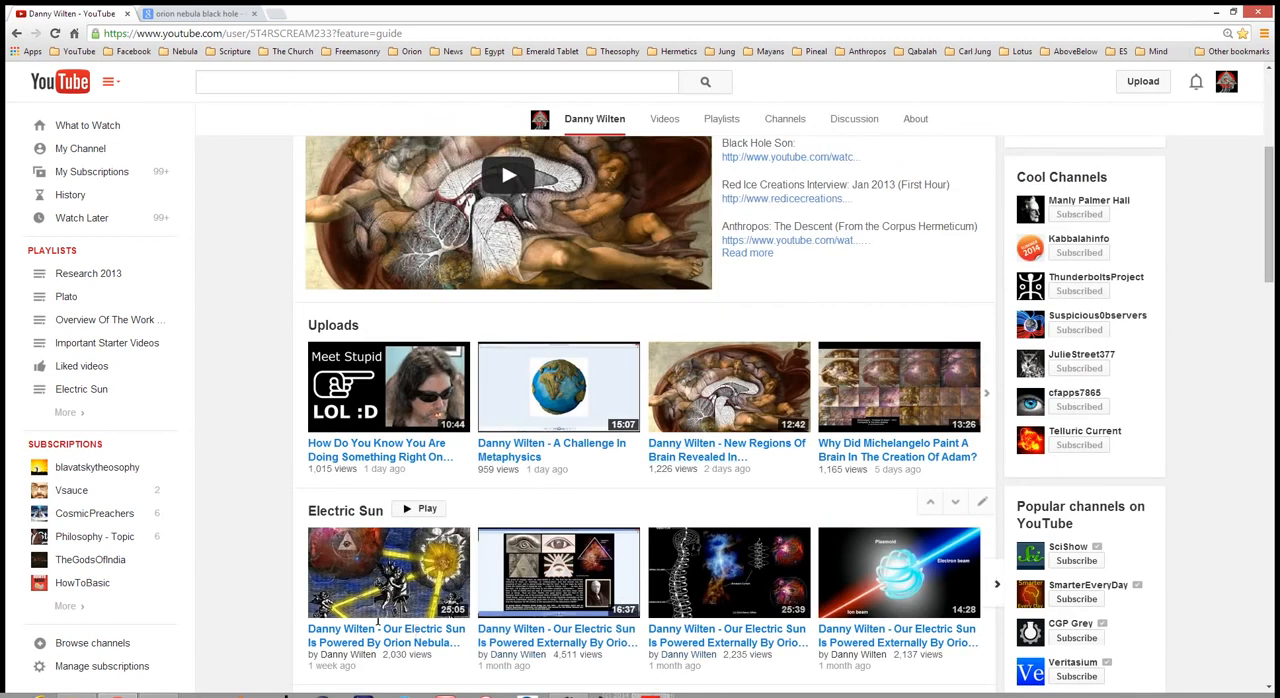
mouse_move(400, 576)
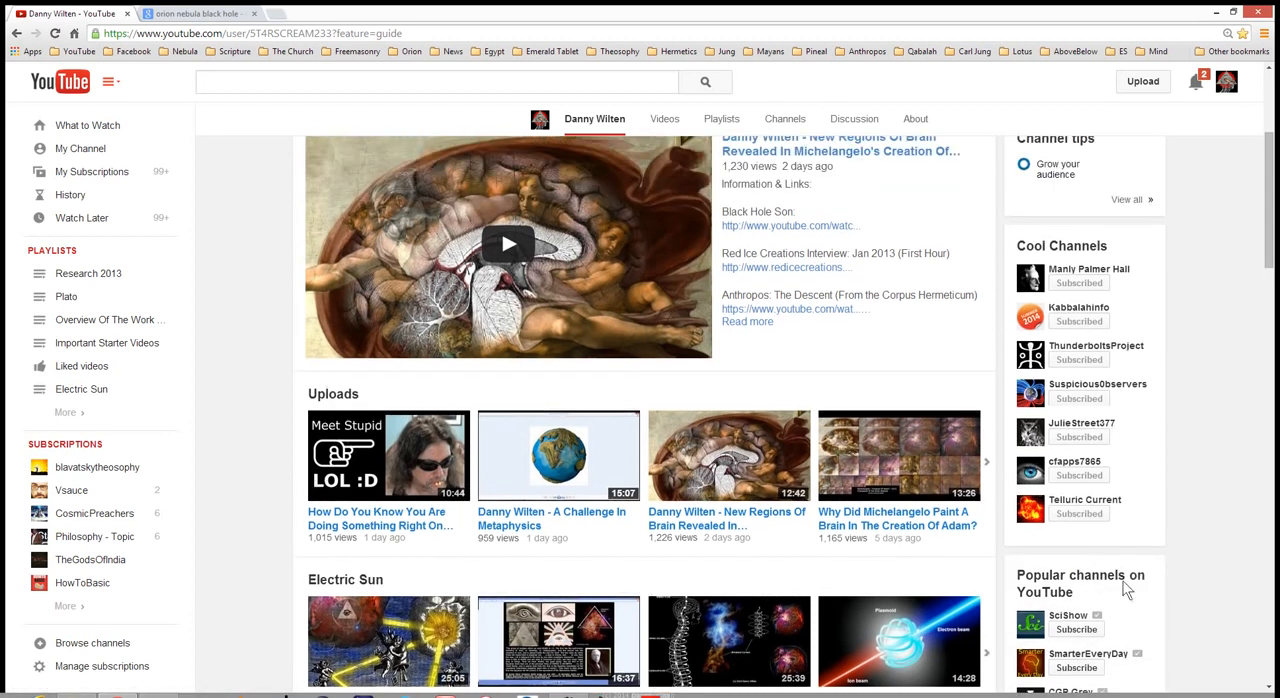
scroll("up", 3)
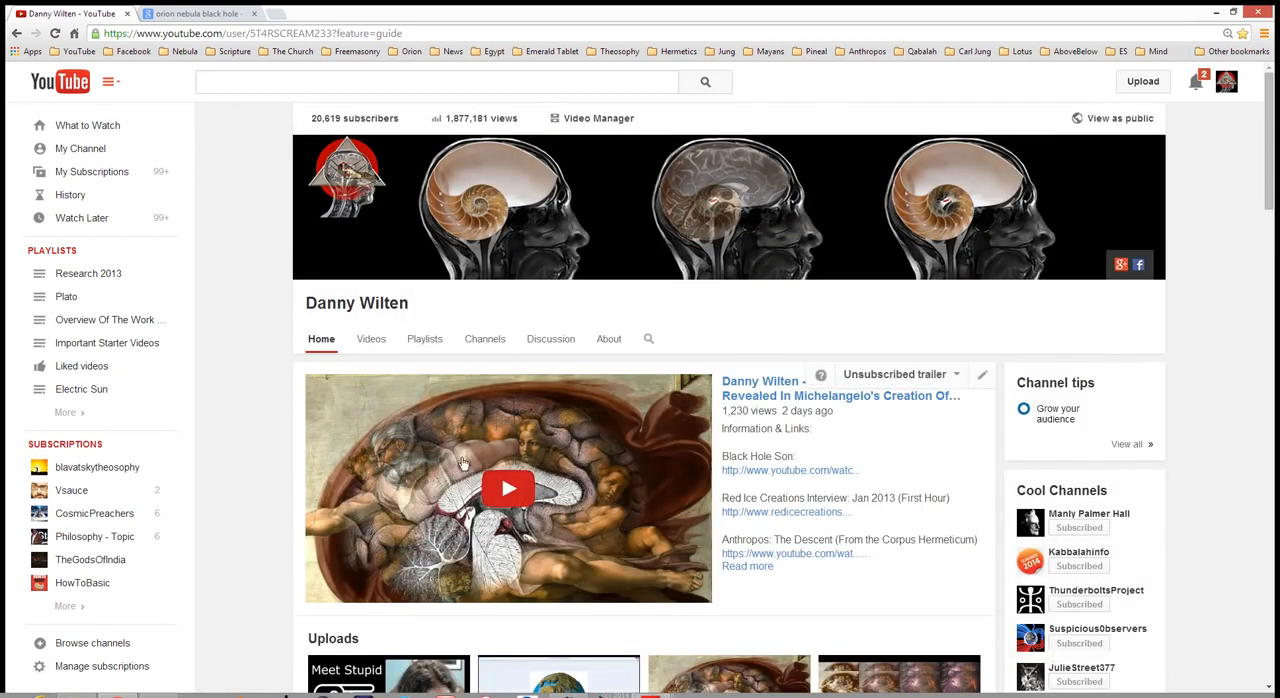
mouse_move(580, 540)
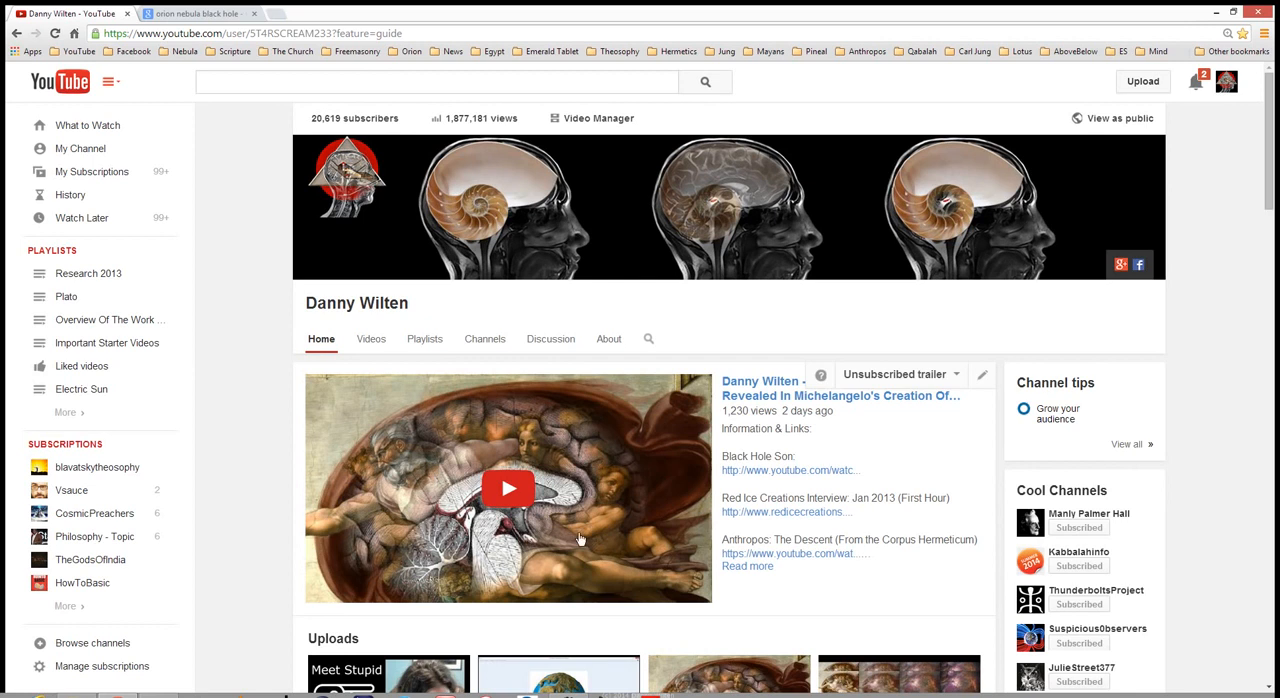
mouse_move(568, 520)
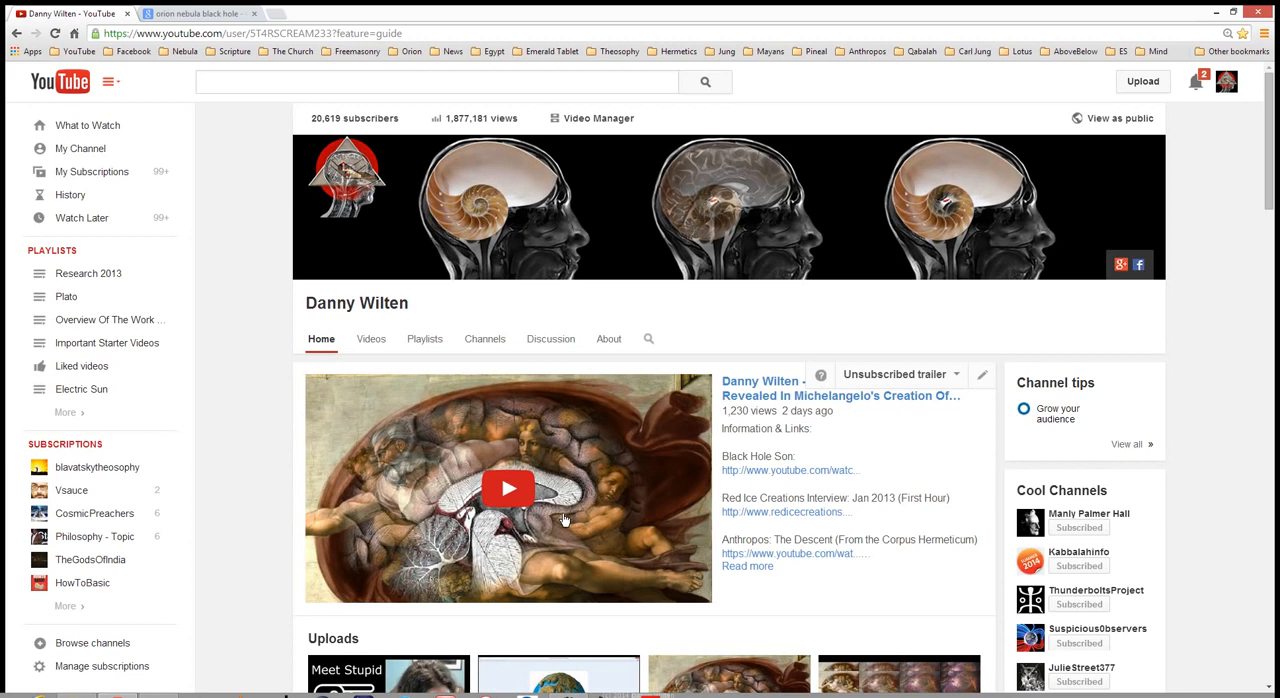
mouse_move(328, 442)
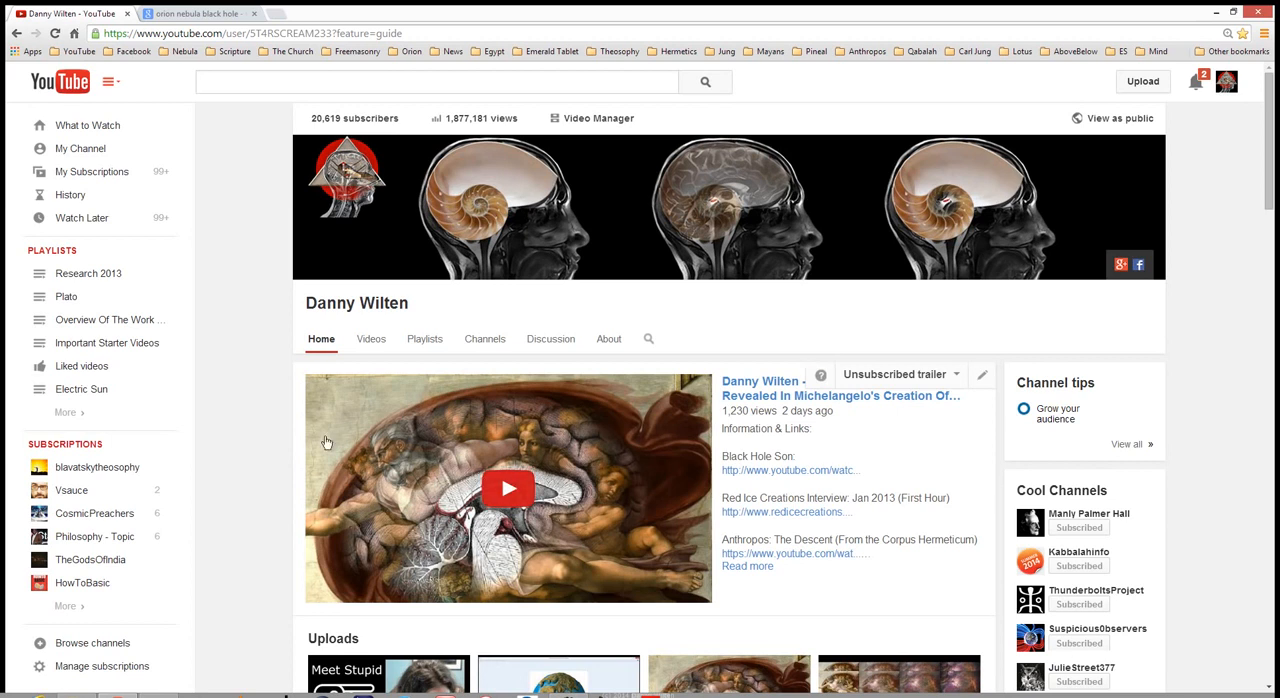
Step: Scroll down past the trailer to the Uploads, Electric Sun and Important Starter Videos shelves
scroll("down", 3)
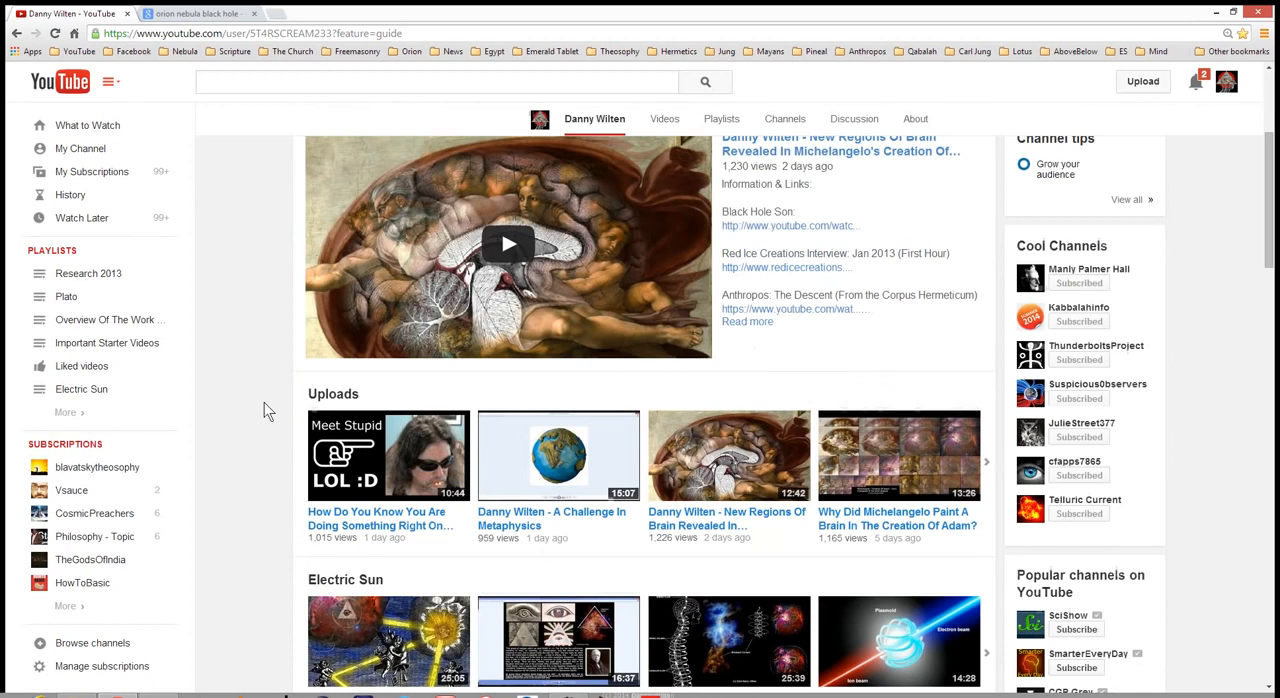
mouse_move(240, 460)
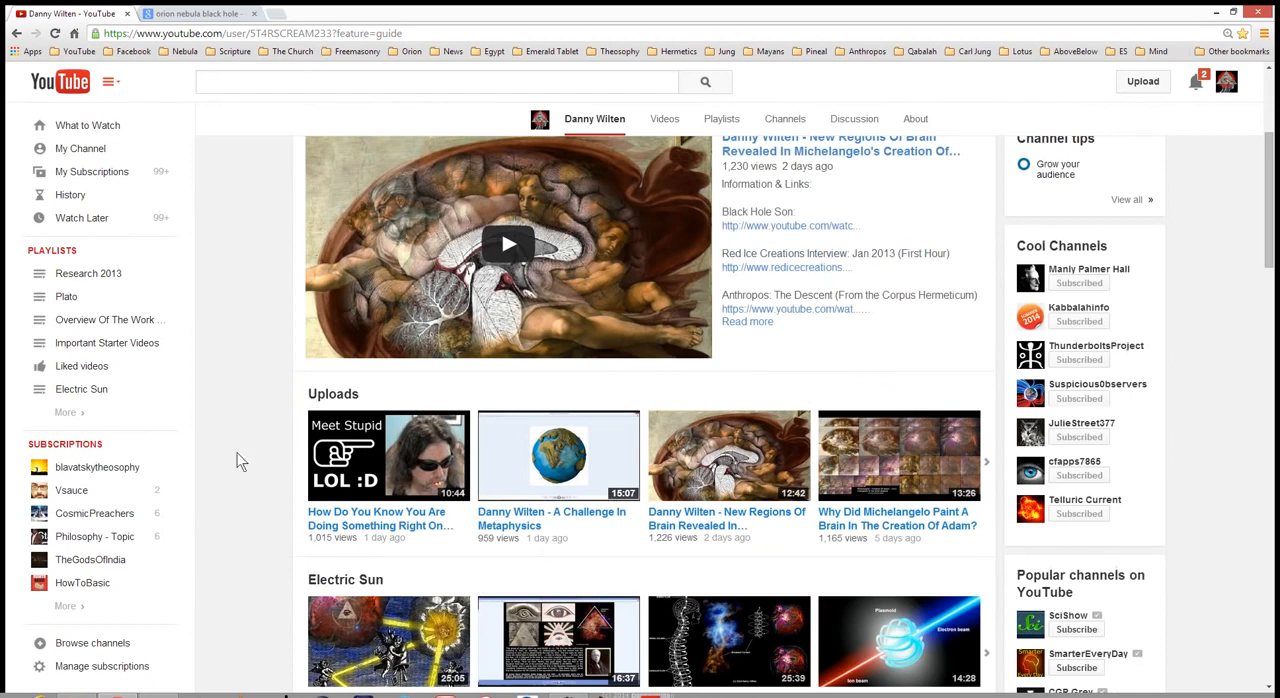
mouse_move(244, 398)
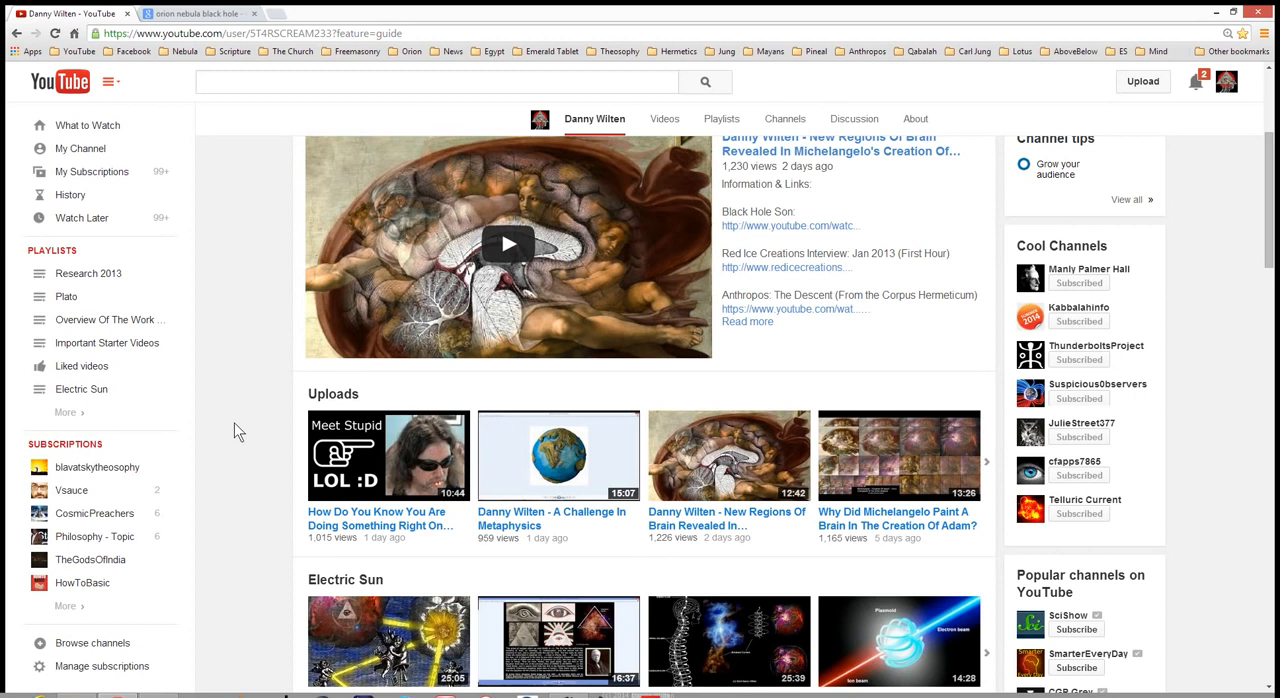
scroll("down", 3)
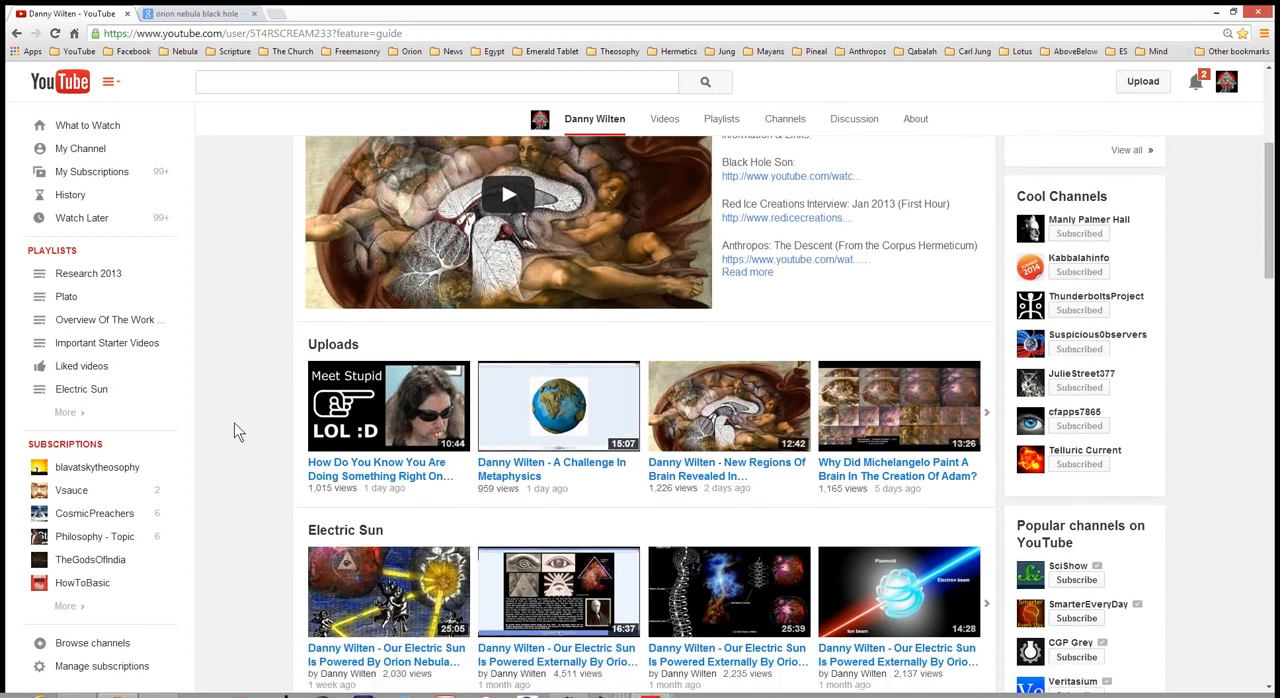
scroll("down", 3)
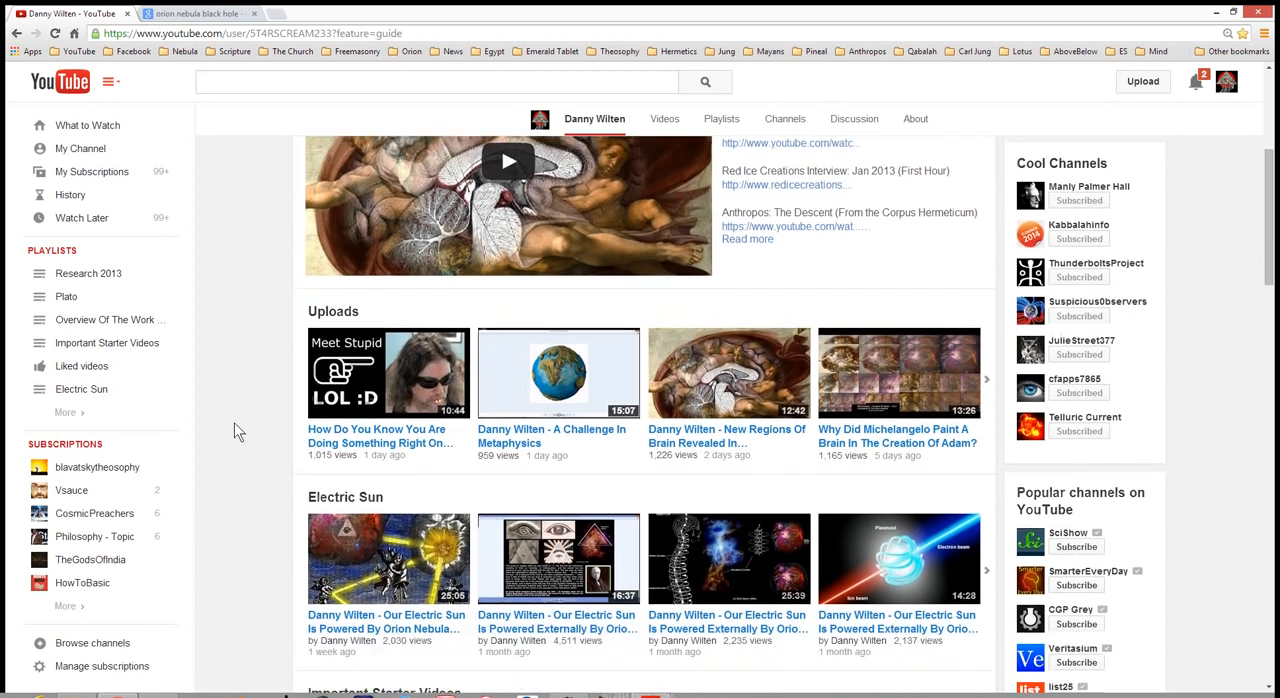
scroll("down", 3)
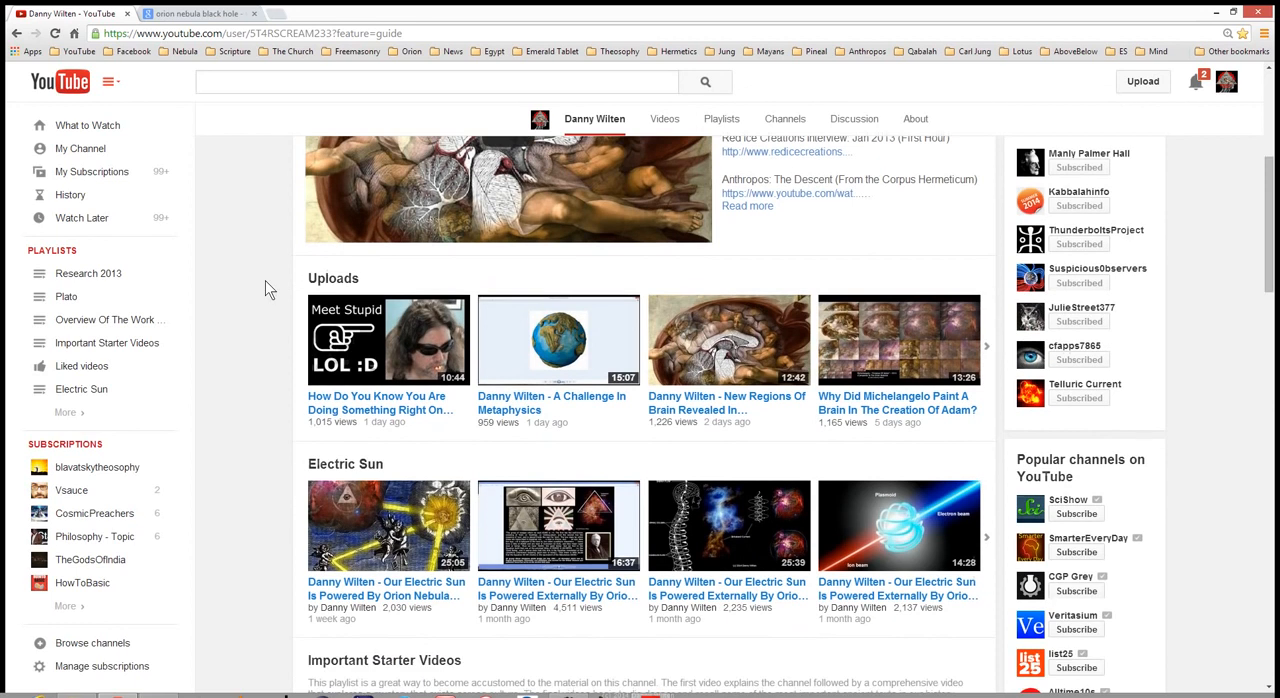
scroll("down", 3)
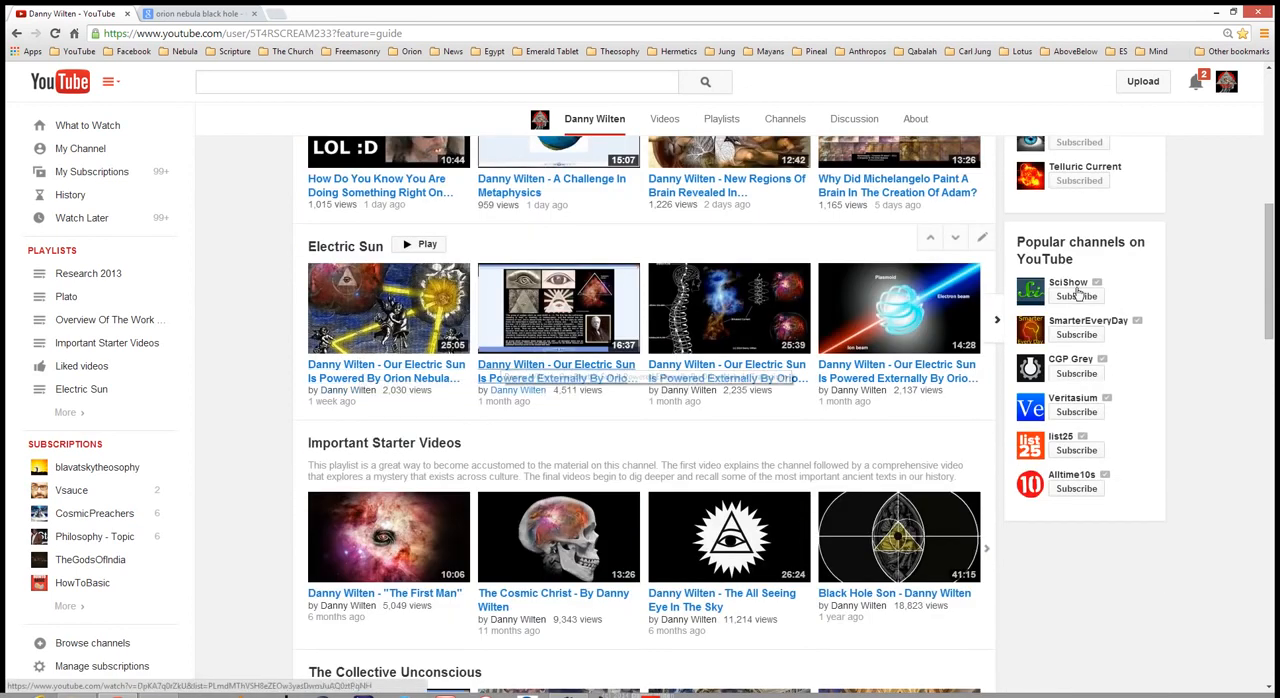
left_click(1076, 296)
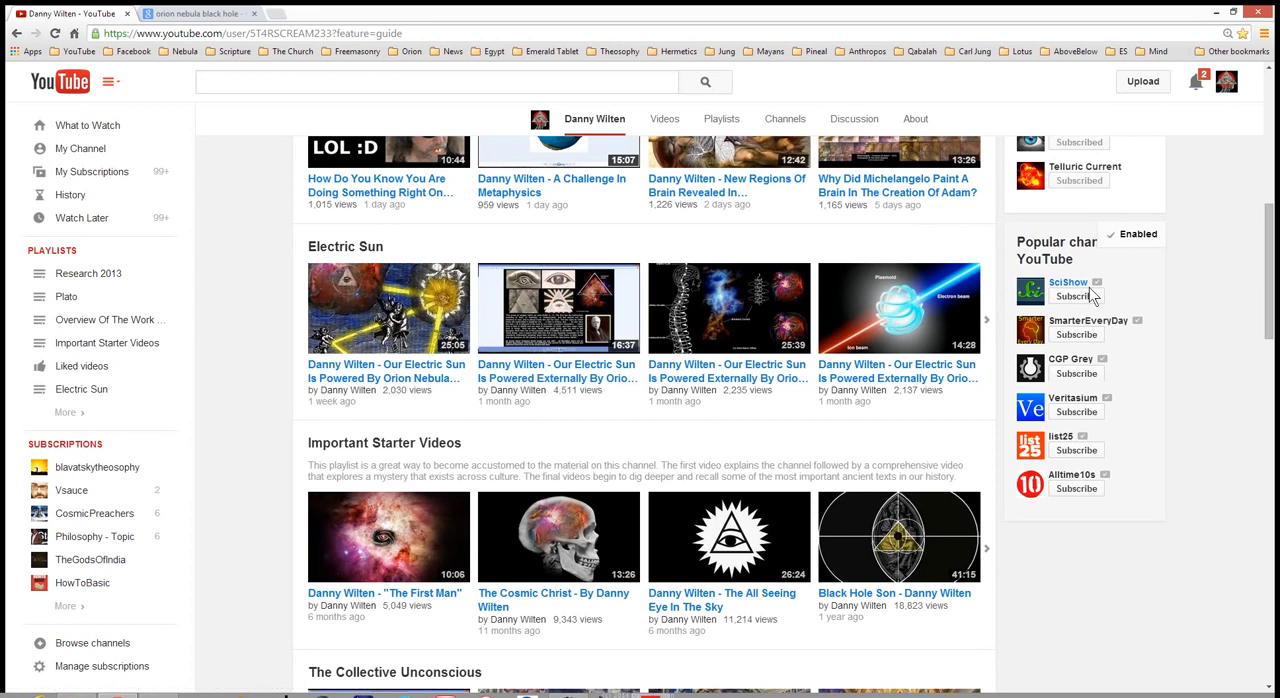
Step: Scroll further down to centre Important Starter Videos and The Collective Unconscious shelves
scroll("down", 3)
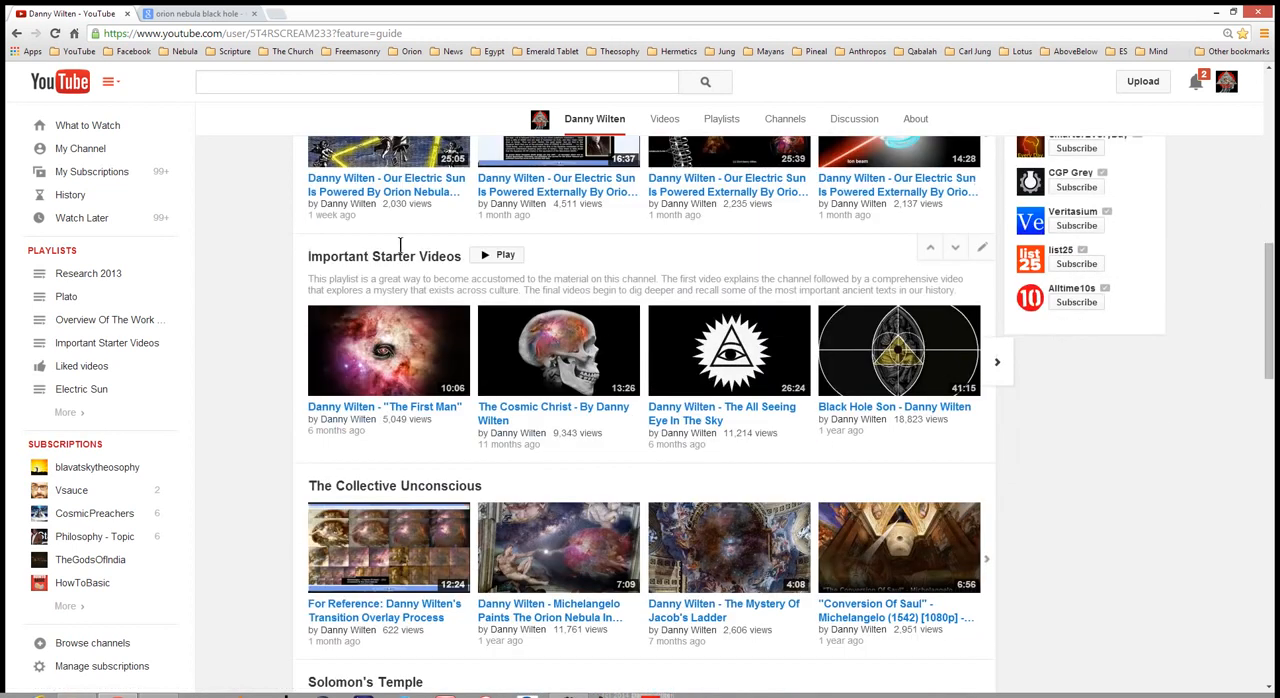
mouse_move(384, 256)
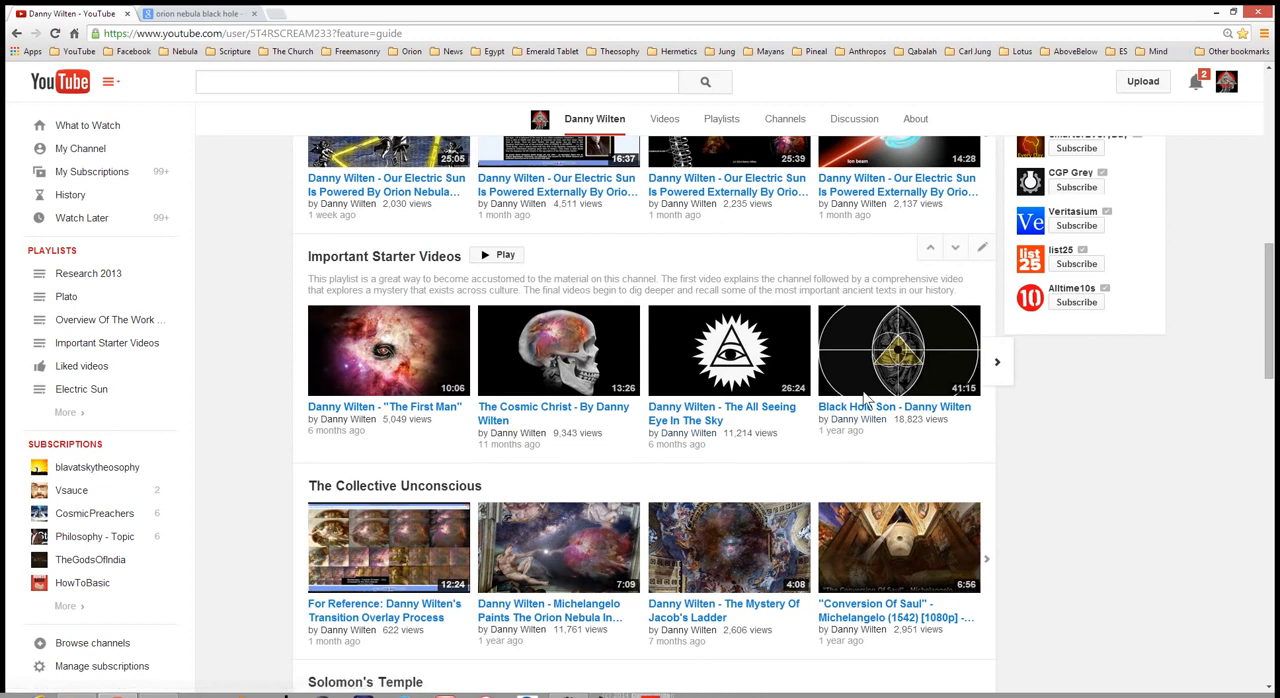
mouse_move(870, 410)
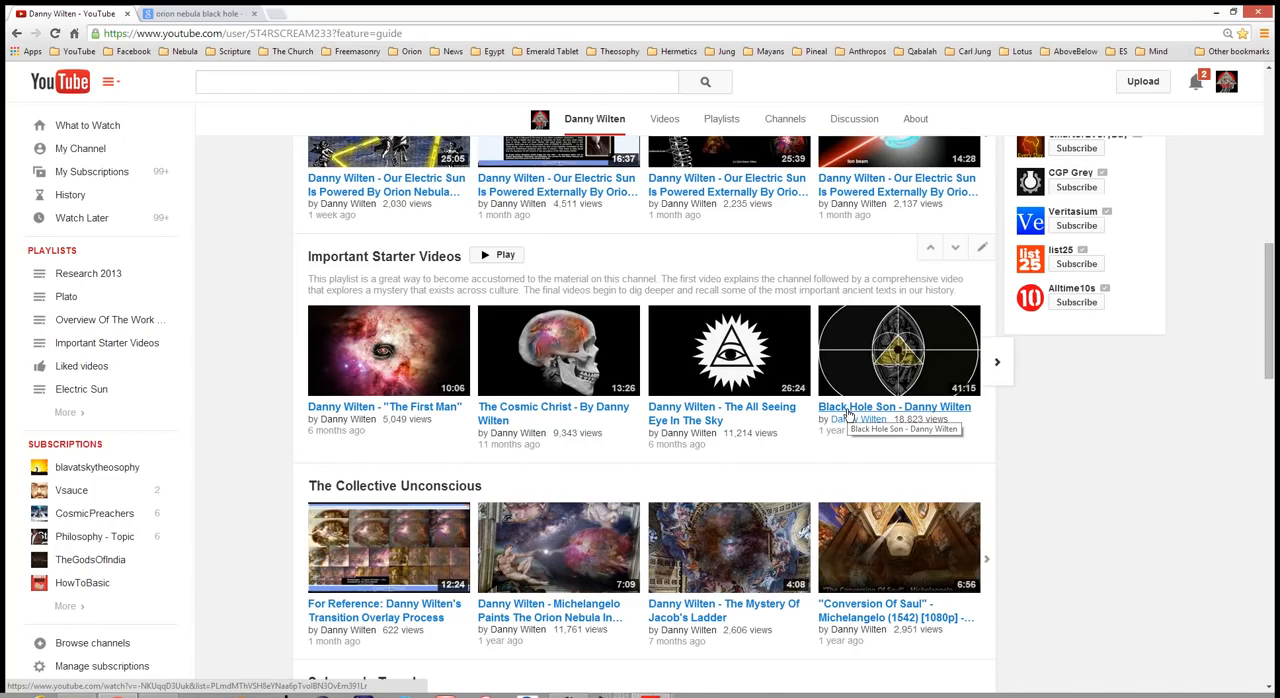
mouse_move(722, 568)
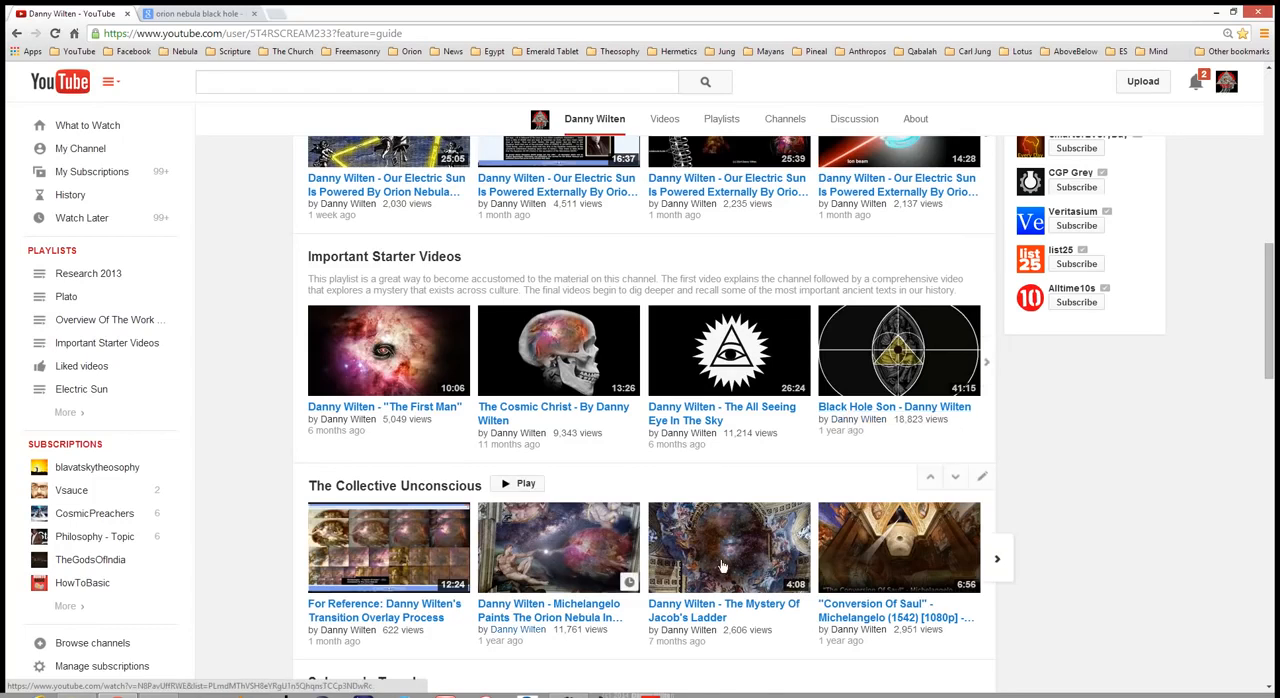
mouse_move(948, 436)
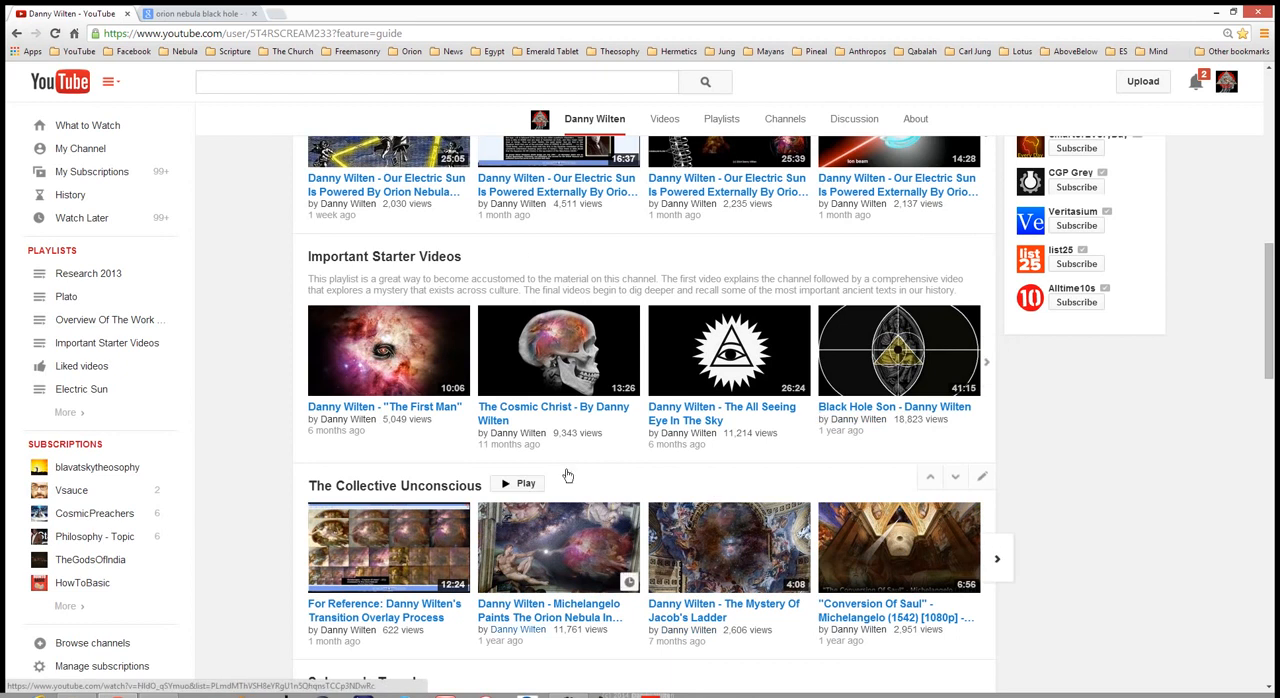
mouse_move(510, 412)
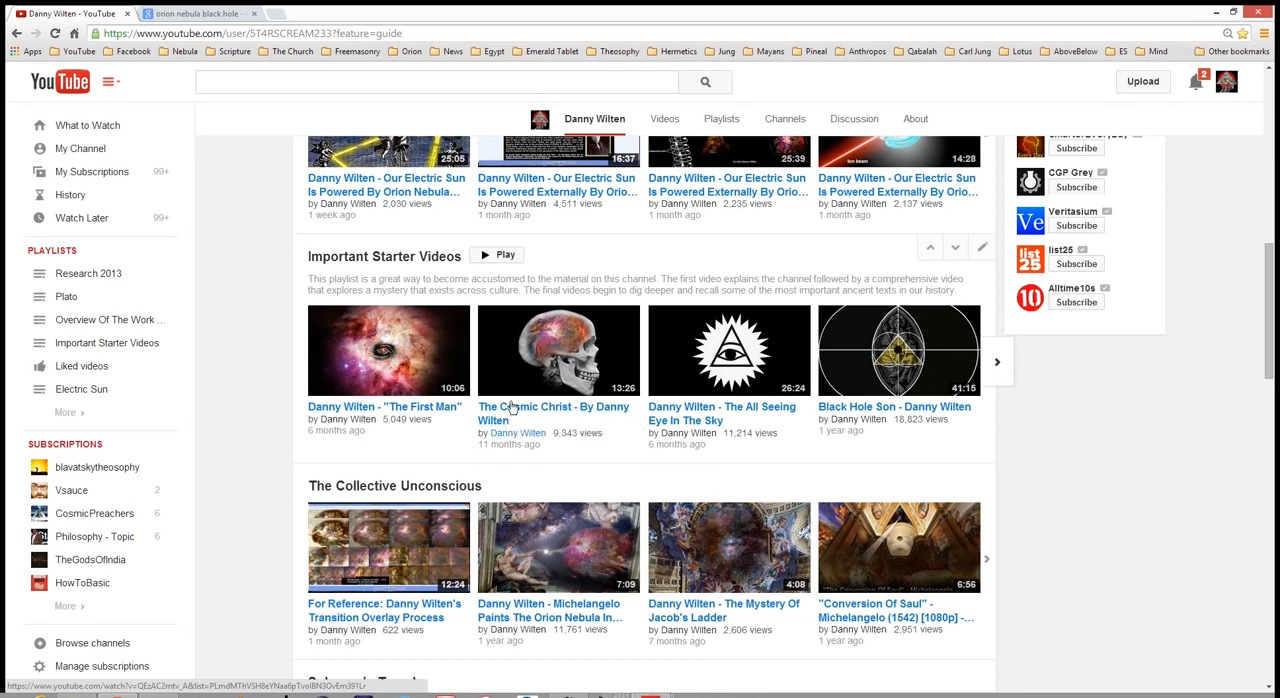
mouse_move(510, 410)
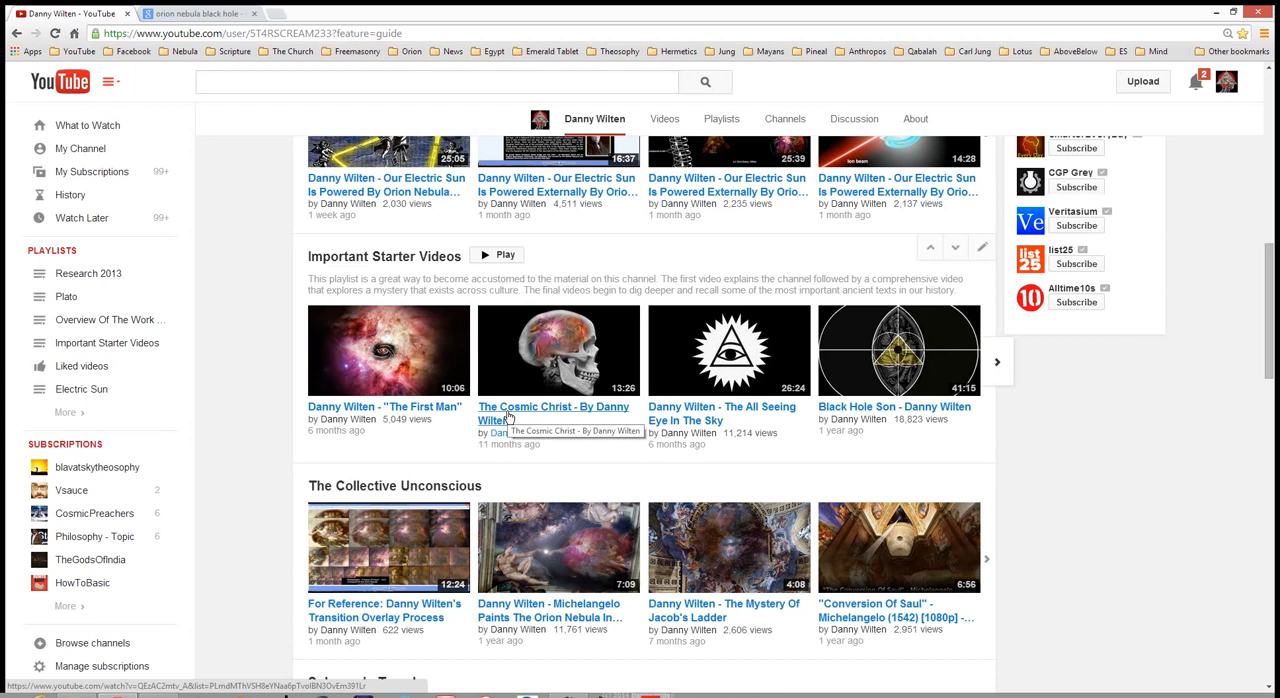
mouse_move(484, 408)
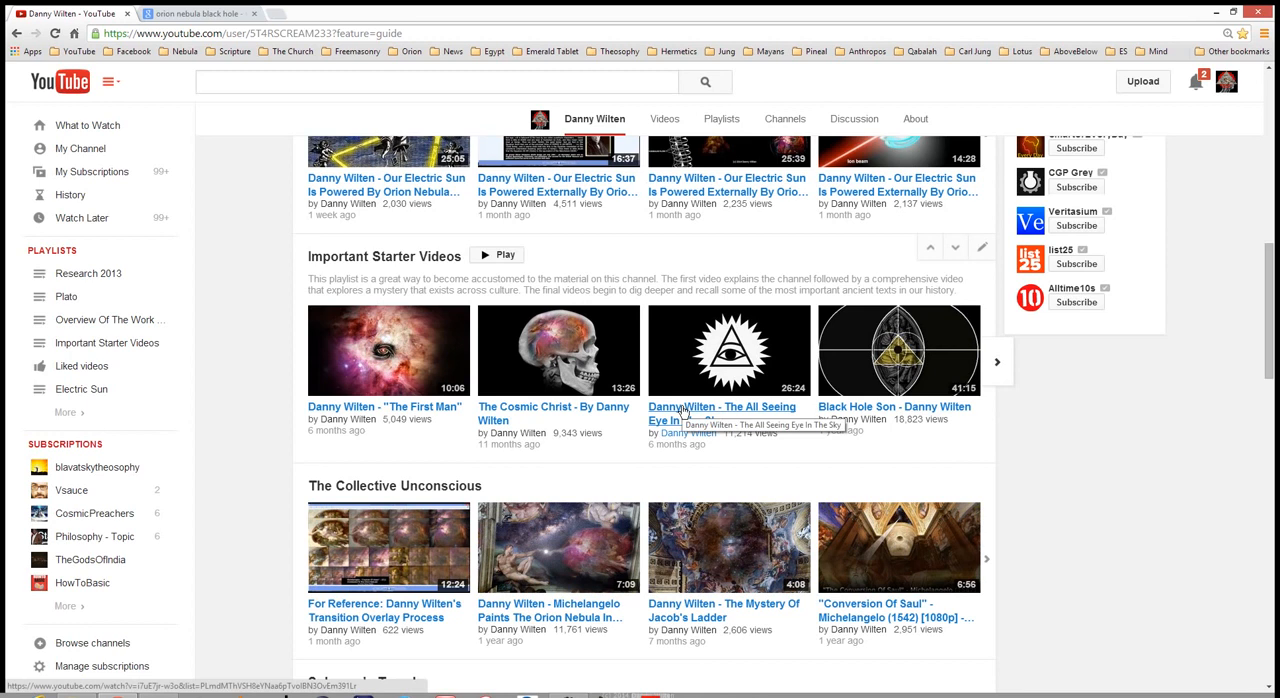
mouse_move(1092, 456)
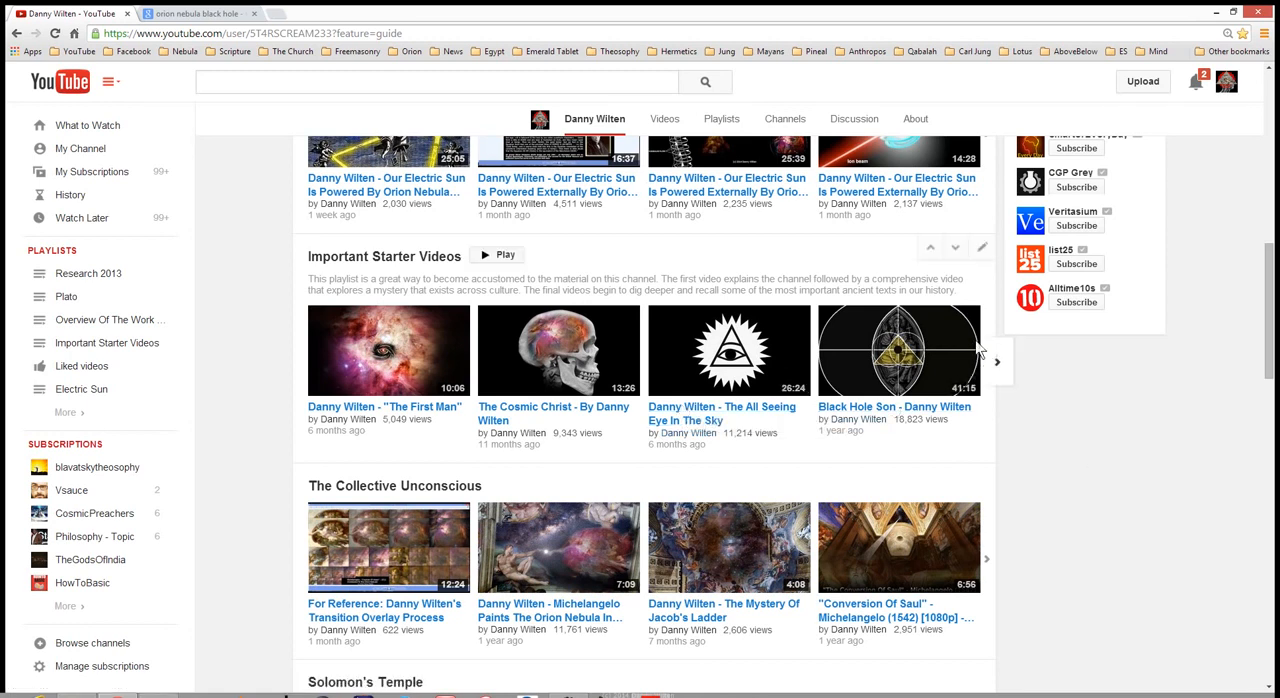
mouse_move(998, 364)
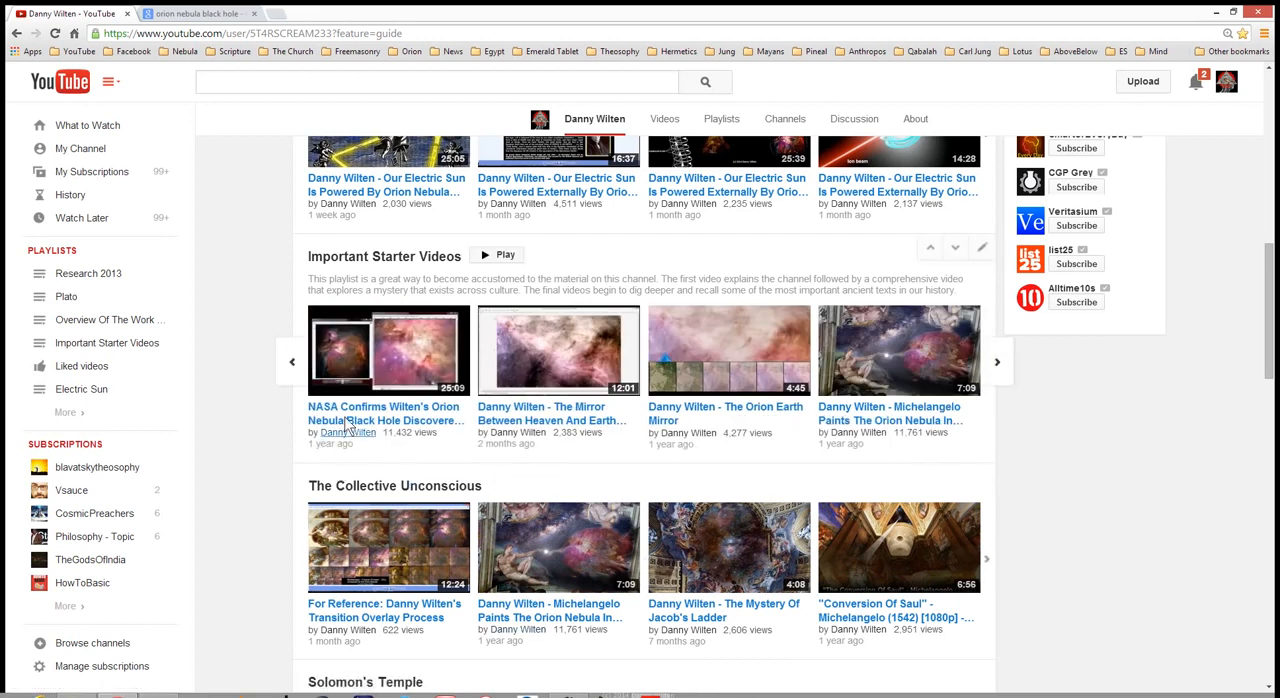
mouse_move(350, 416)
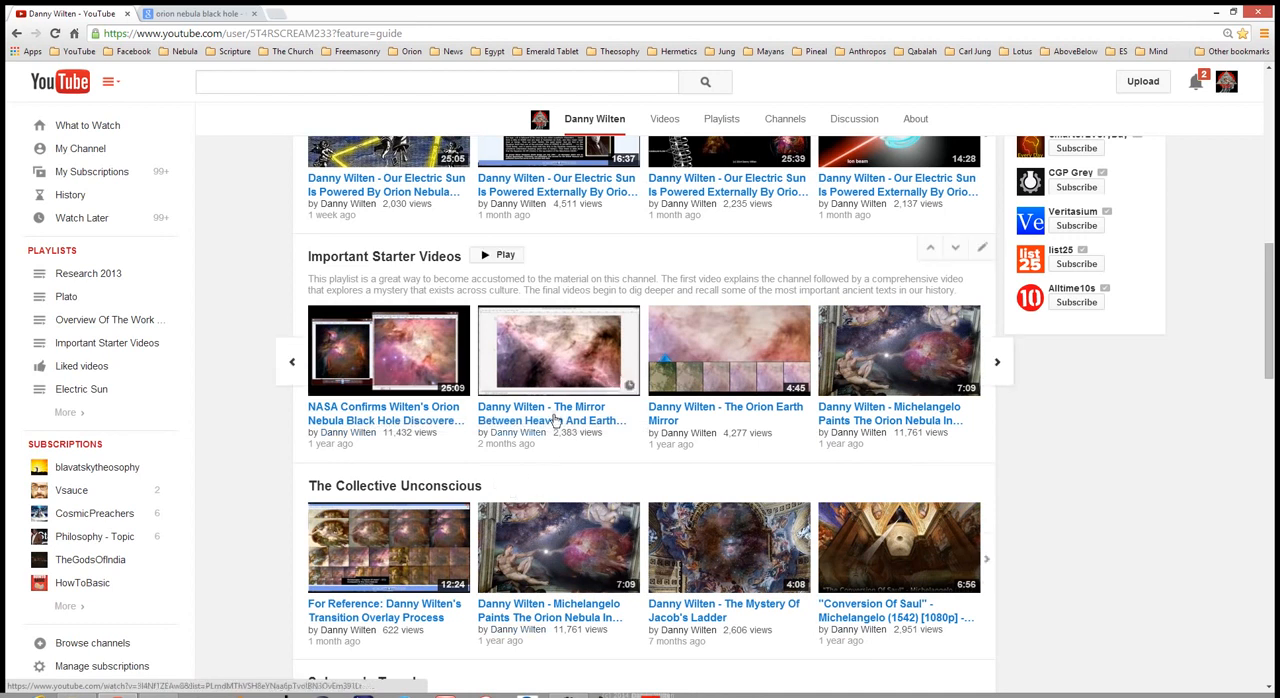
mouse_move(530, 412)
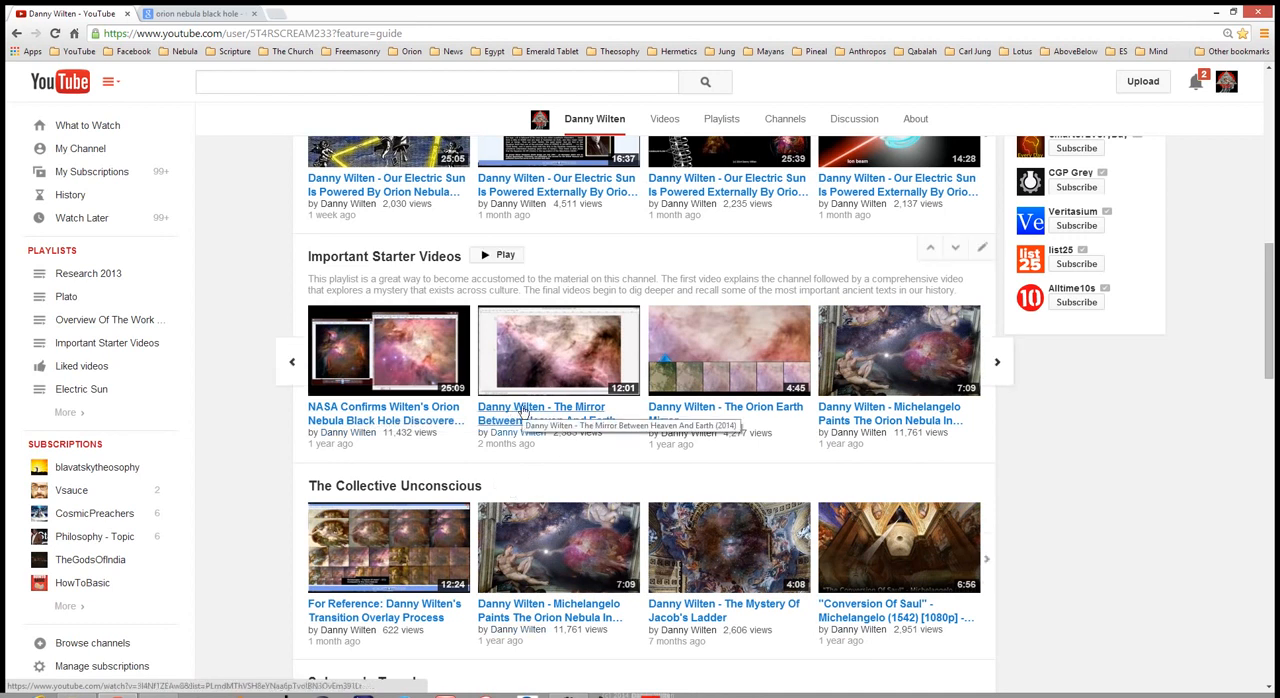
mouse_move(850, 440)
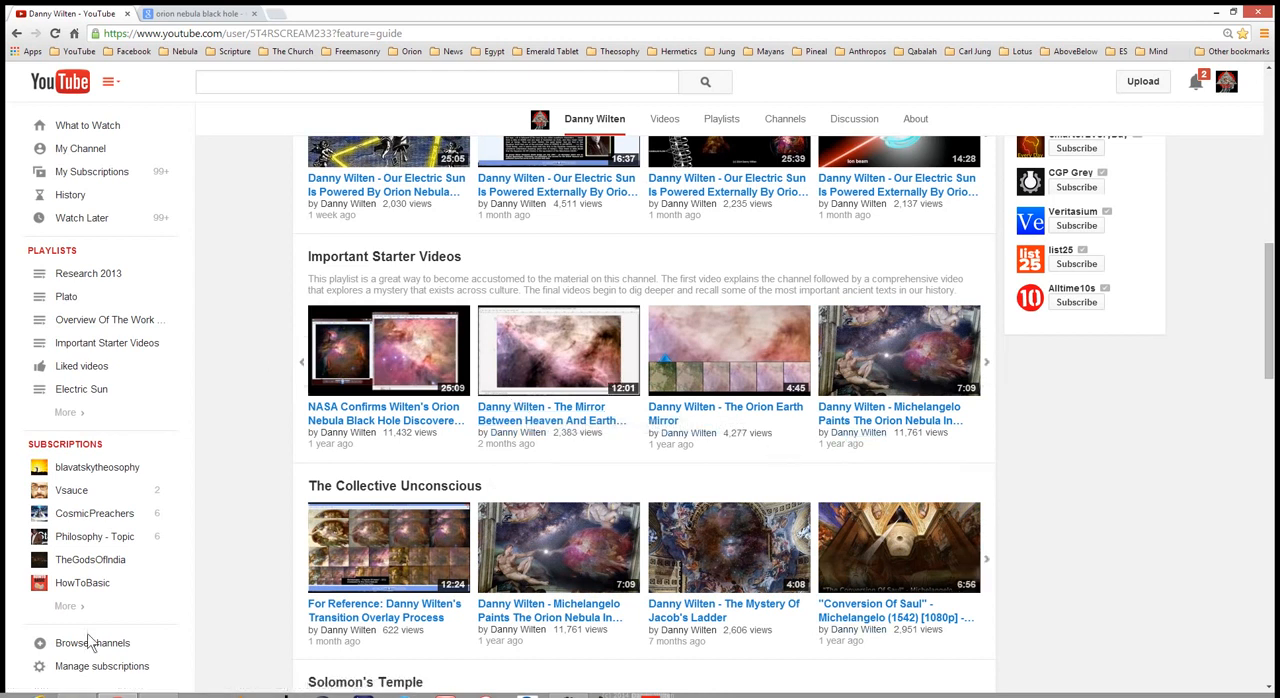
mouse_move(640, 556)
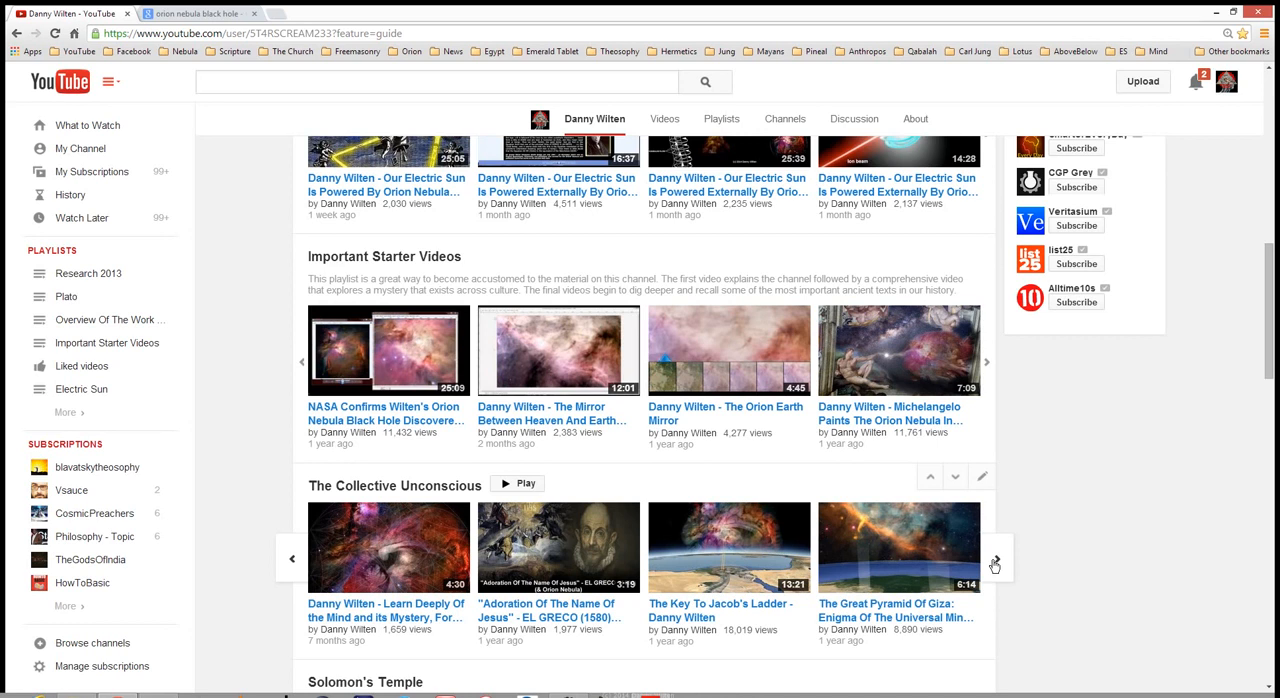
Step: Page The Collective Unconscious shelf right, then scroll down to Solomon's Temple and Manly P. Hall
left_click(994, 560)
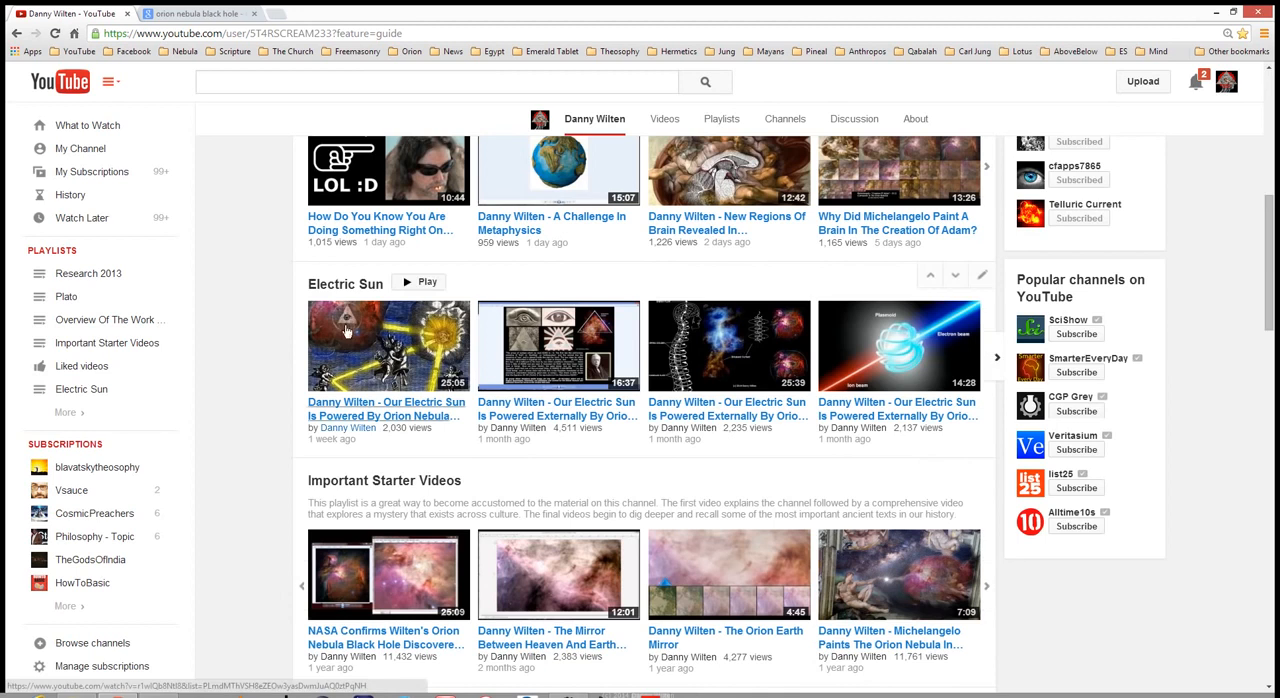
scroll("down", 3)
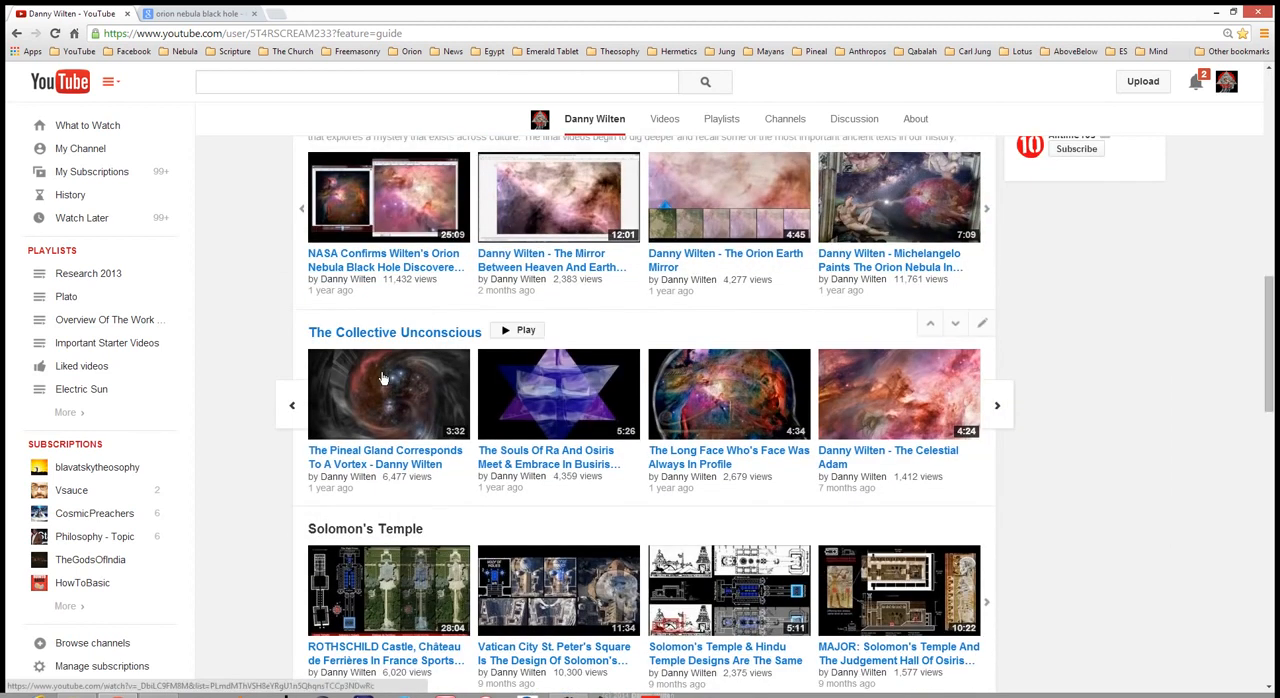
scroll("down", 3)
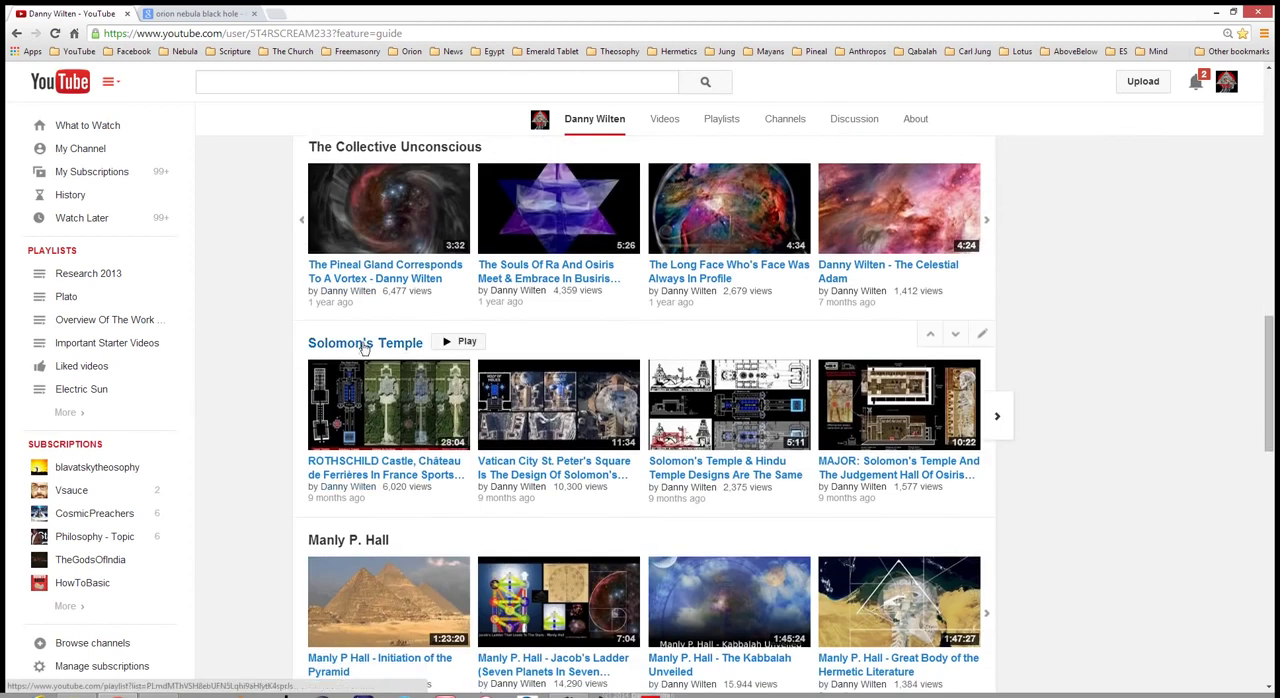
scroll("down", 3)
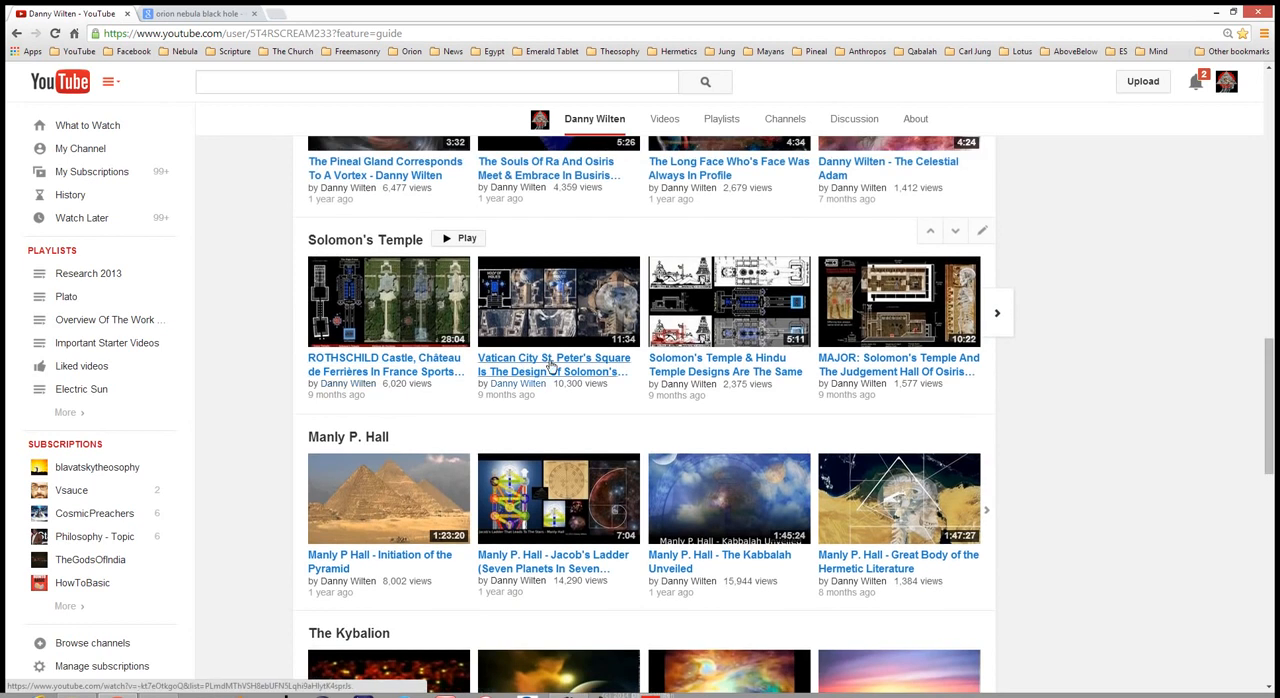
mouse_move(552, 364)
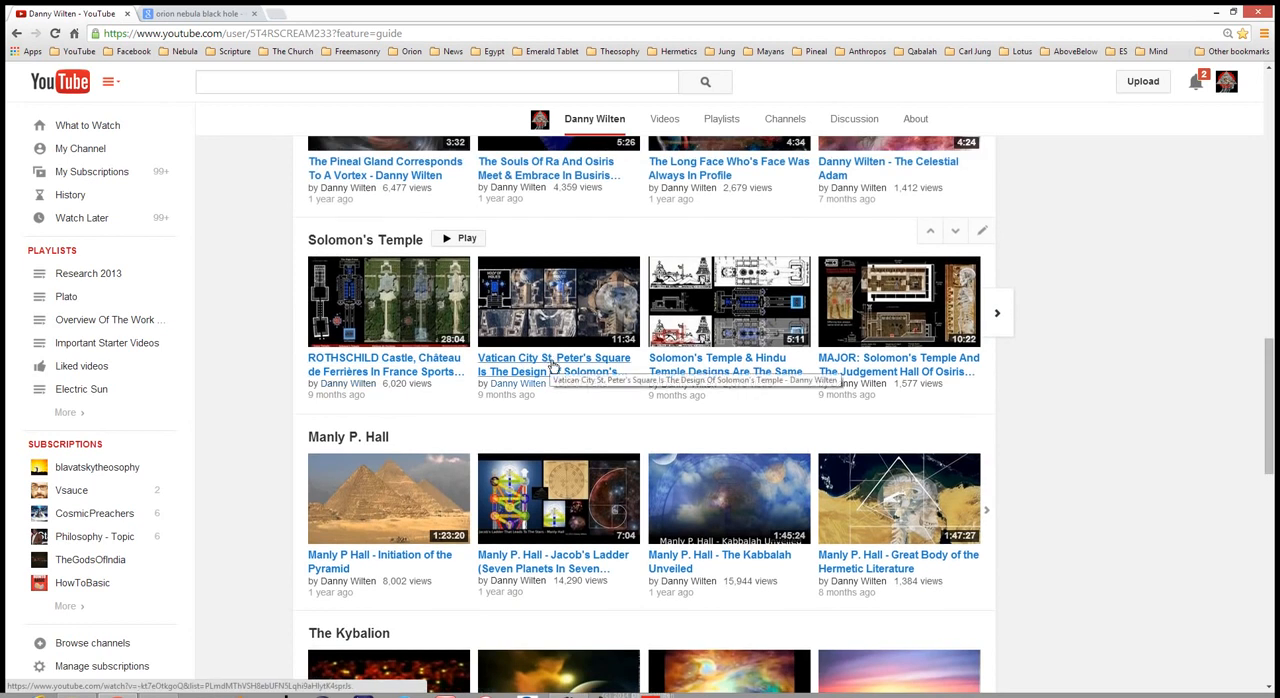
mouse_move(728, 370)
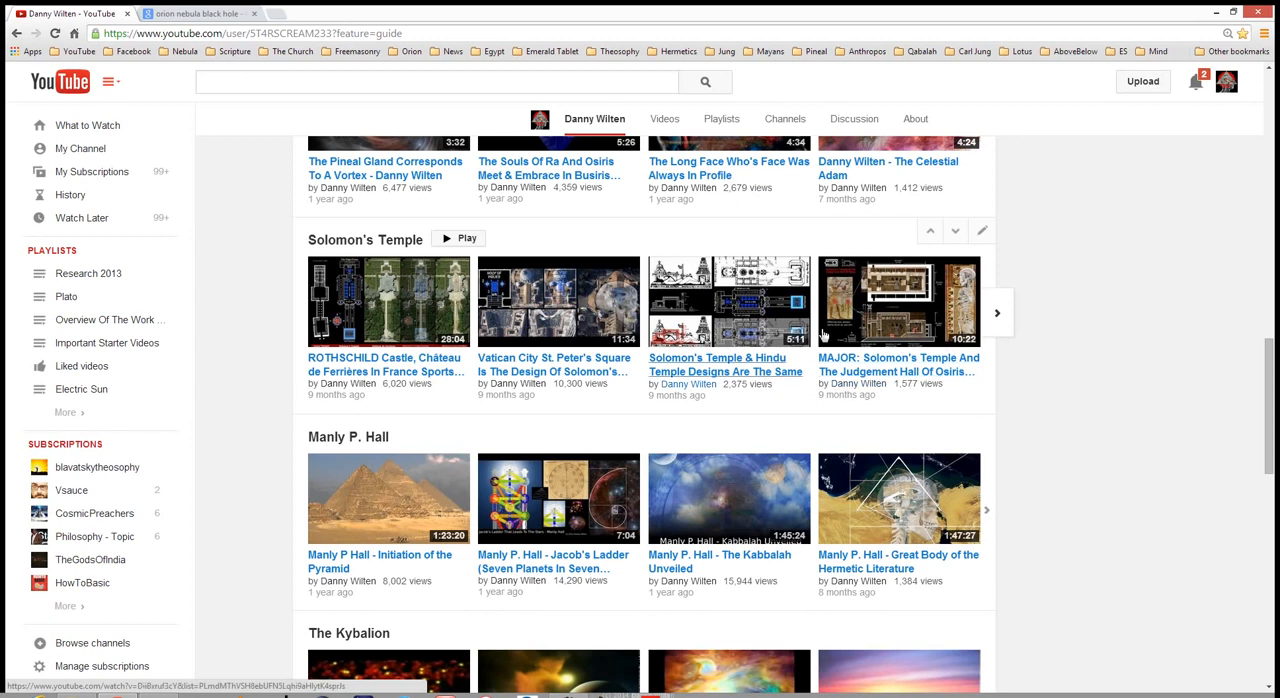
mouse_move(644, 374)
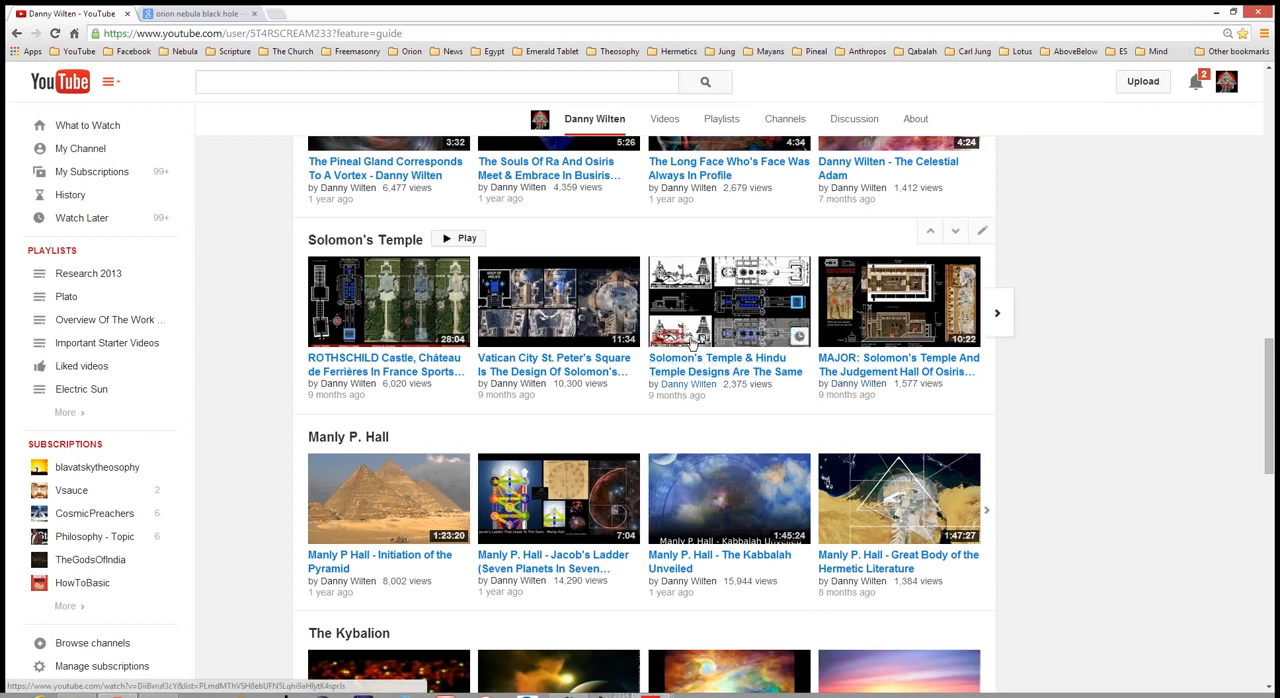
mouse_move(724, 396)
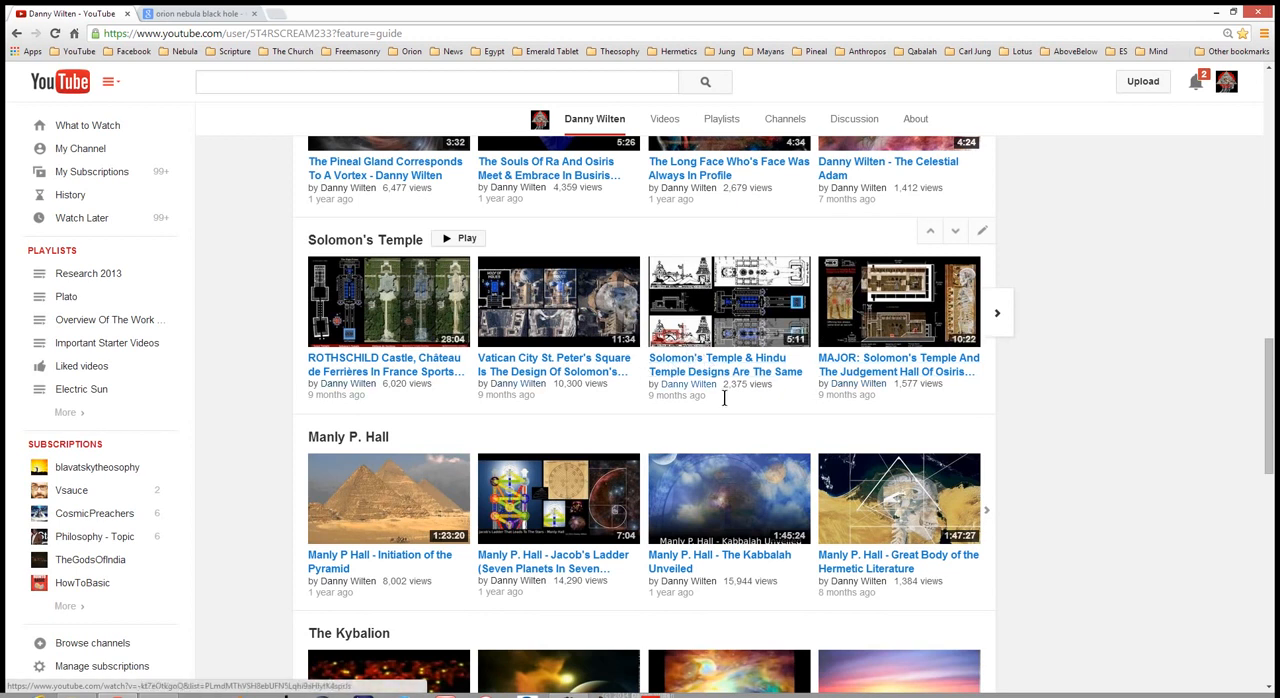
mouse_move(718, 420)
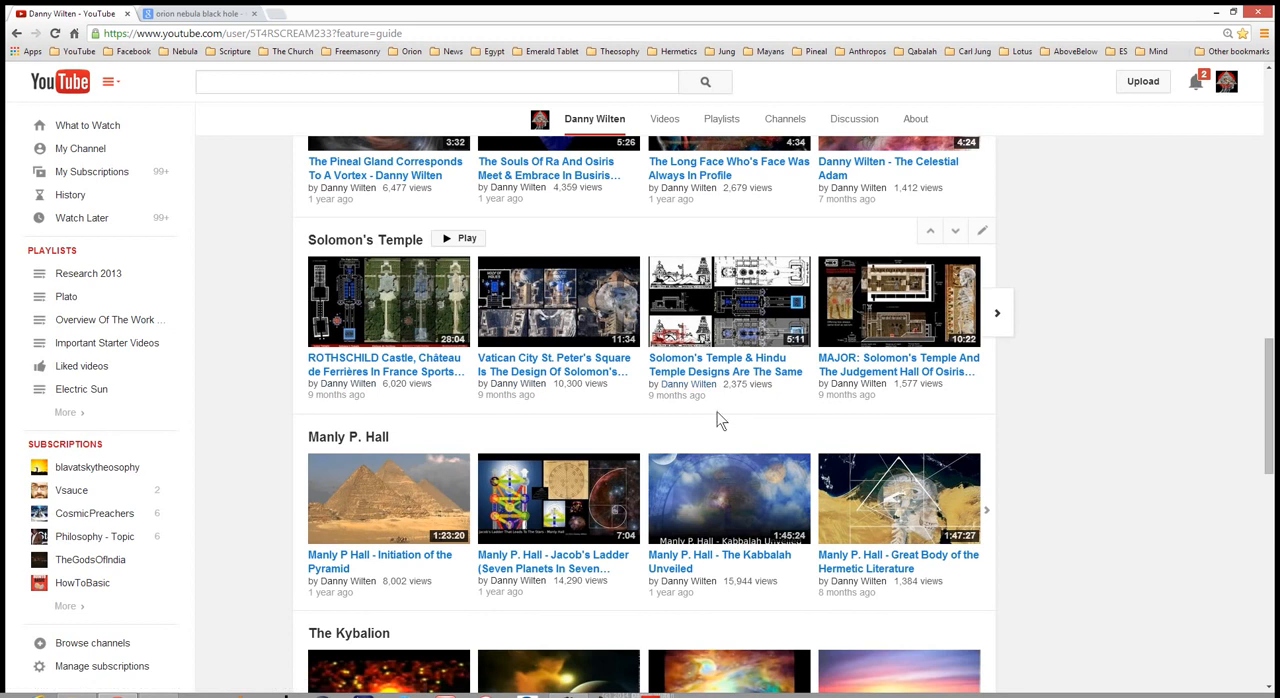
Step: Scroll down past The Kybalion and Know What Is In Front Of Your Face to Finding Atlantis
scroll("down", 3)
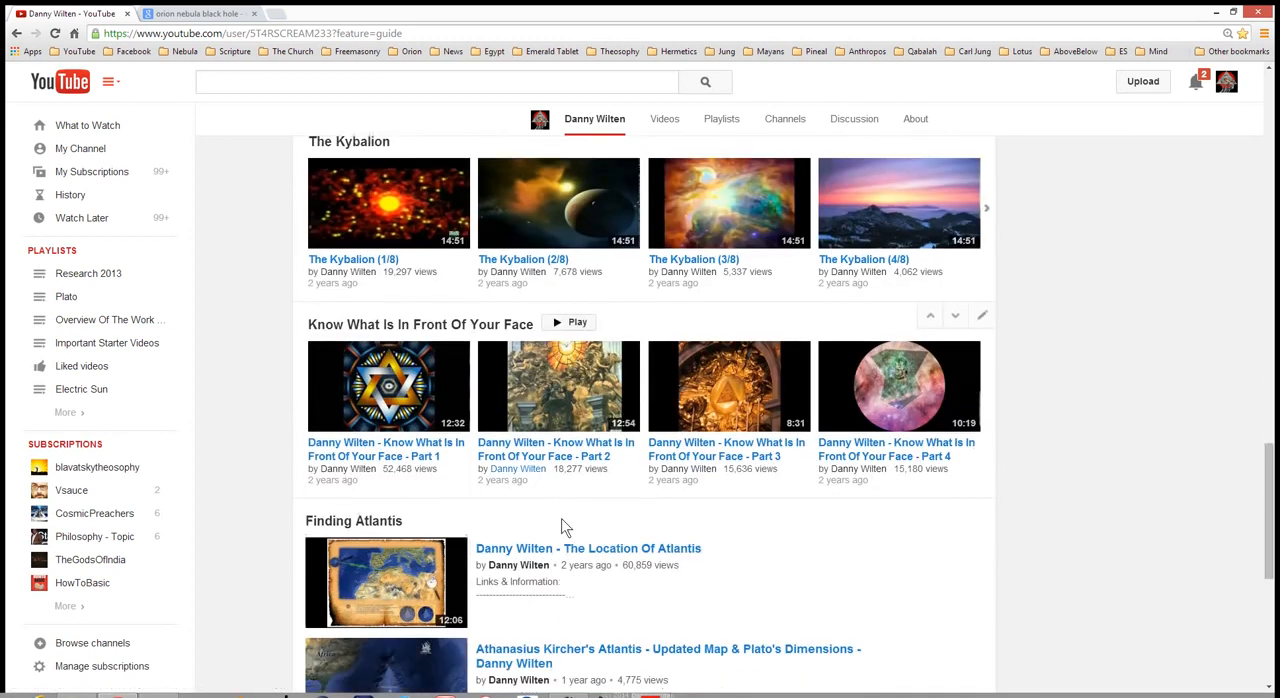
scroll("down", 3)
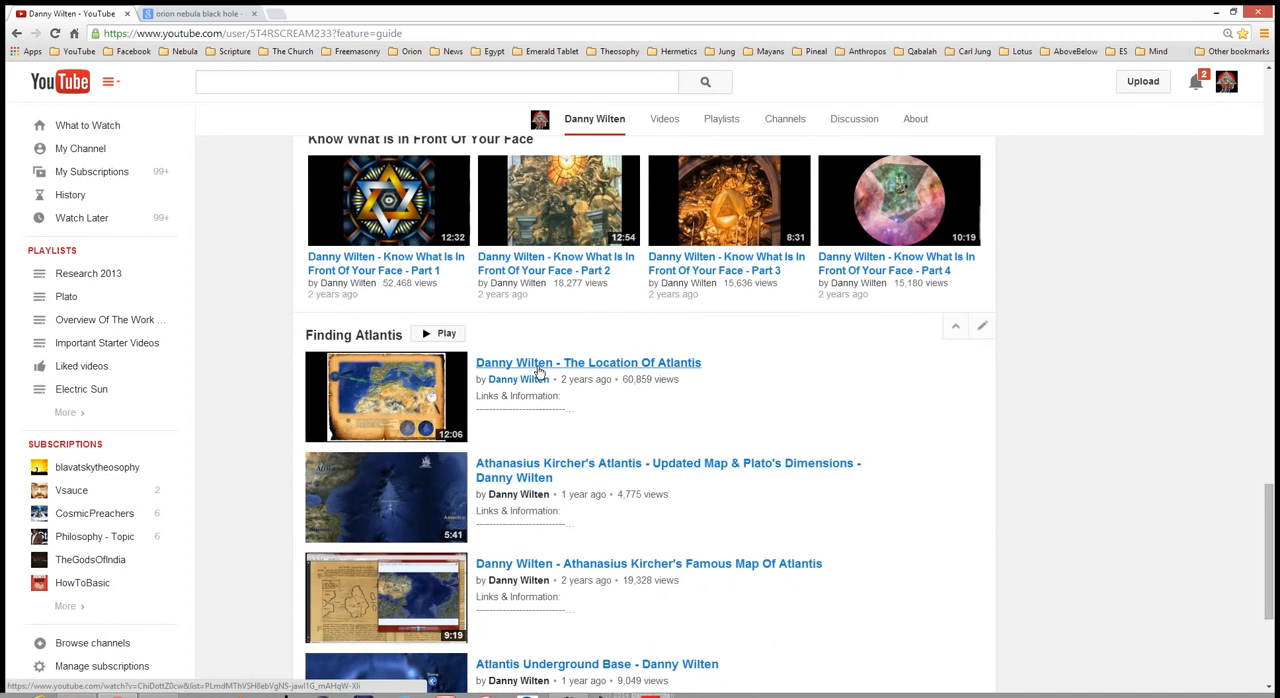
scroll("down", 3)
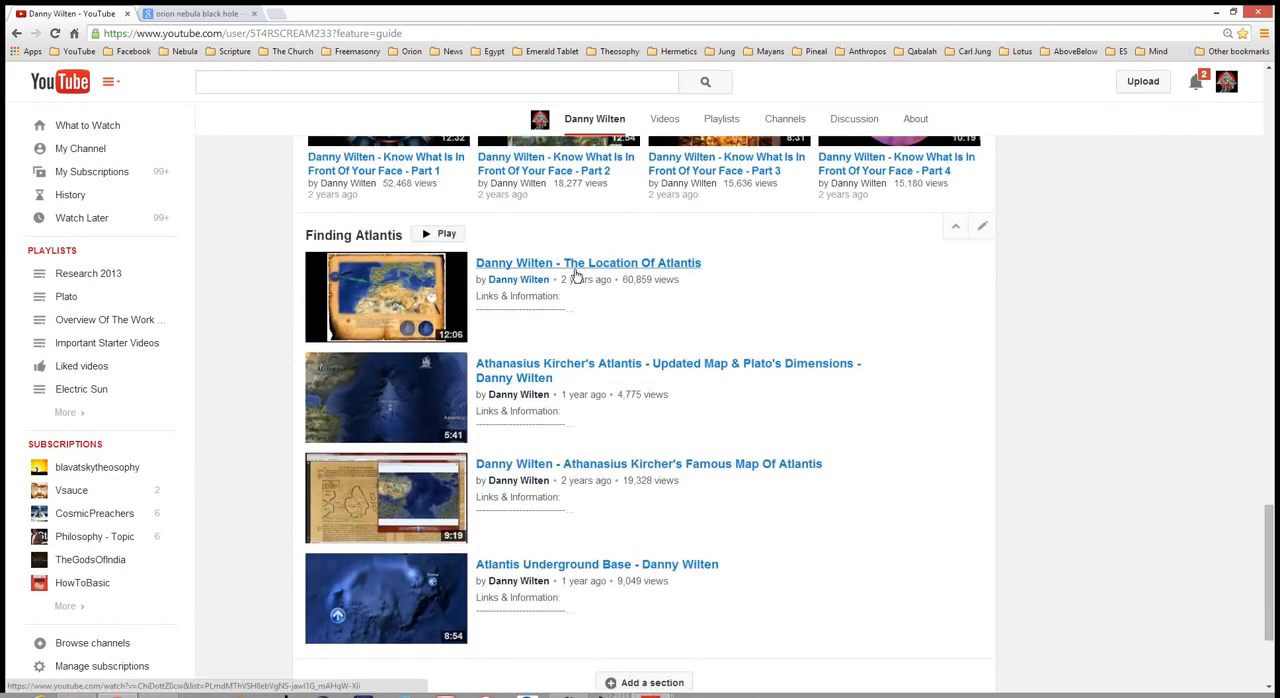
mouse_move(588, 262)
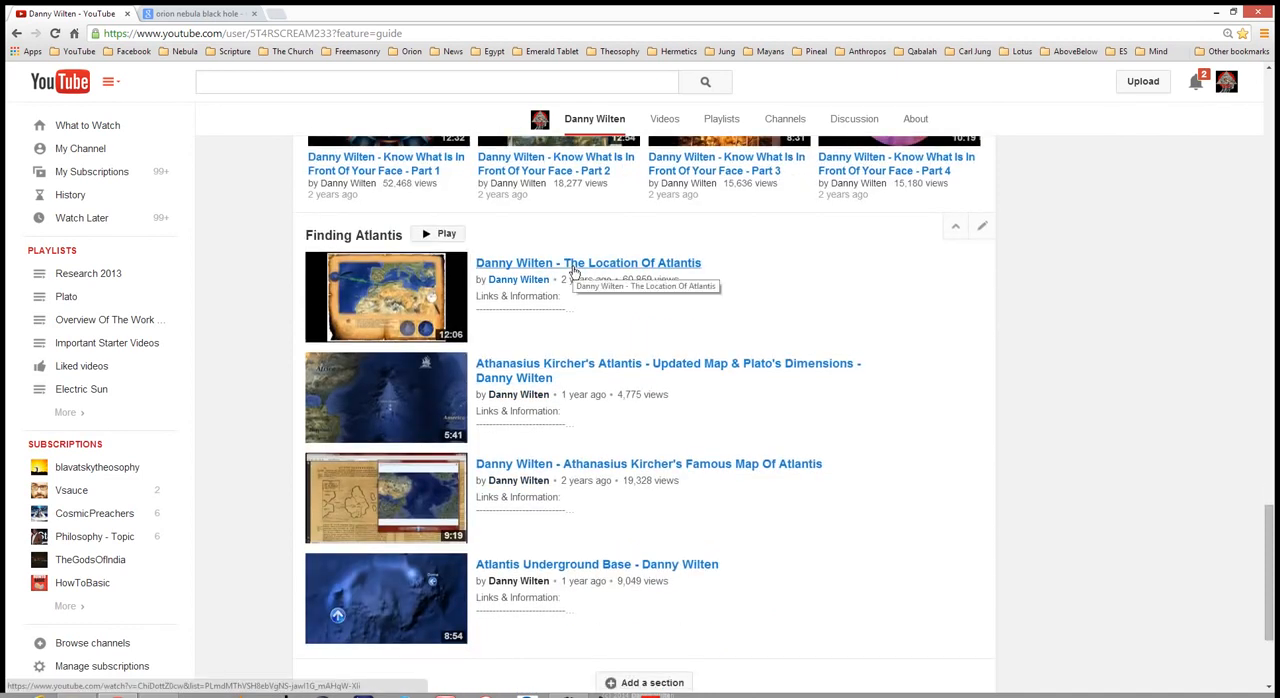
mouse_move(576, 270)
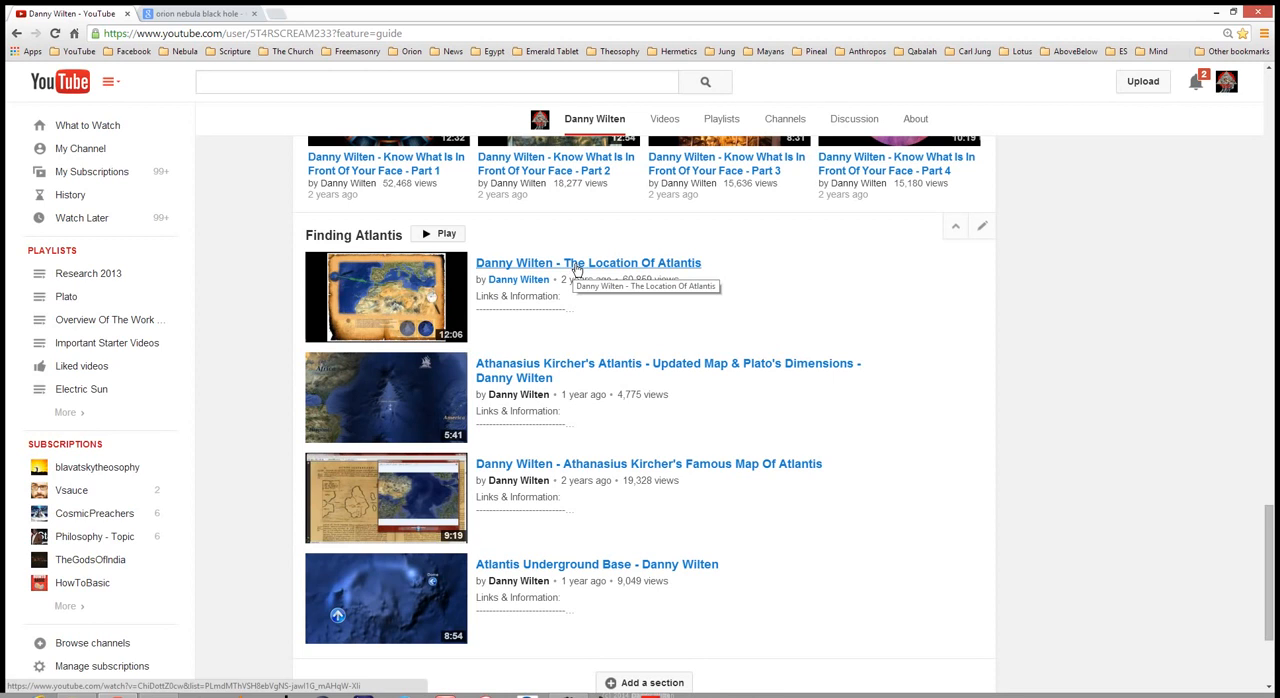
mouse_move(660, 396)
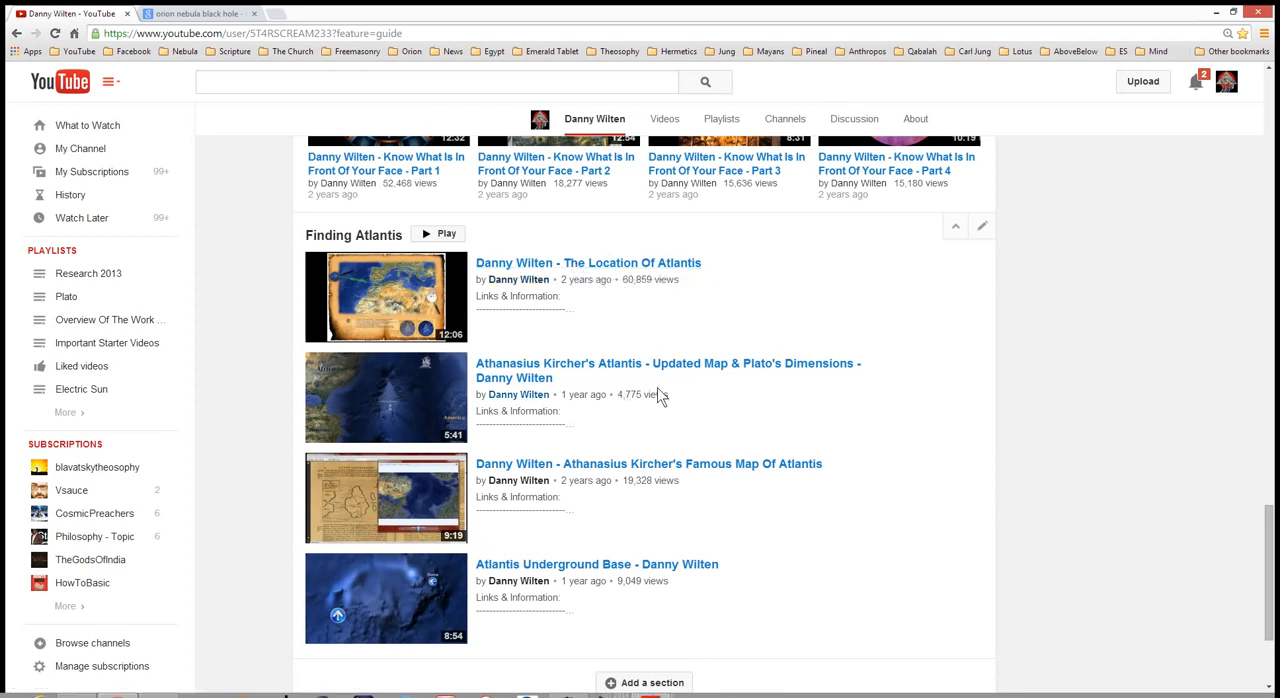
Step: Scroll up to the channel header showing the banner, stats and featured video
scroll("up", 3)
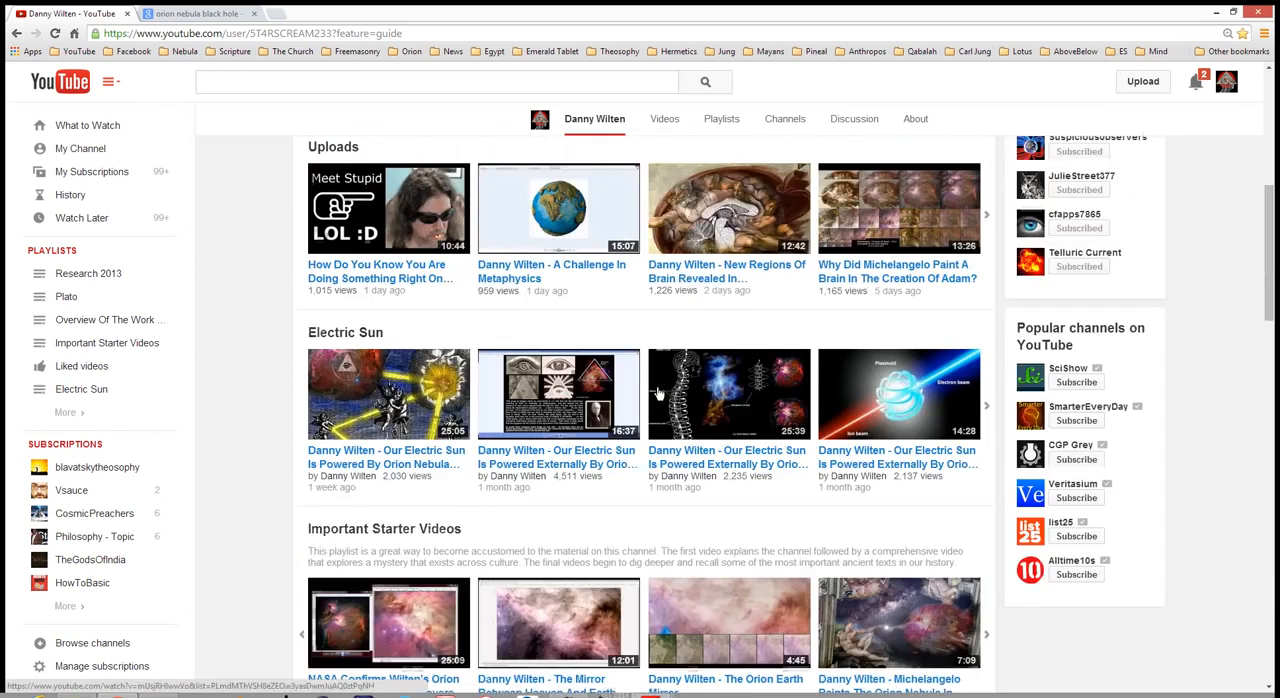
scroll("up", 3)
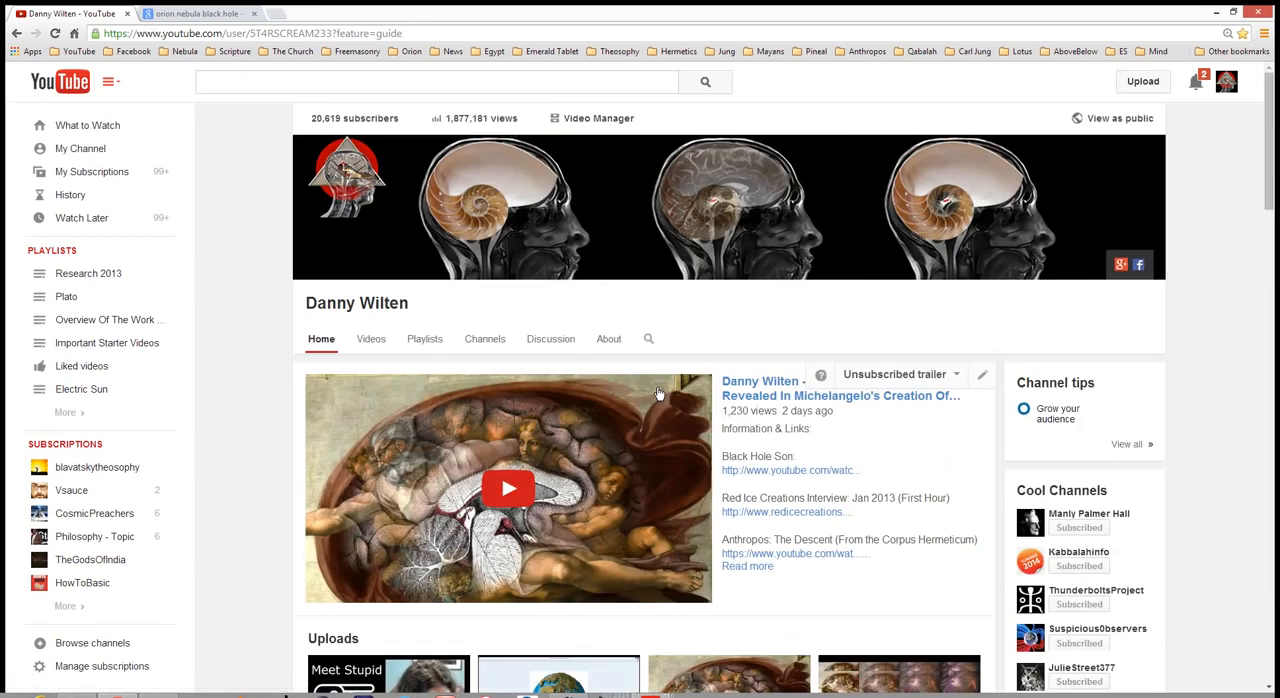